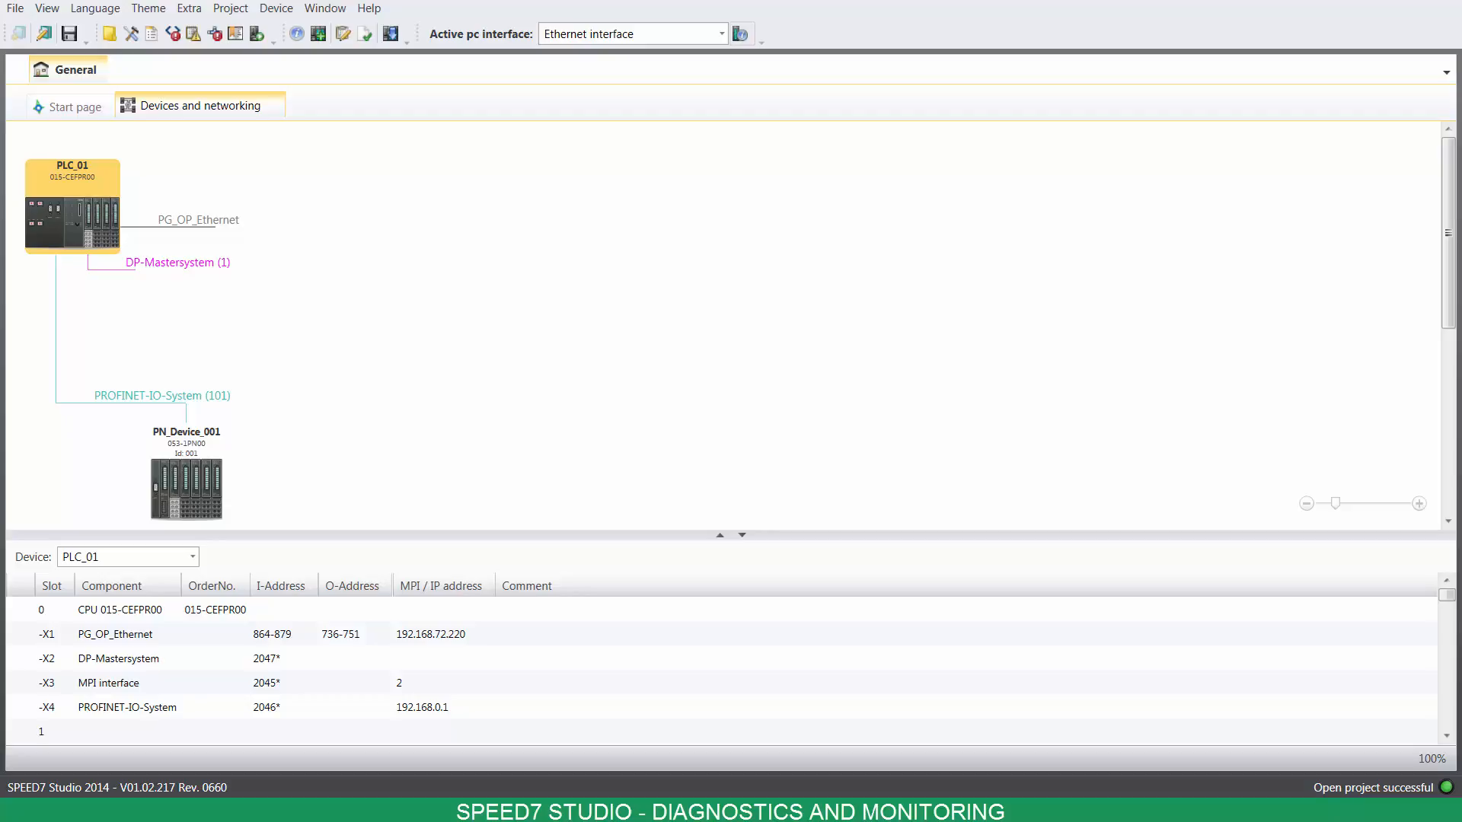
mouse_move(63, 97)
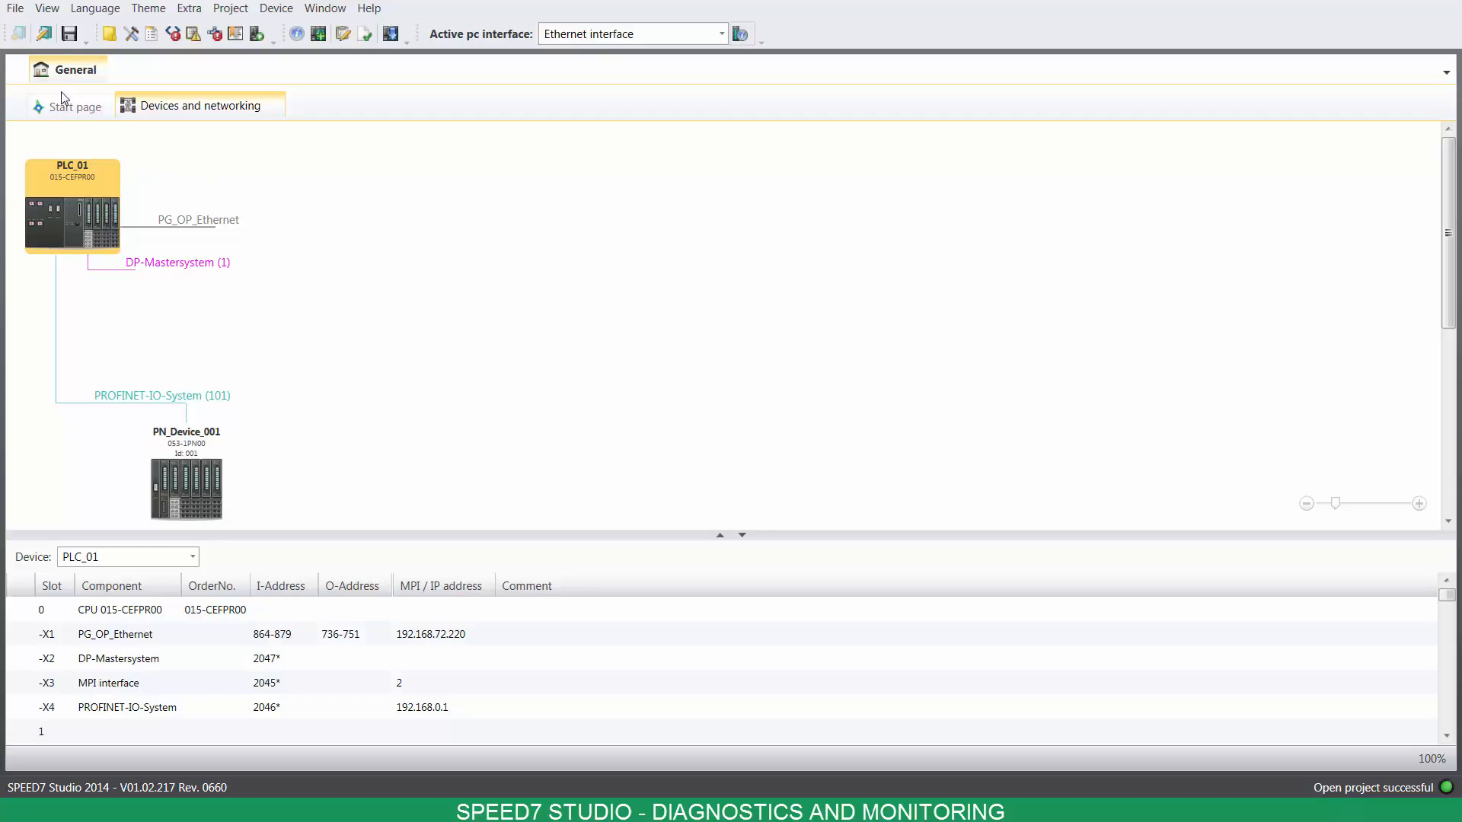
Show the project tree via the View menu and select the Diagnosing project entry
left_click(46, 7)
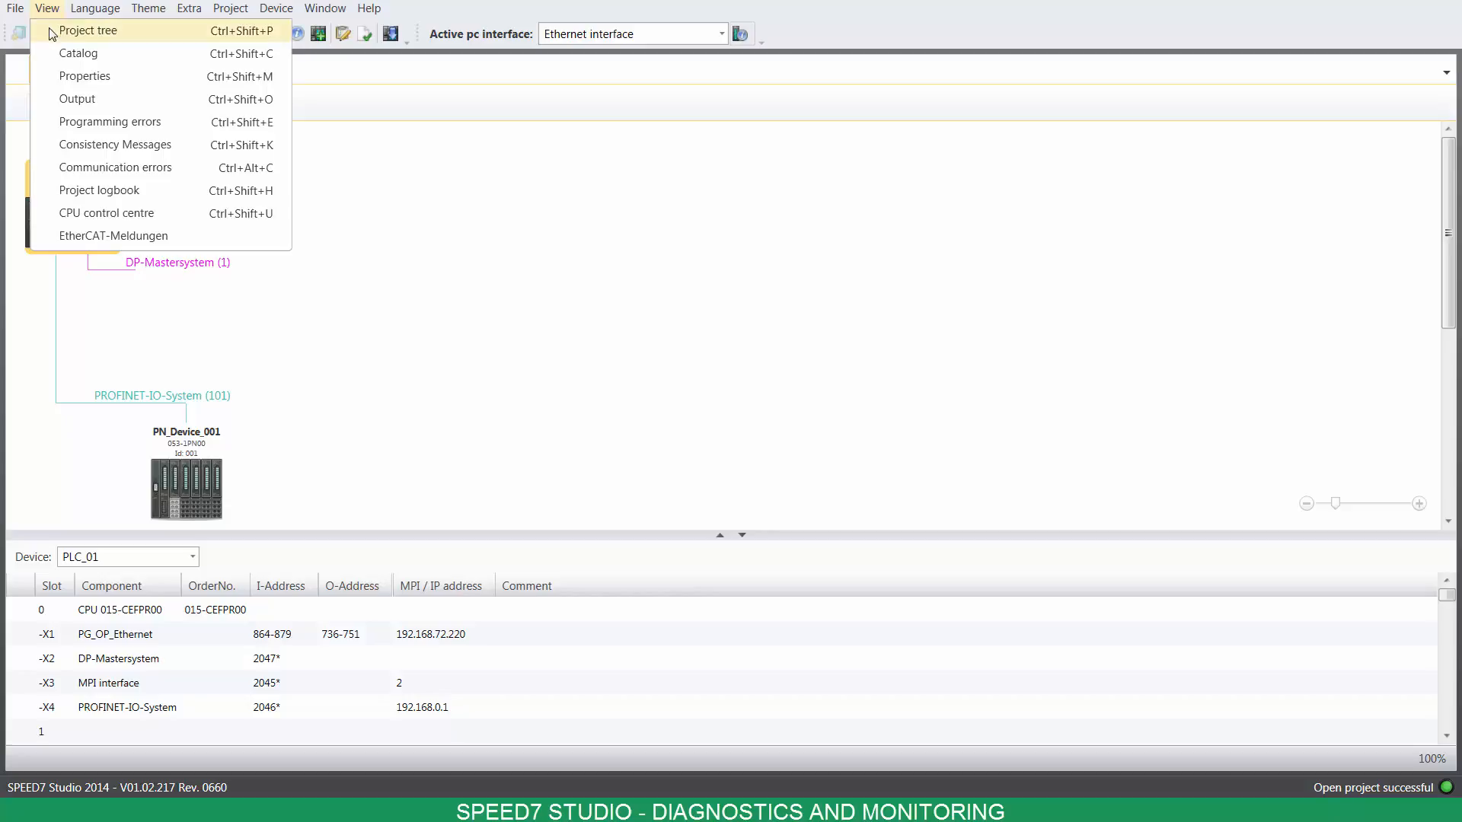
left_click(89, 31)
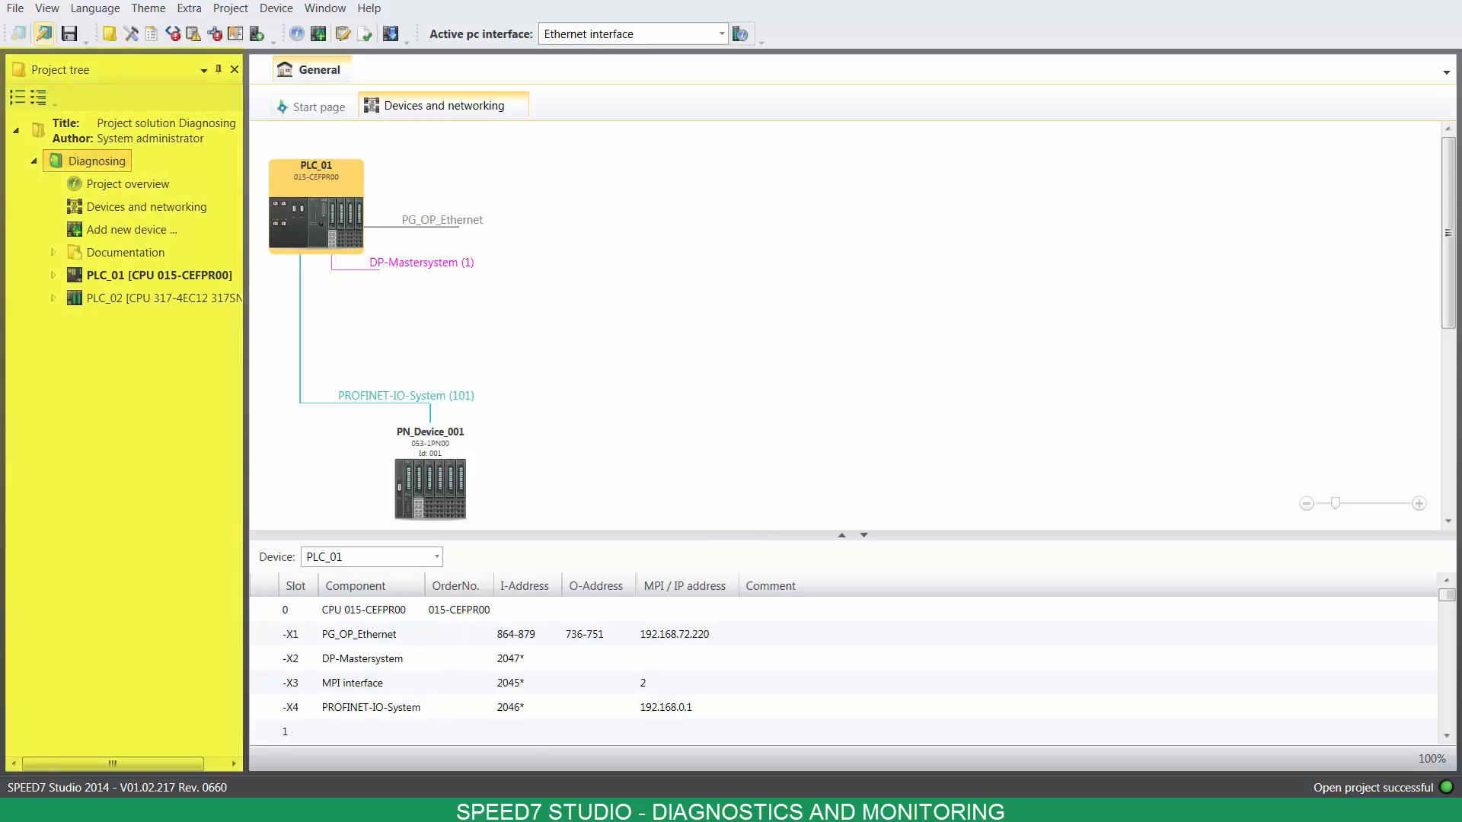
left_click(140, 131)
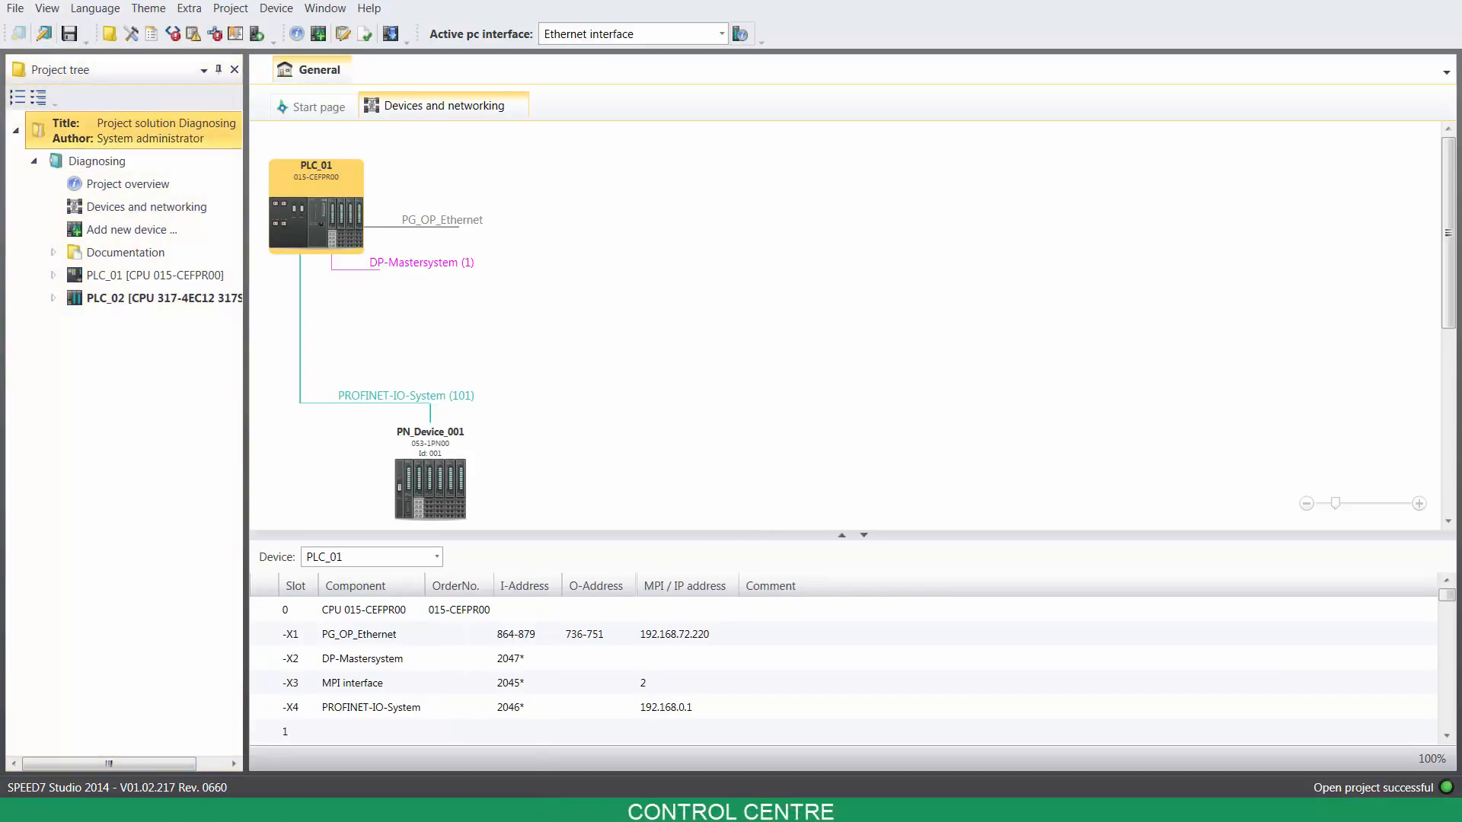
mouse_move(77, 450)
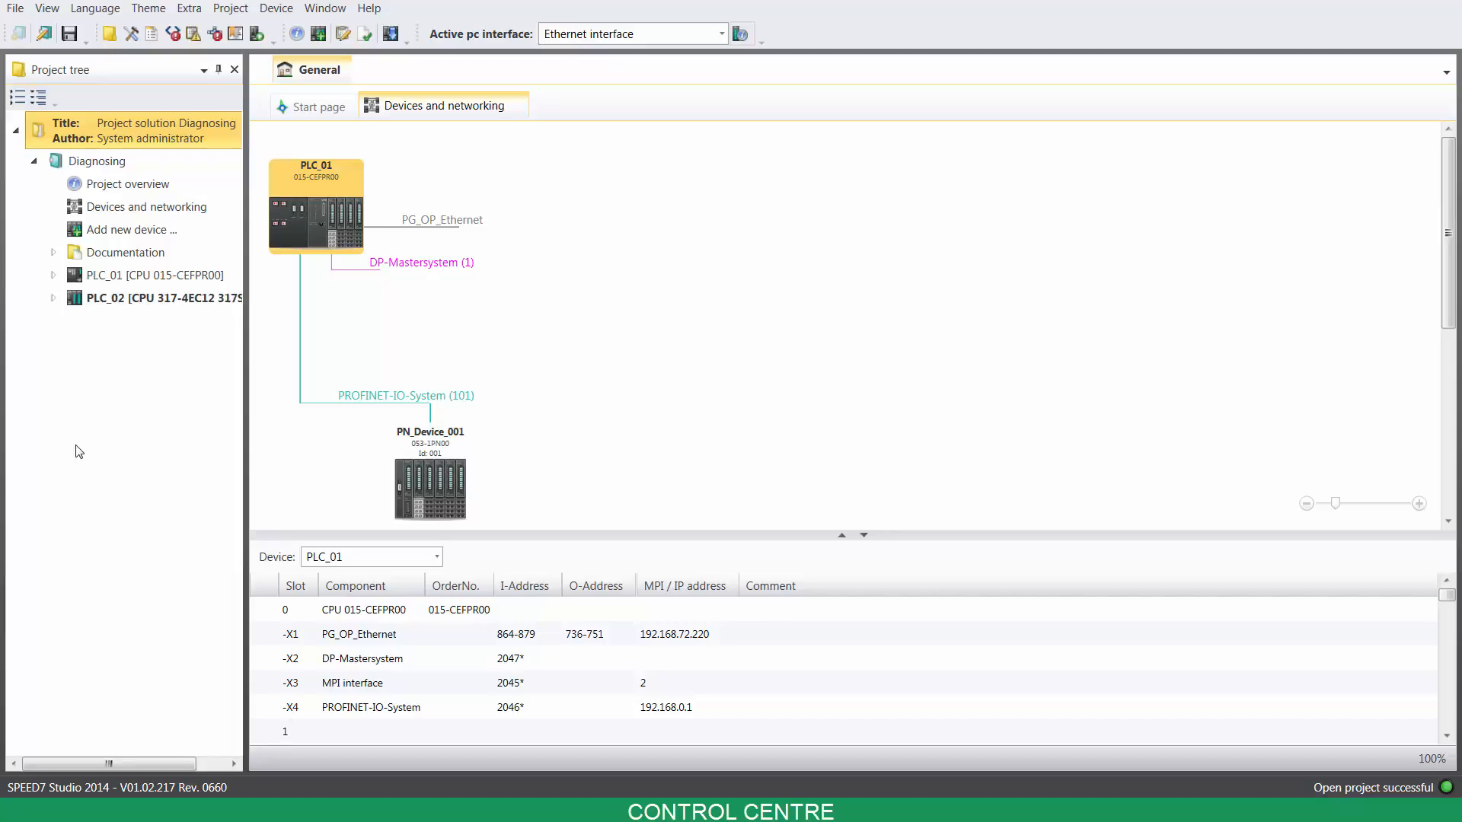
Show the CPU control centre for PLC_02 at 192.168.72.210 via the View menu
left_click(47, 8)
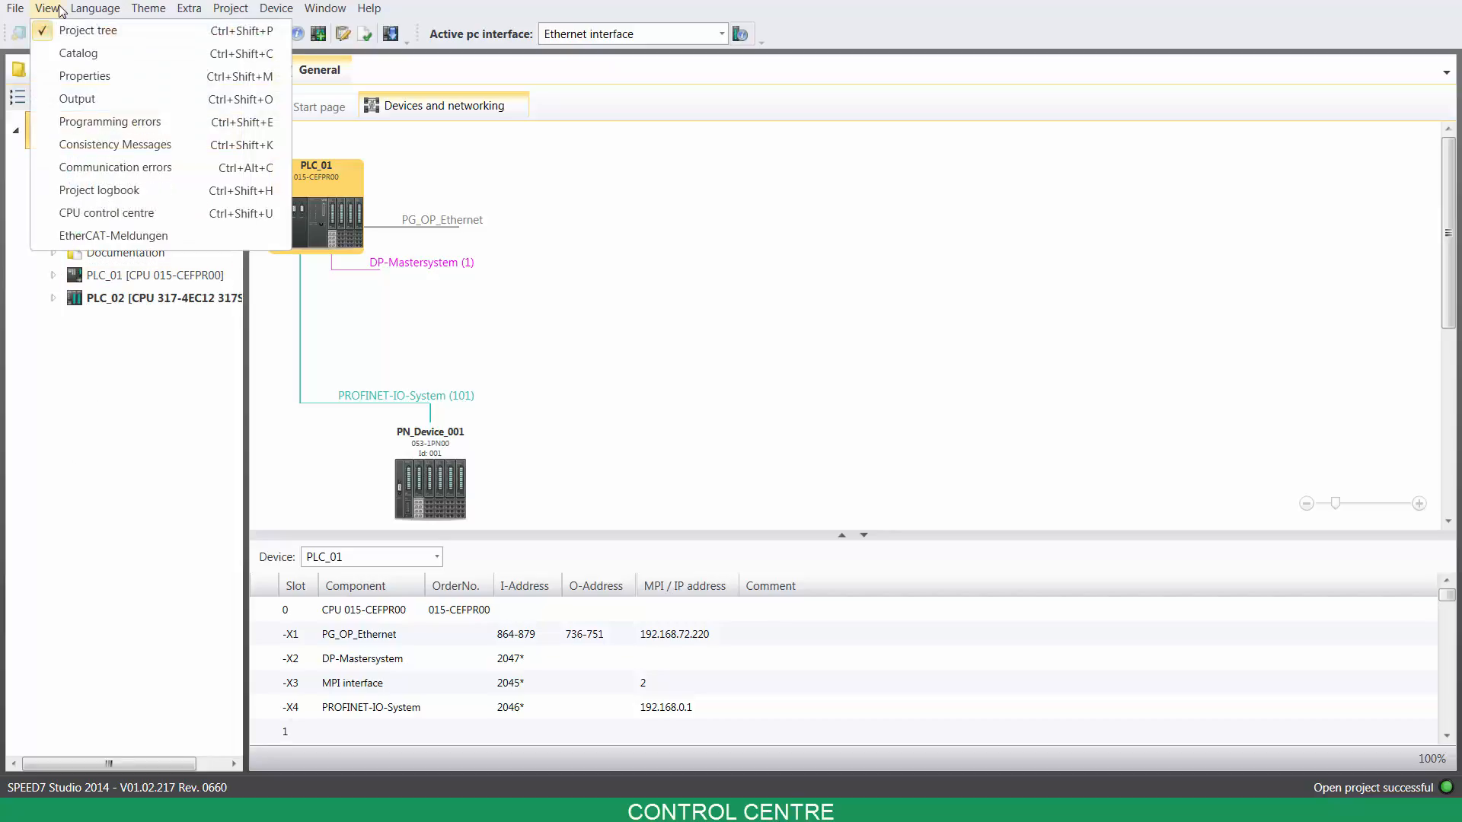
mouse_move(106, 213)
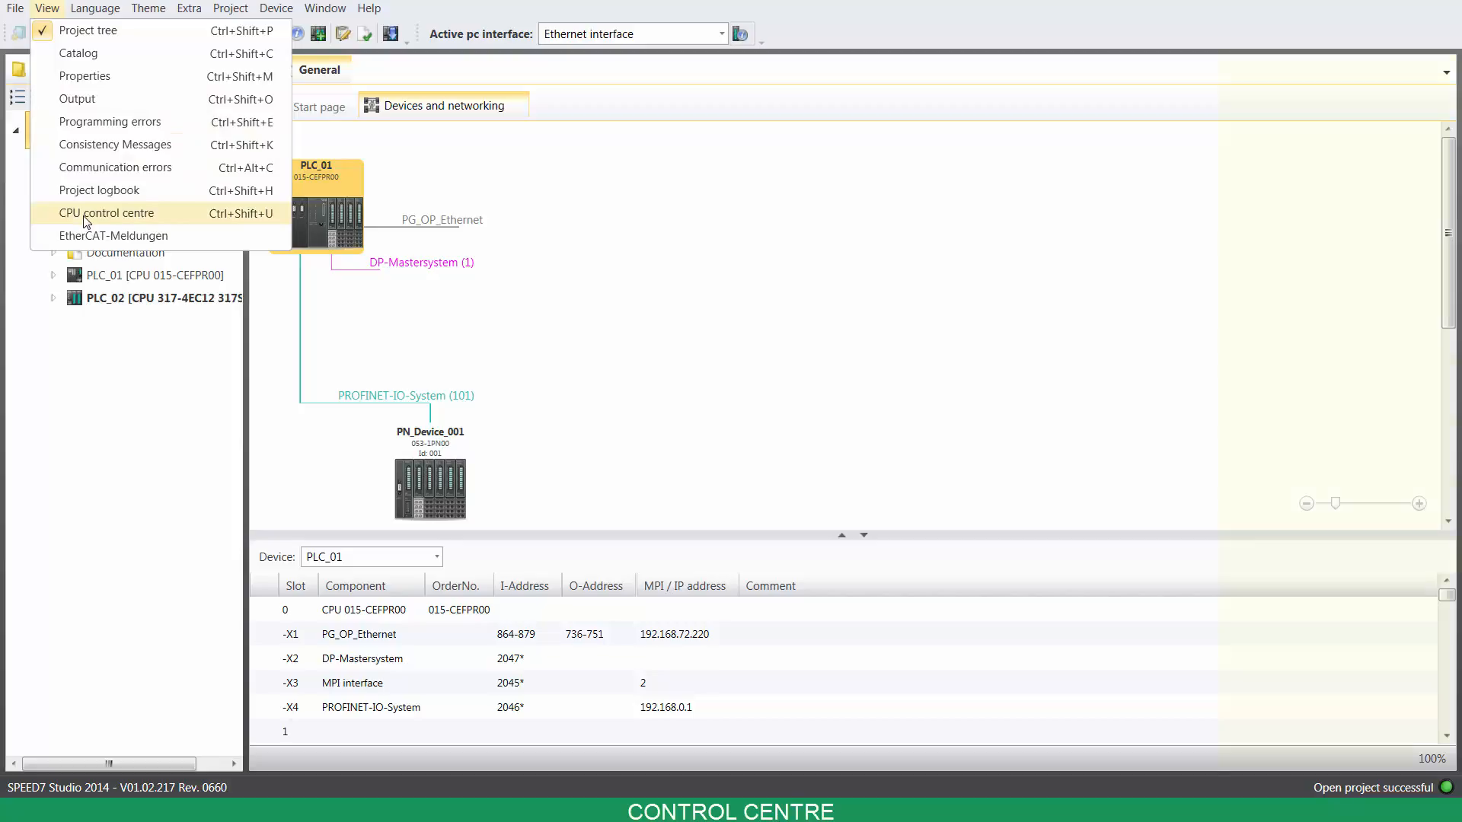
left_click(107, 213)
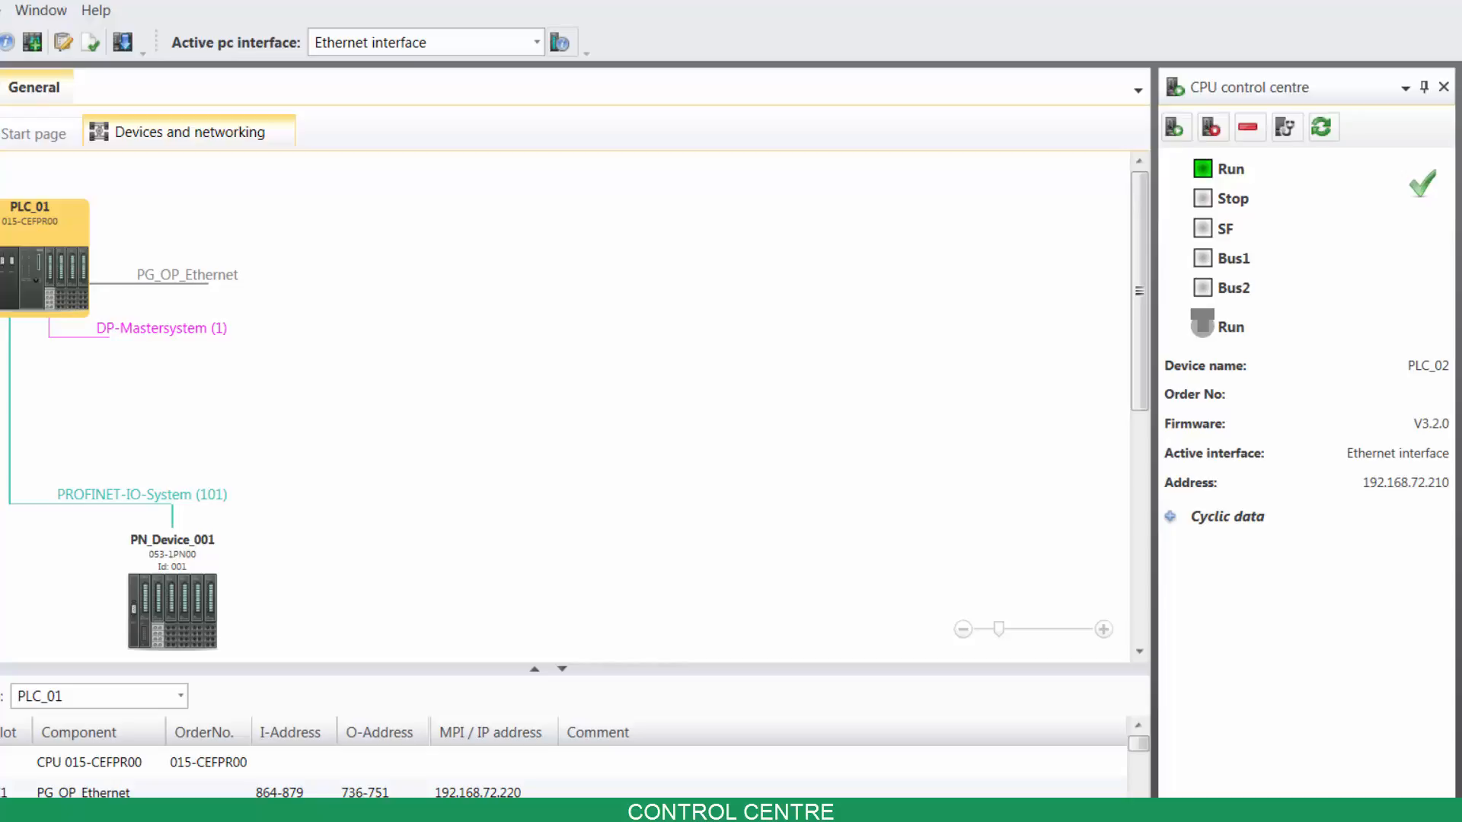
mouse_move(1214, 126)
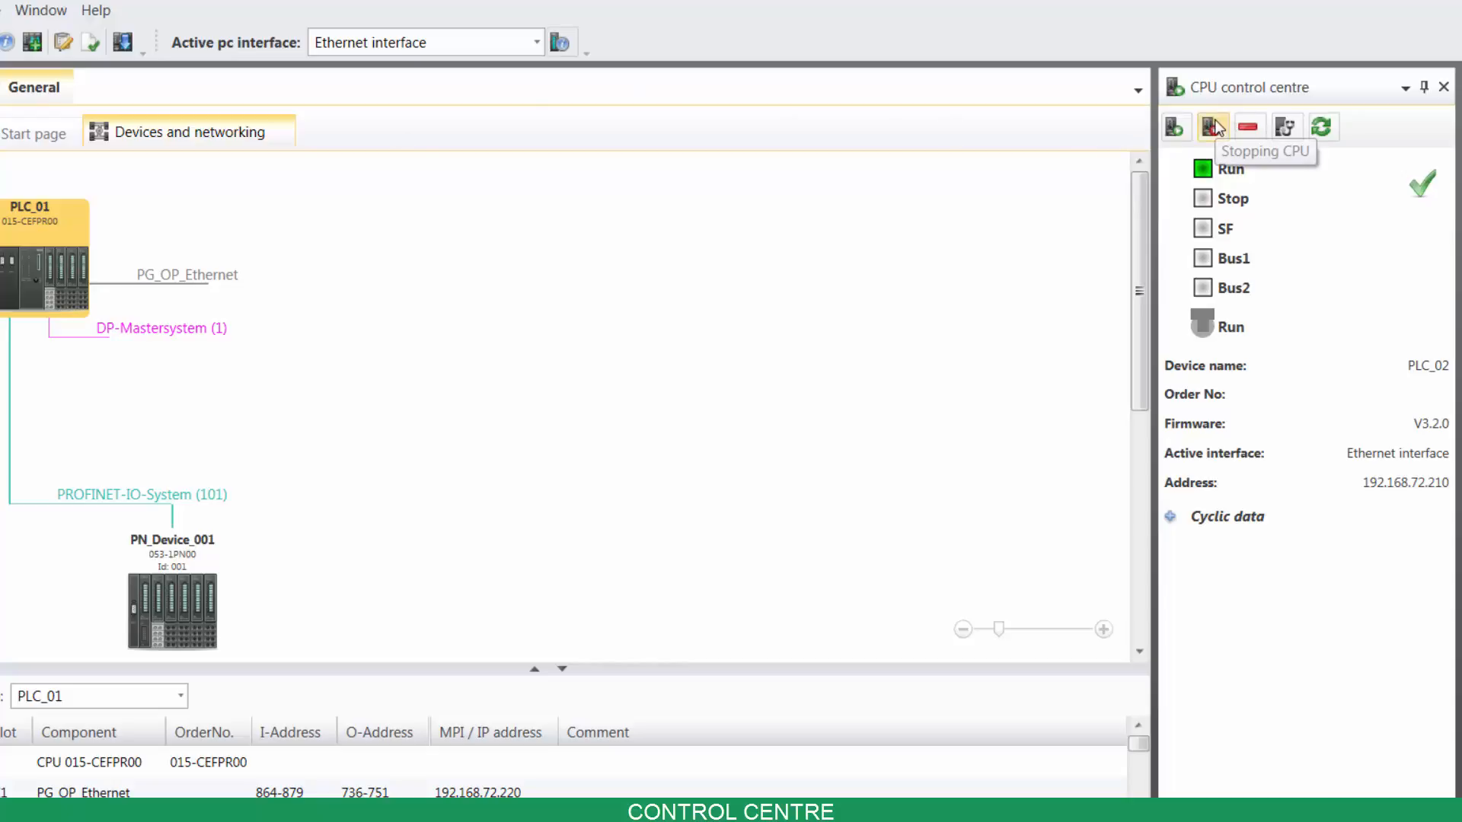
Stop PLC_02 and start it again from the CPU control centre, confirming both prompts
left_click(1211, 127)
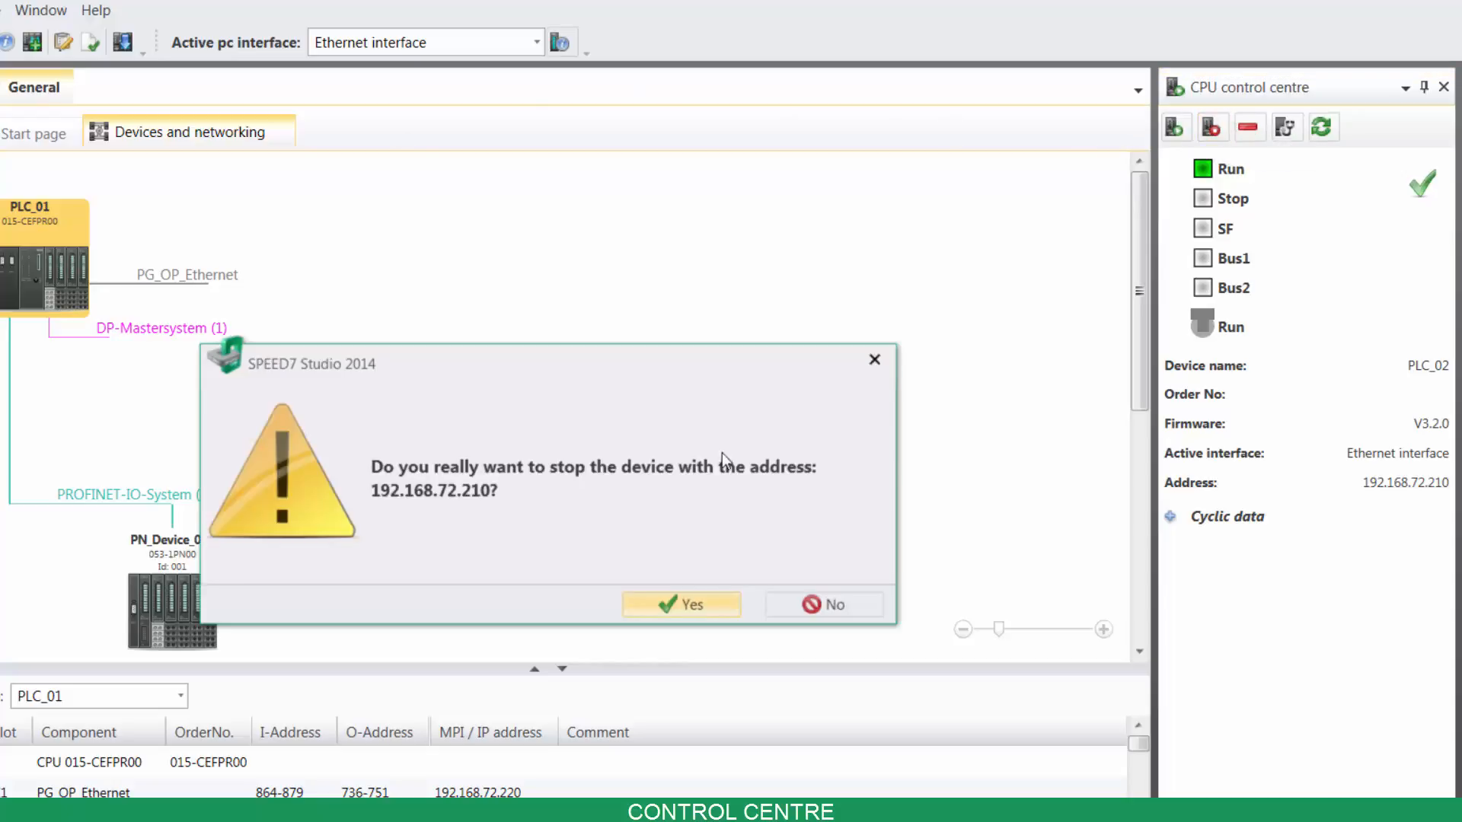
left_click(680, 604)
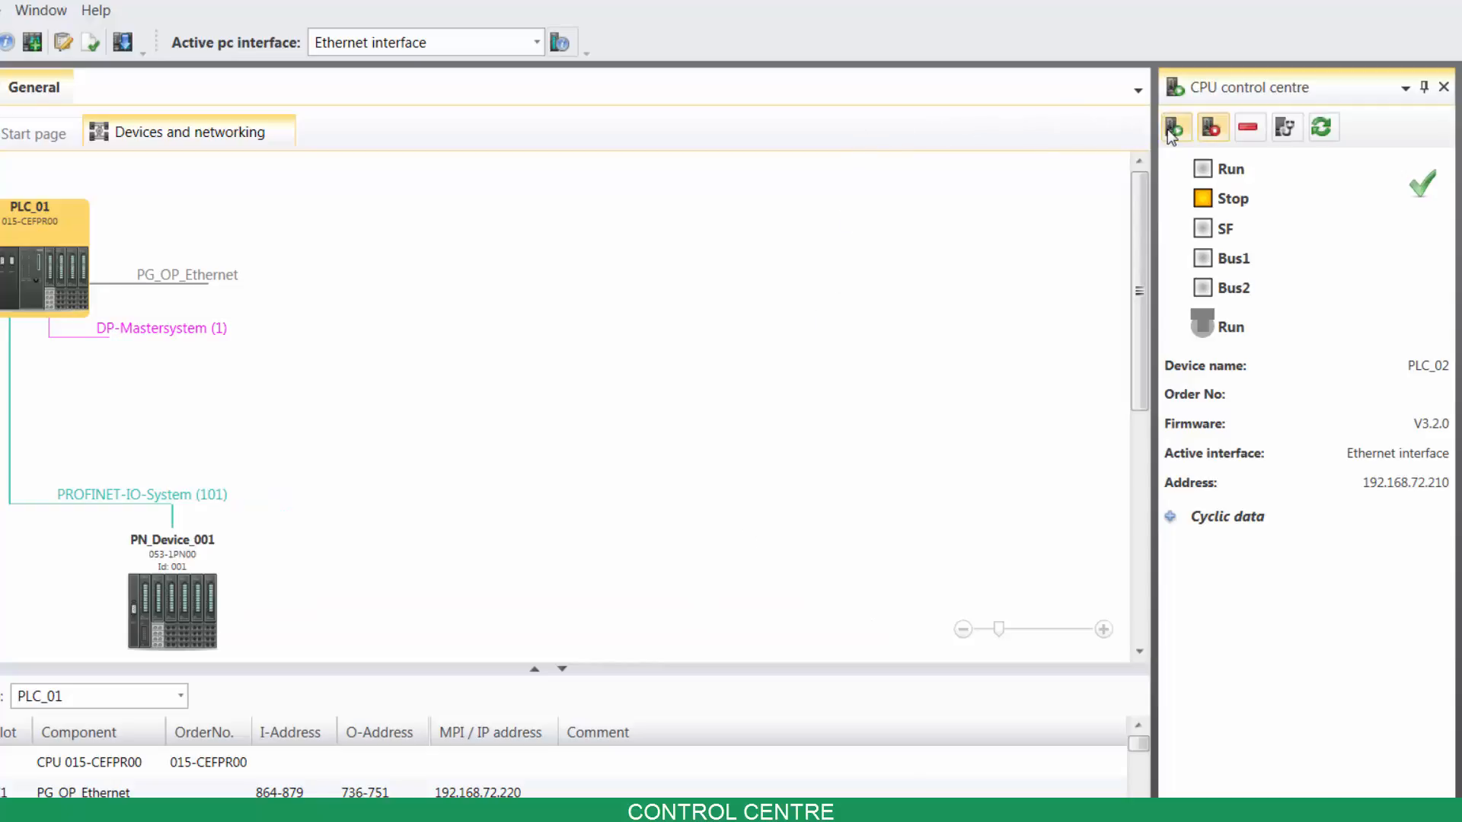
left_click(1174, 126)
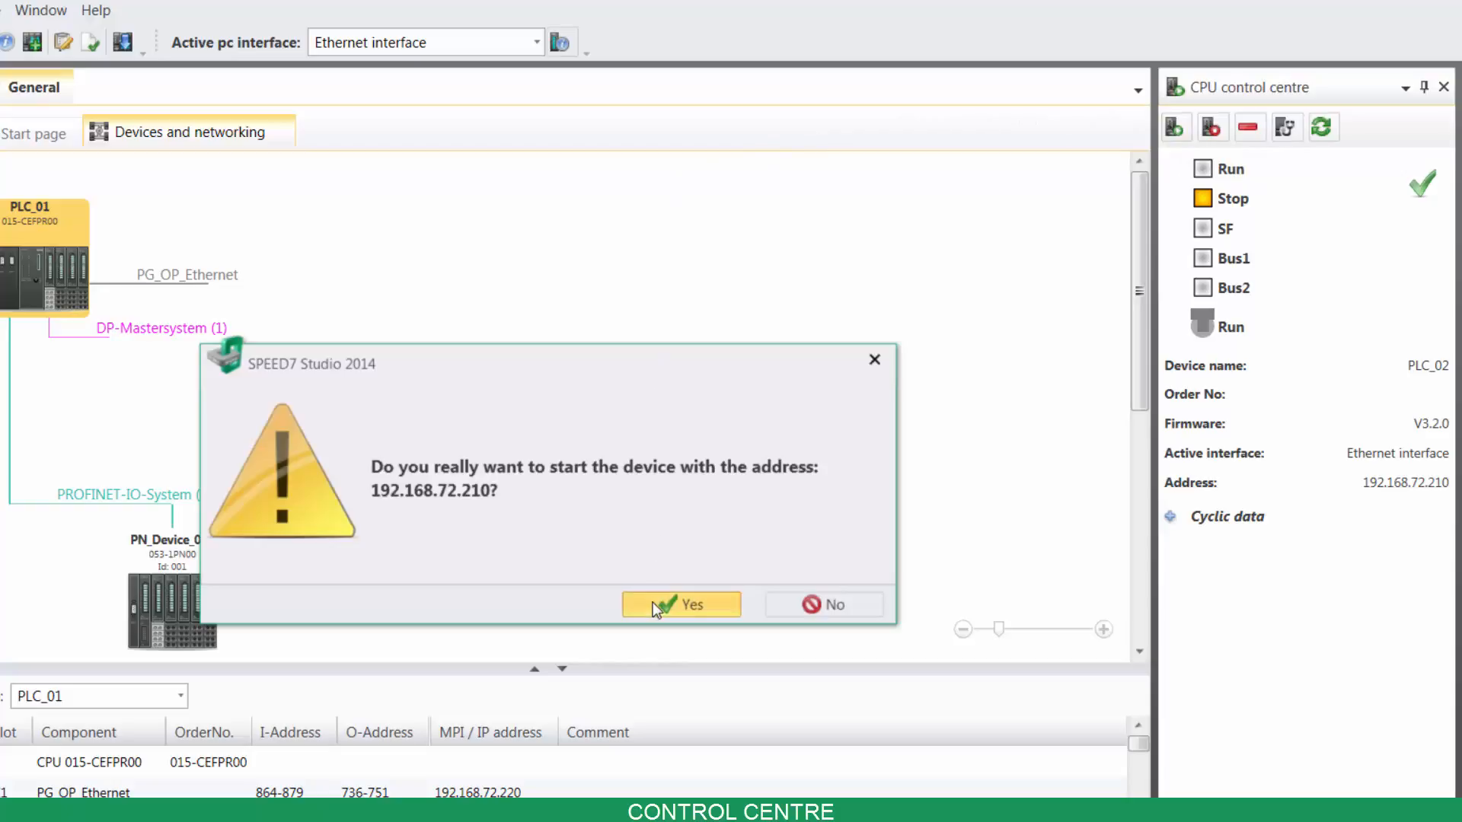
left_click(682, 604)
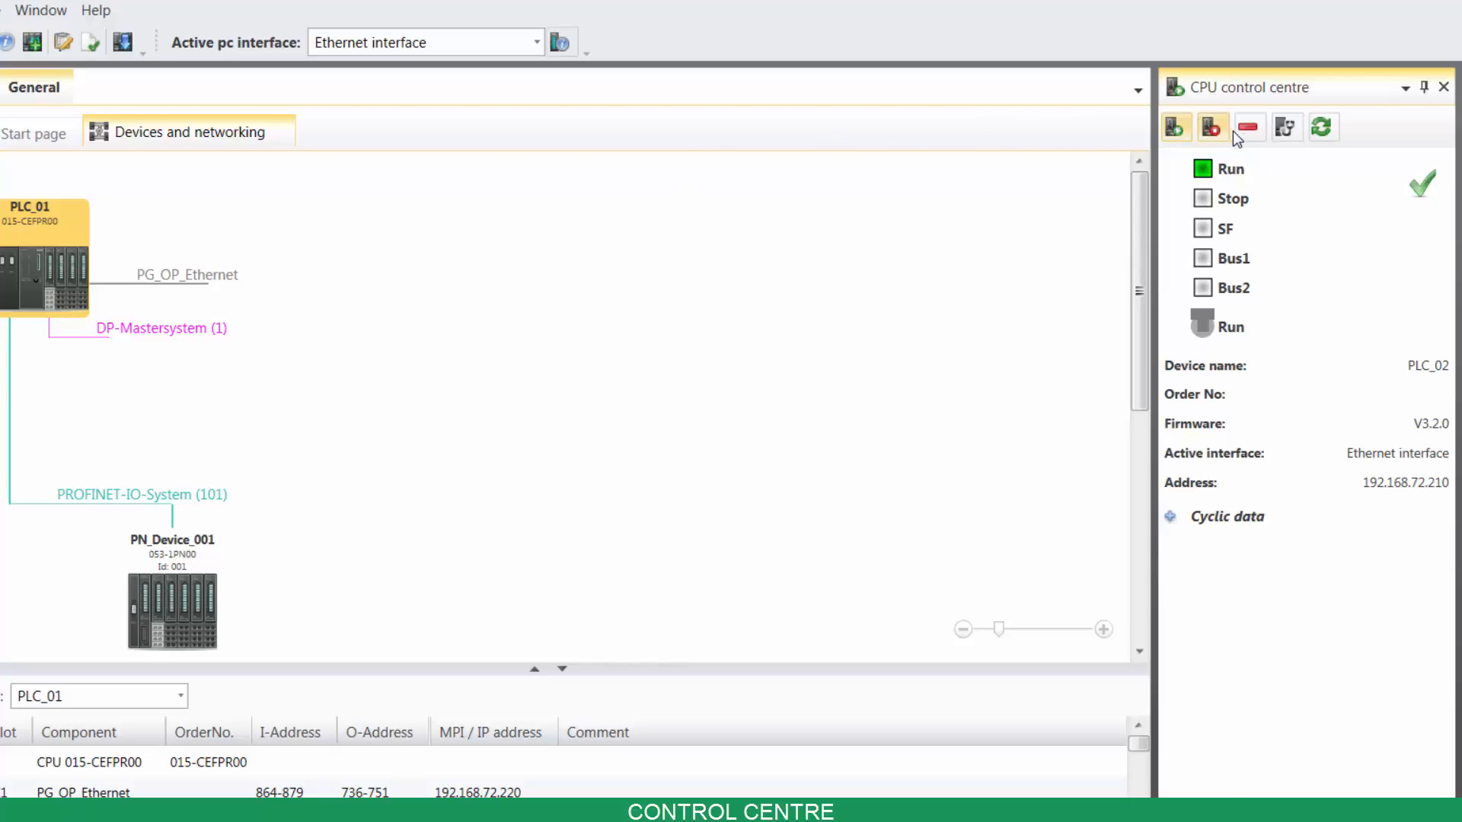
Reset PLC_02's memory from the CPU control centre, confirm, and close the completed dialog
left_click(1248, 126)
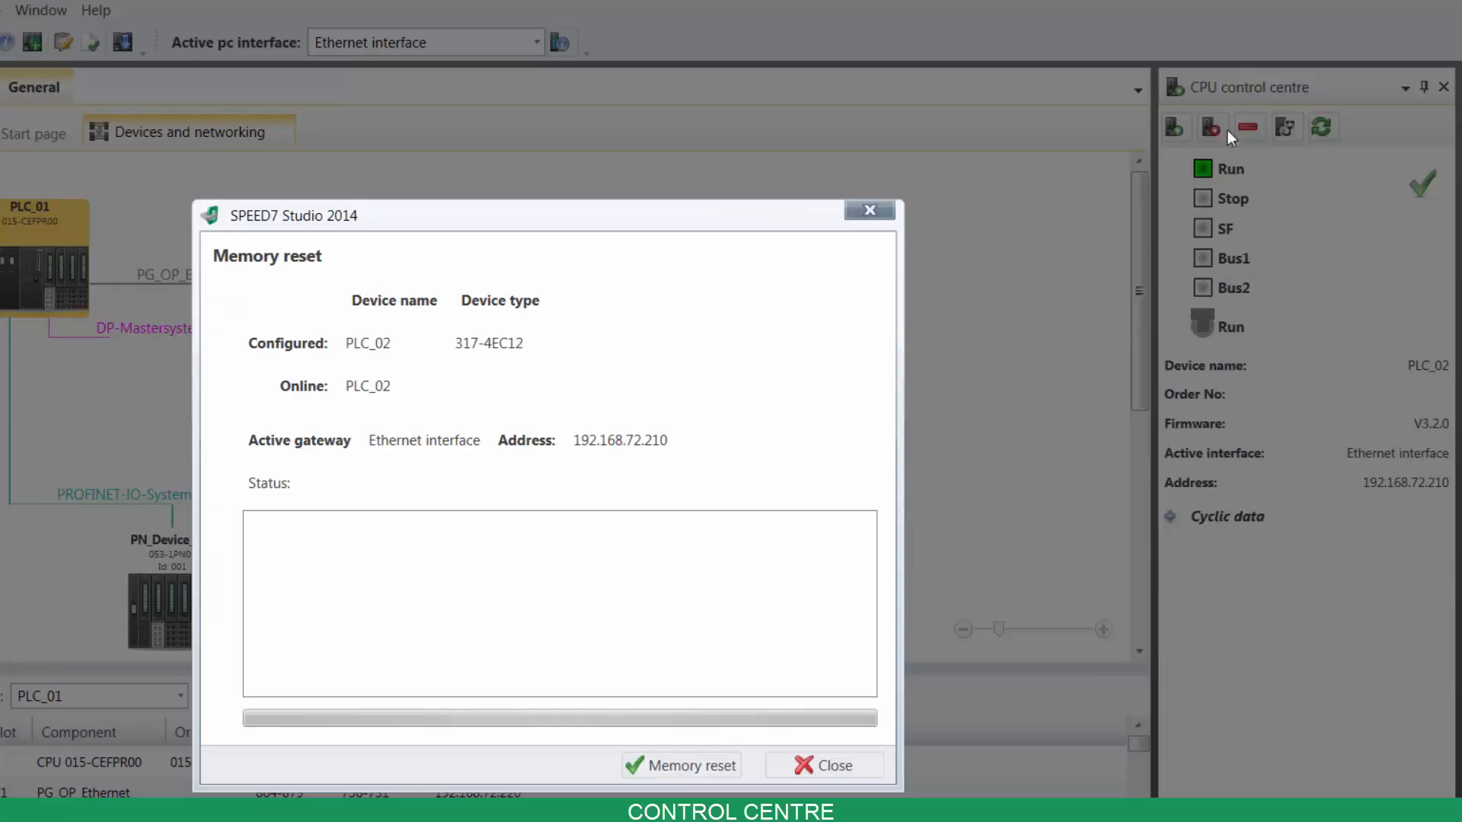
mouse_move(701, 728)
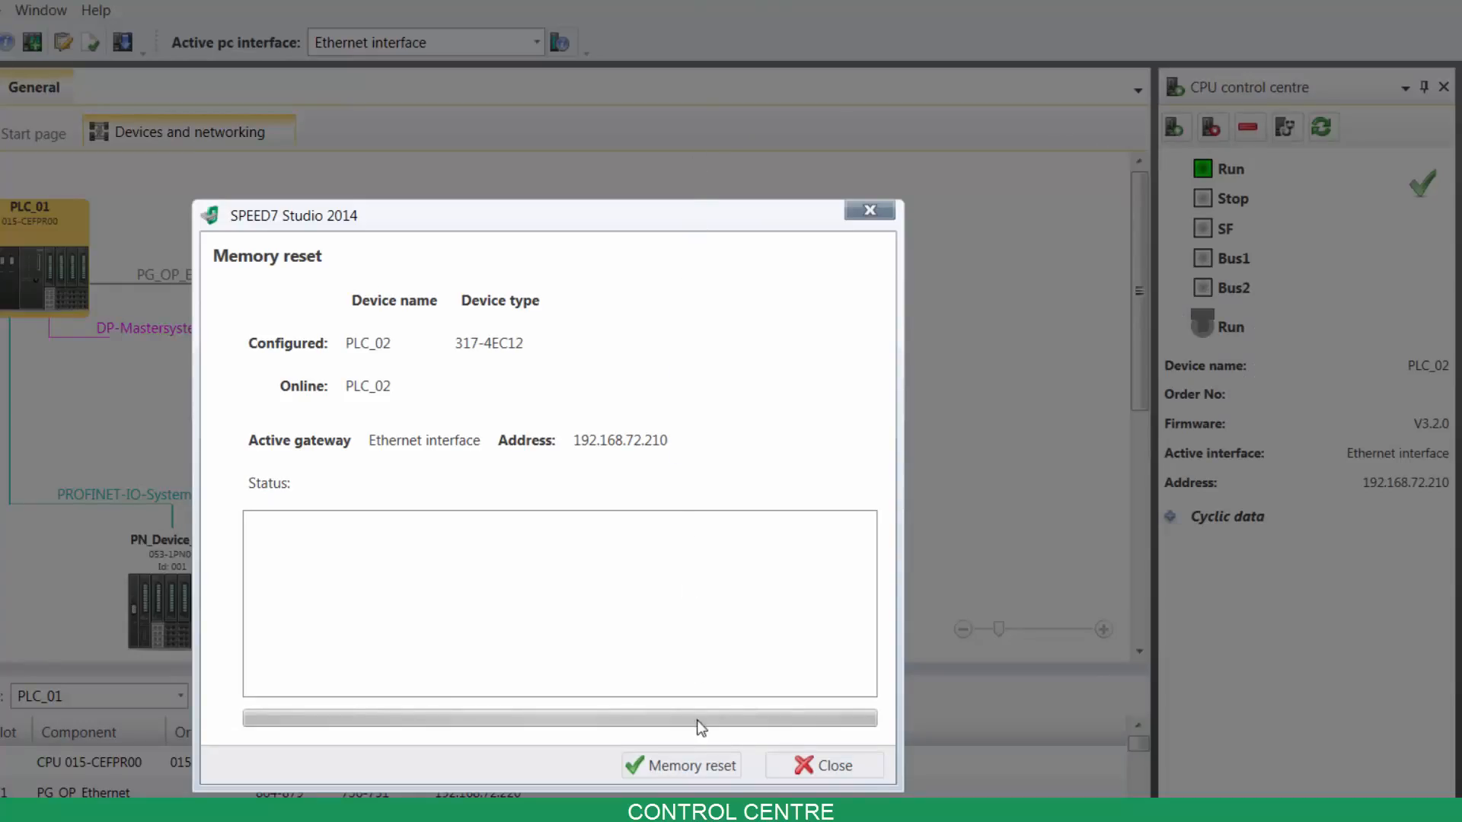
left_click(679, 765)
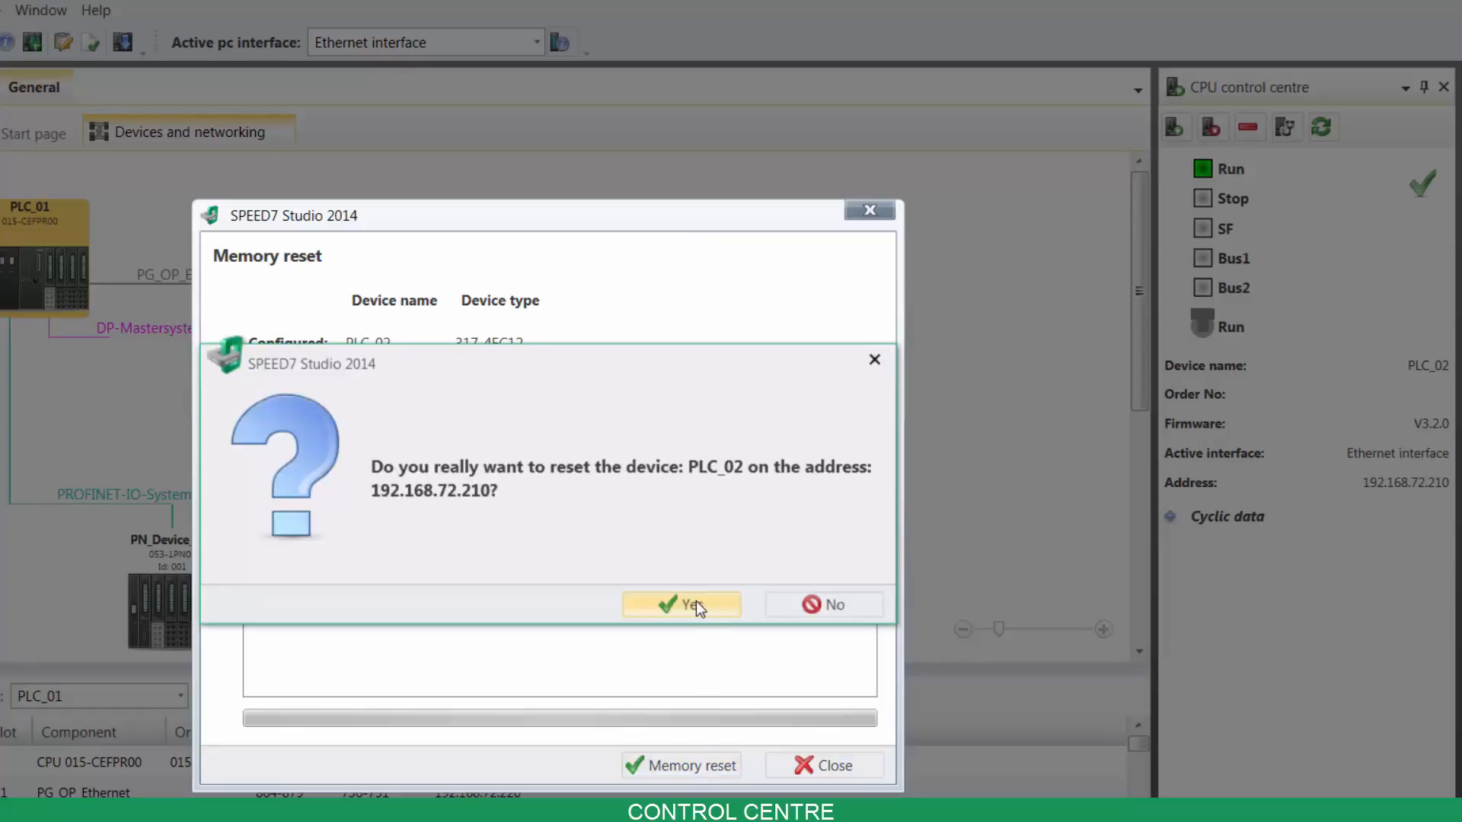
left_click(681, 604)
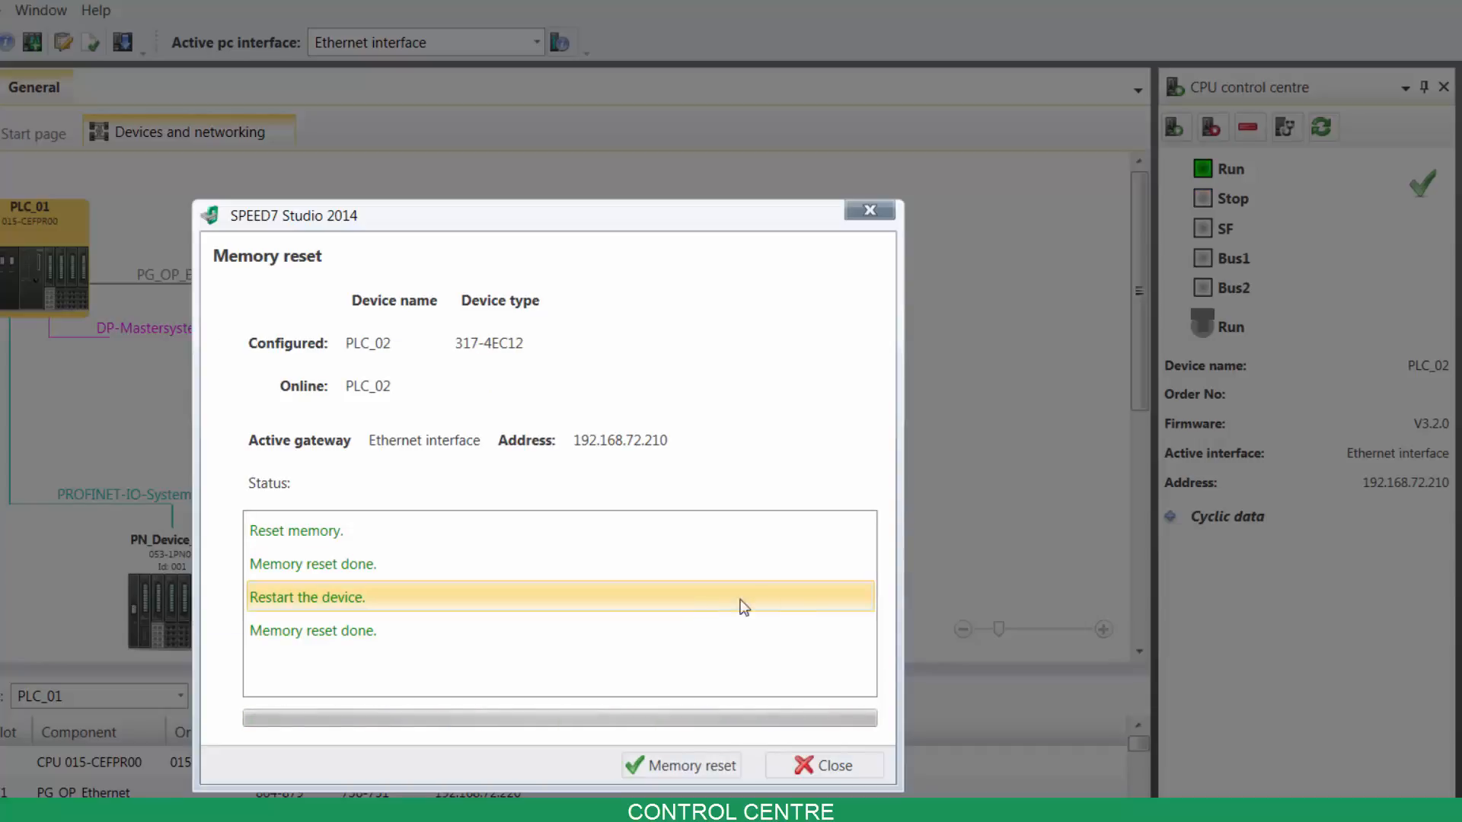
left_click(824, 766)
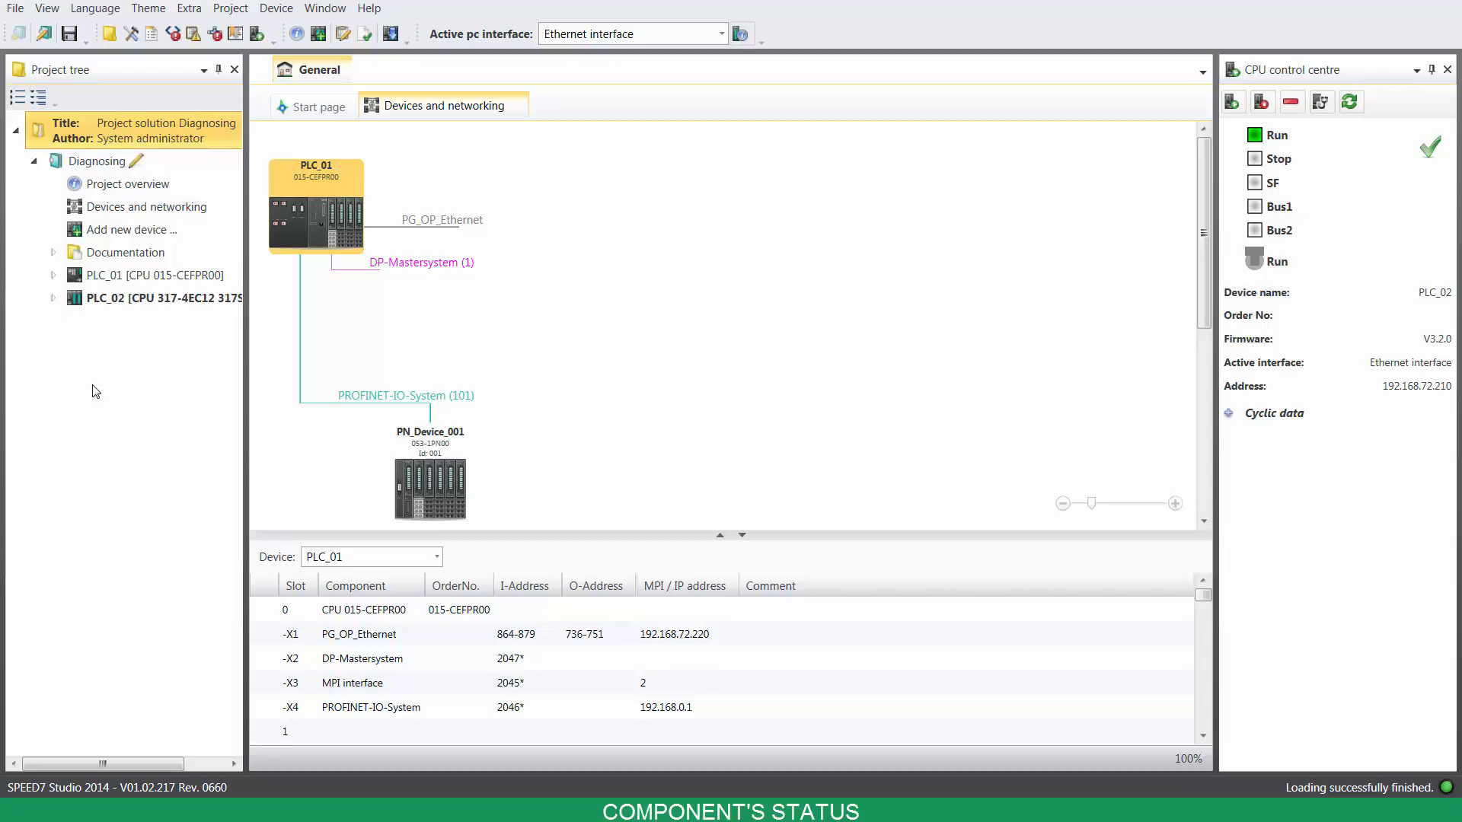
Show PLC_02's Status of component from its project-tree context actions
right_click(154, 297)
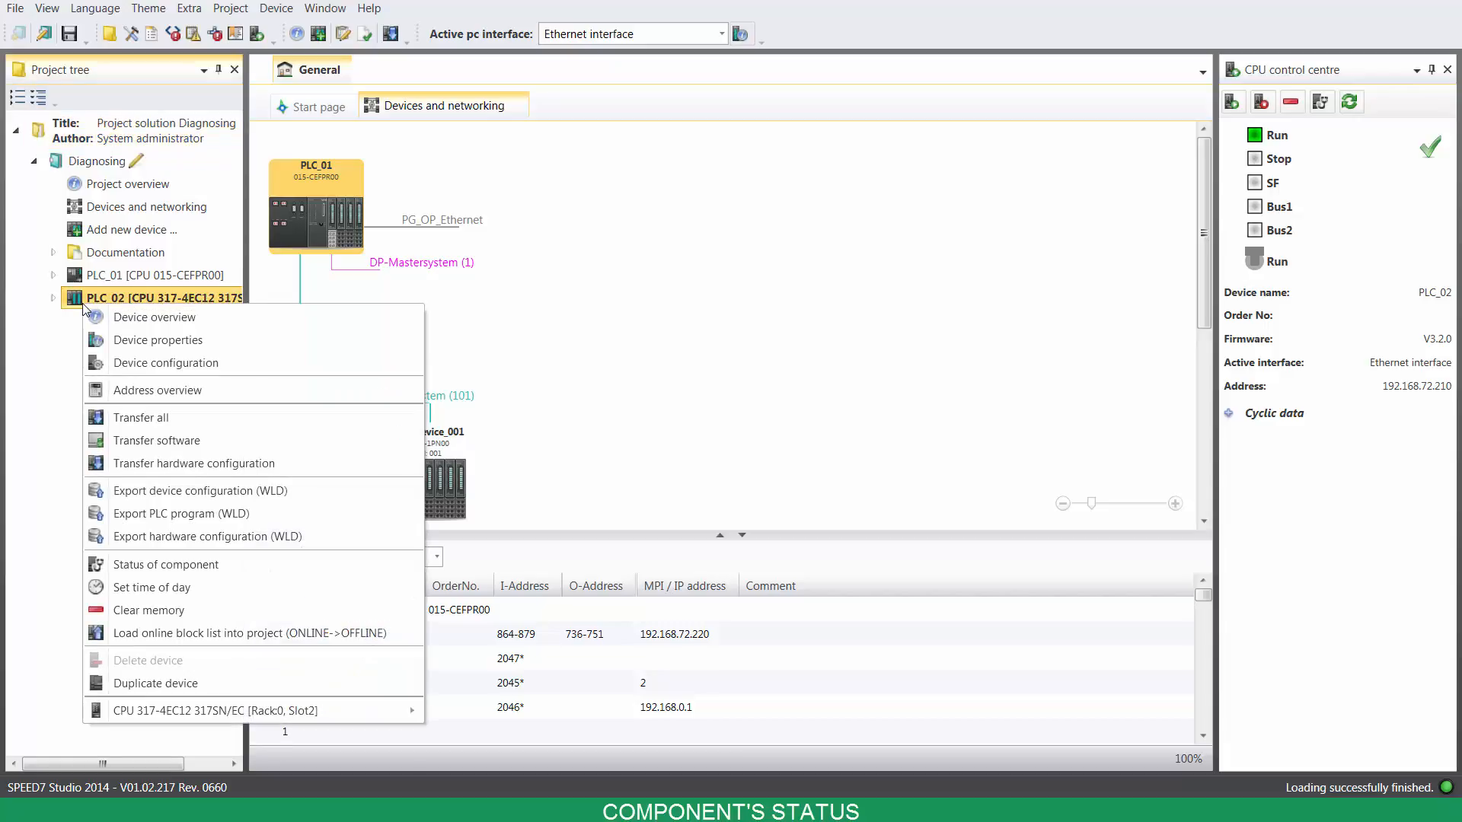
mouse_move(155, 440)
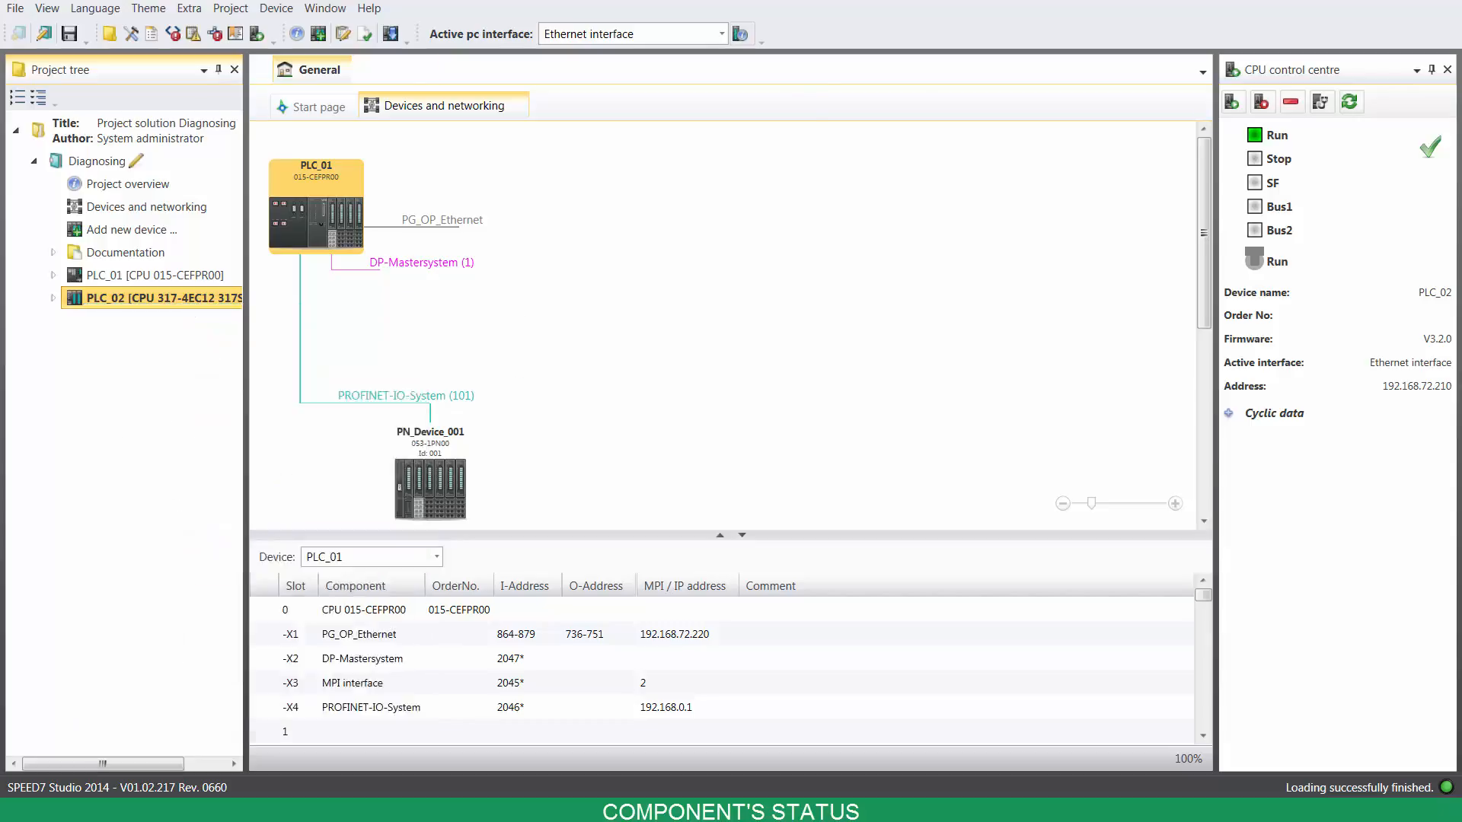
double_click(149, 297)
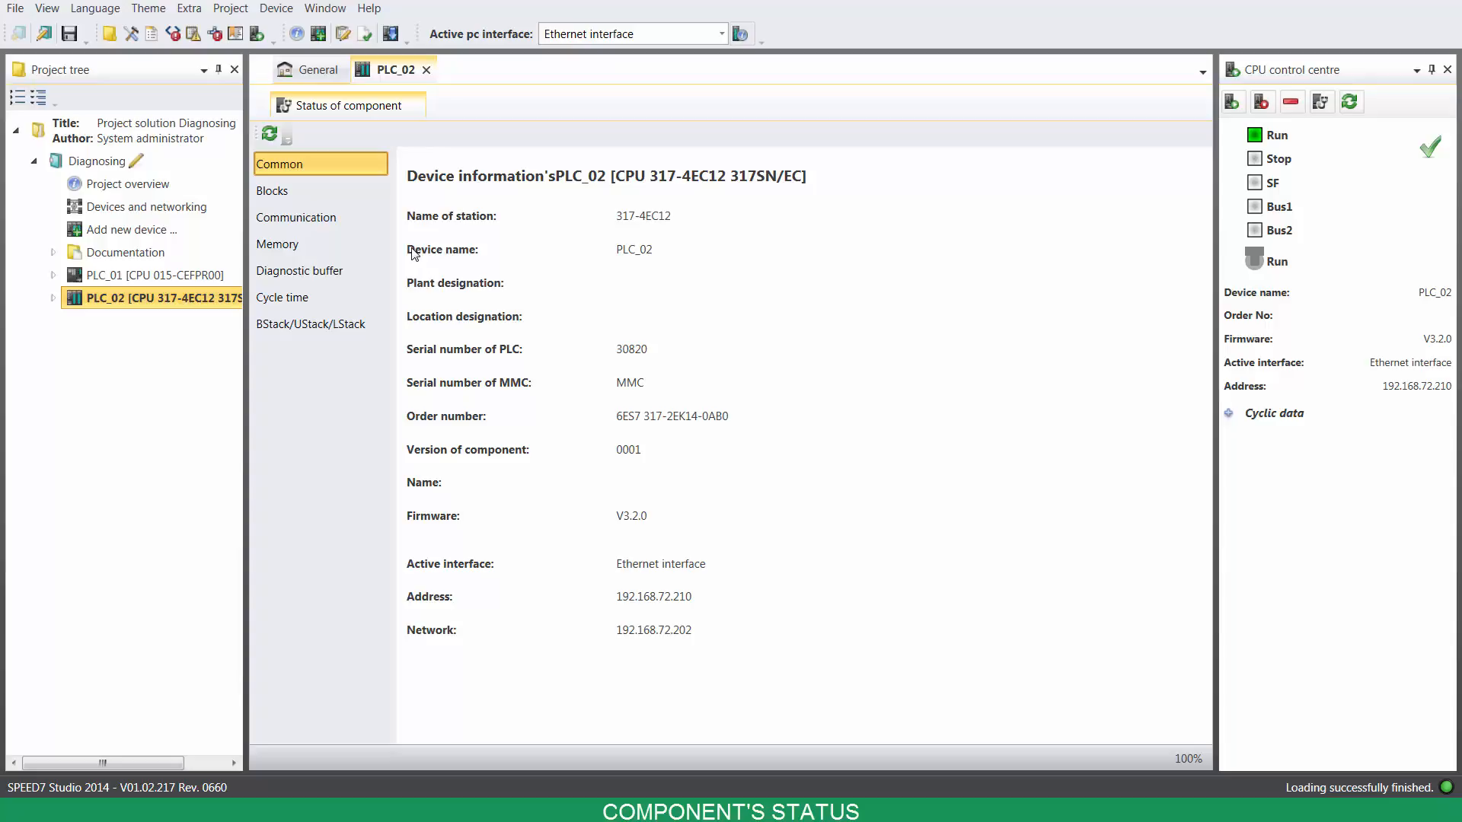
mouse_move(381, 250)
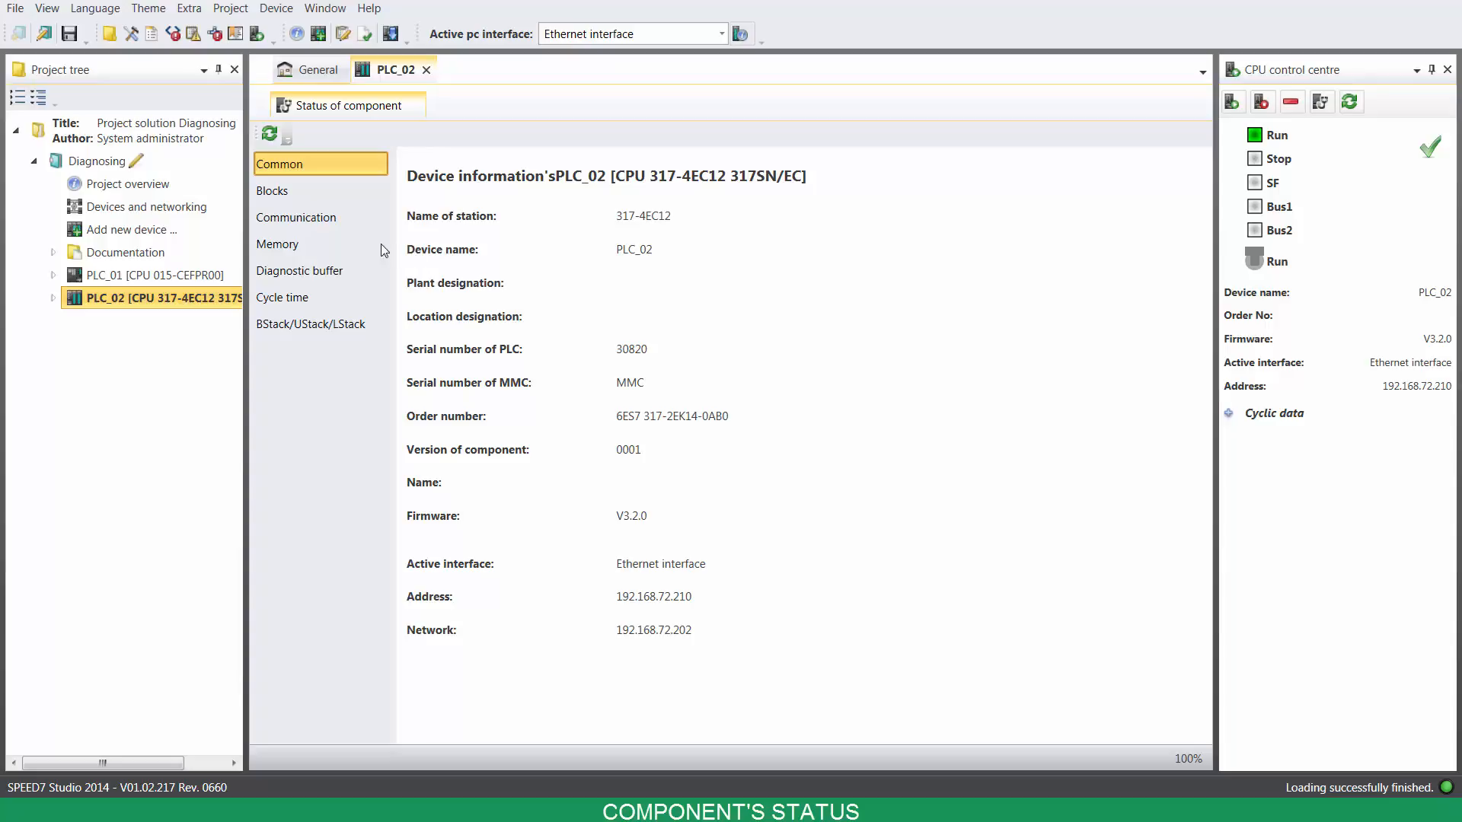
View PLC_02's memory usage and then its diagnostic buffer of timestamped events
left_click(277, 244)
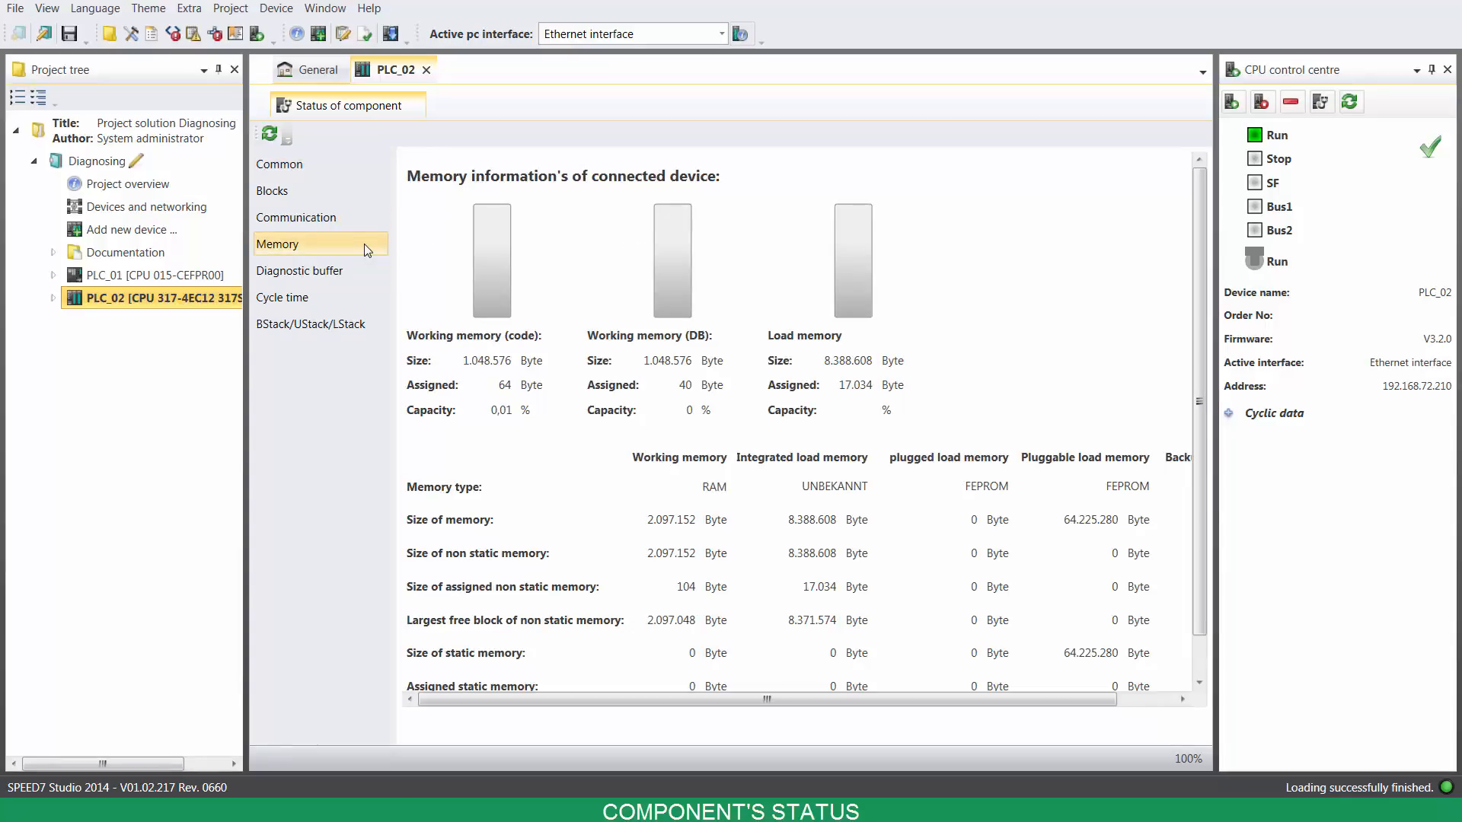
left_click(300, 271)
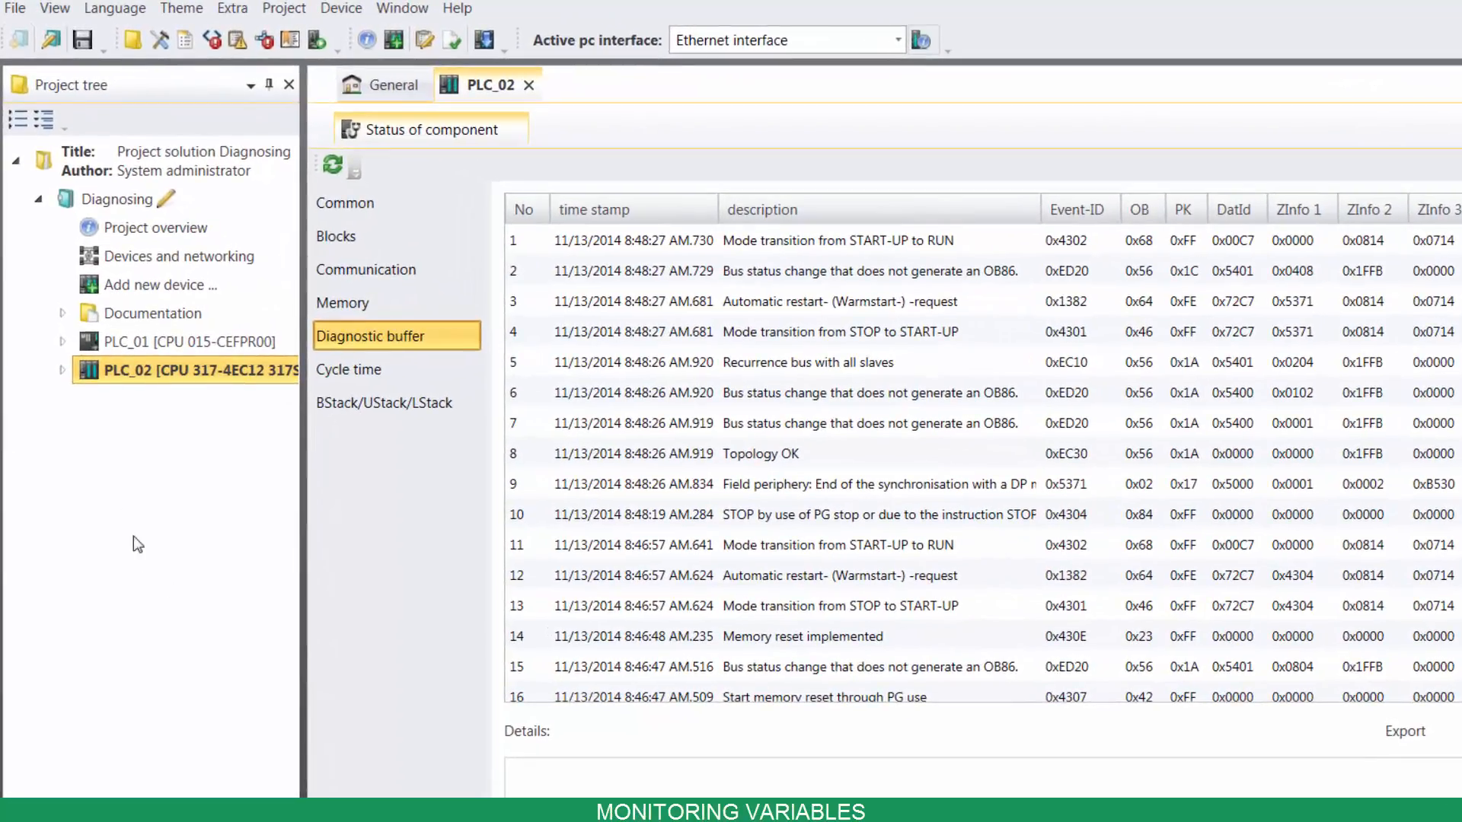
Add Watch table_0 under PLC_02 > PLC program > Monitoring tables with the default name
left_click(61, 370)
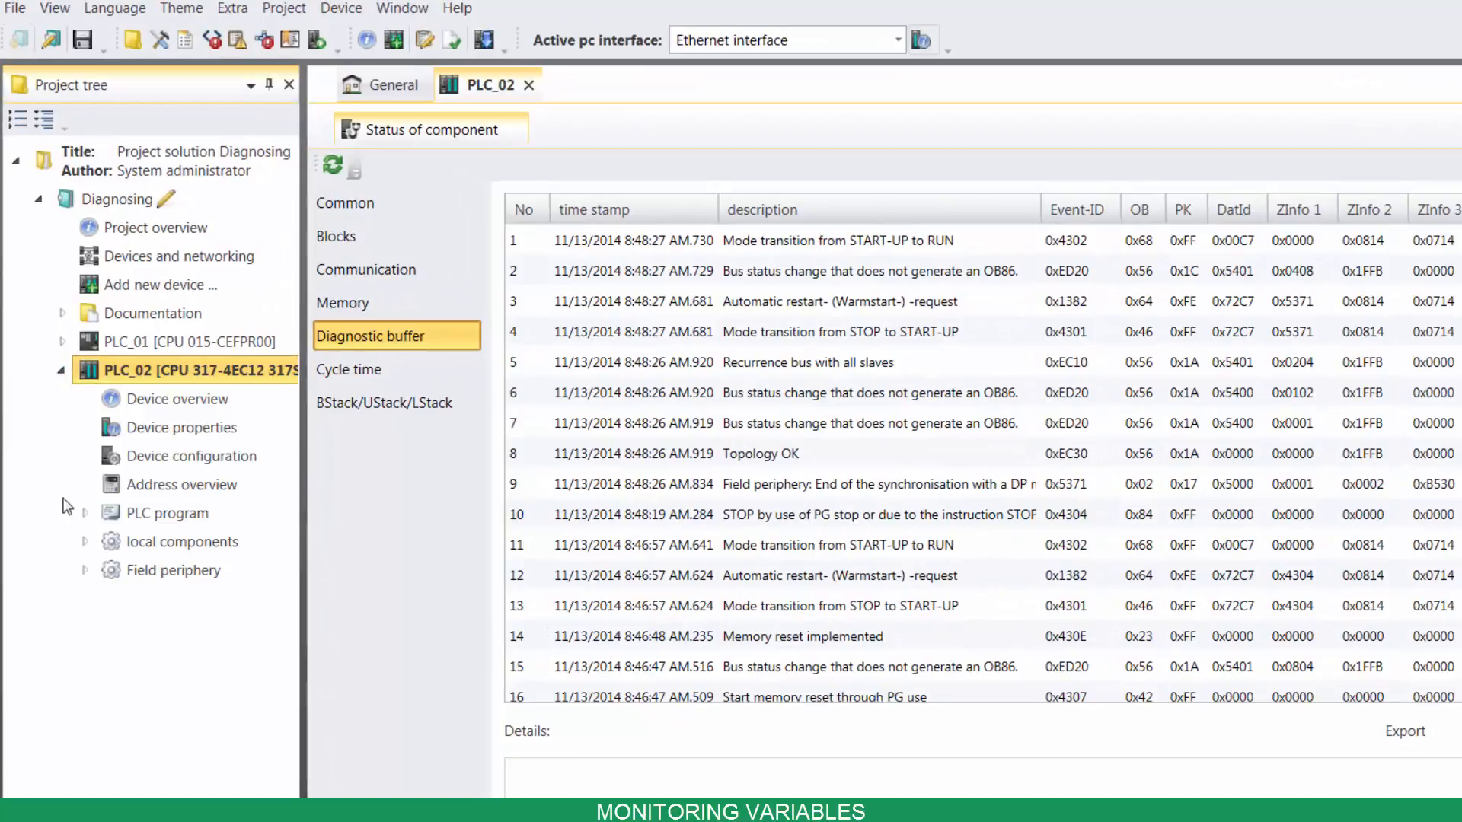
left_click(84, 513)
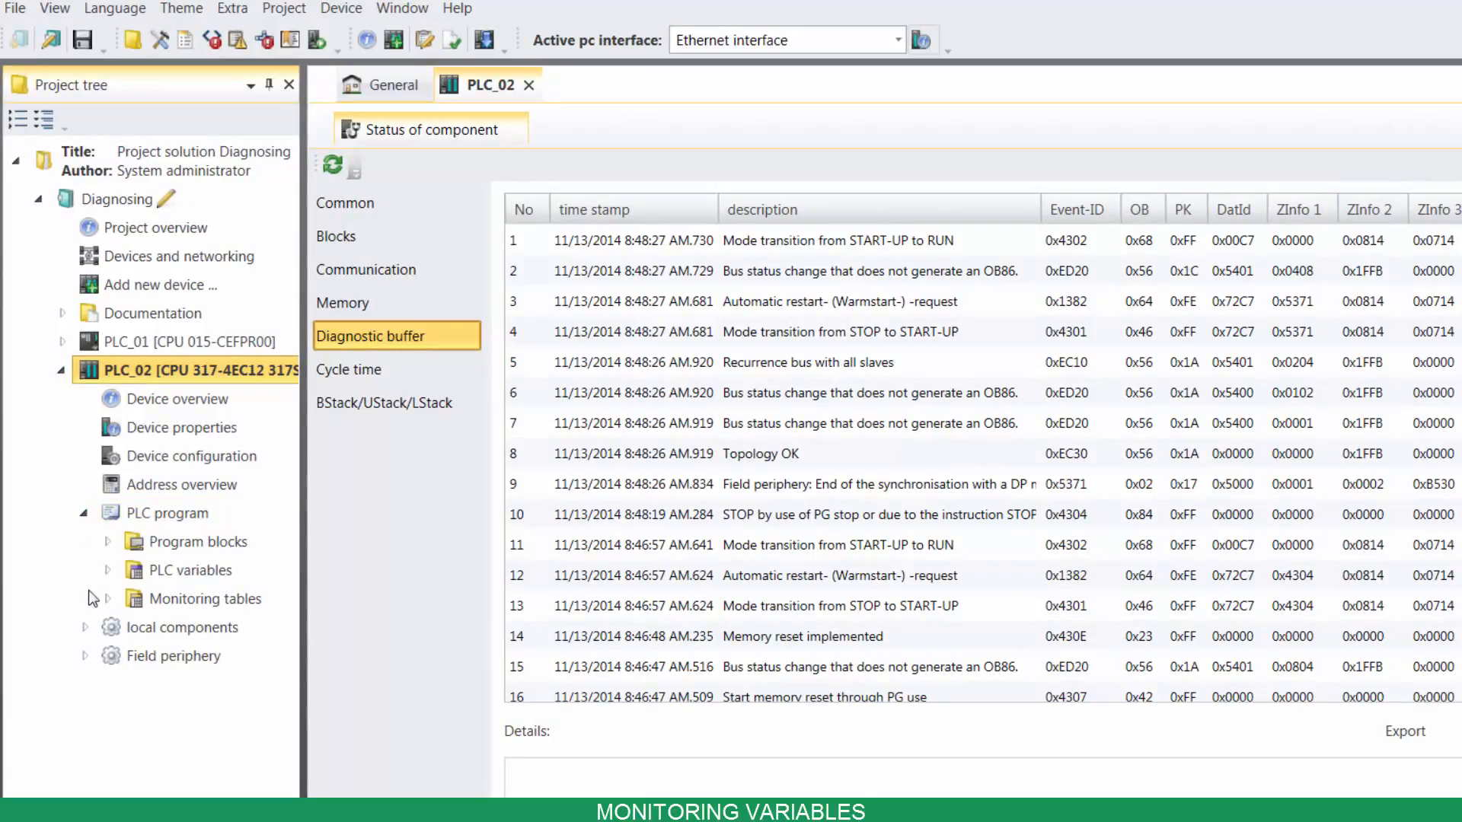
left_click(107, 598)
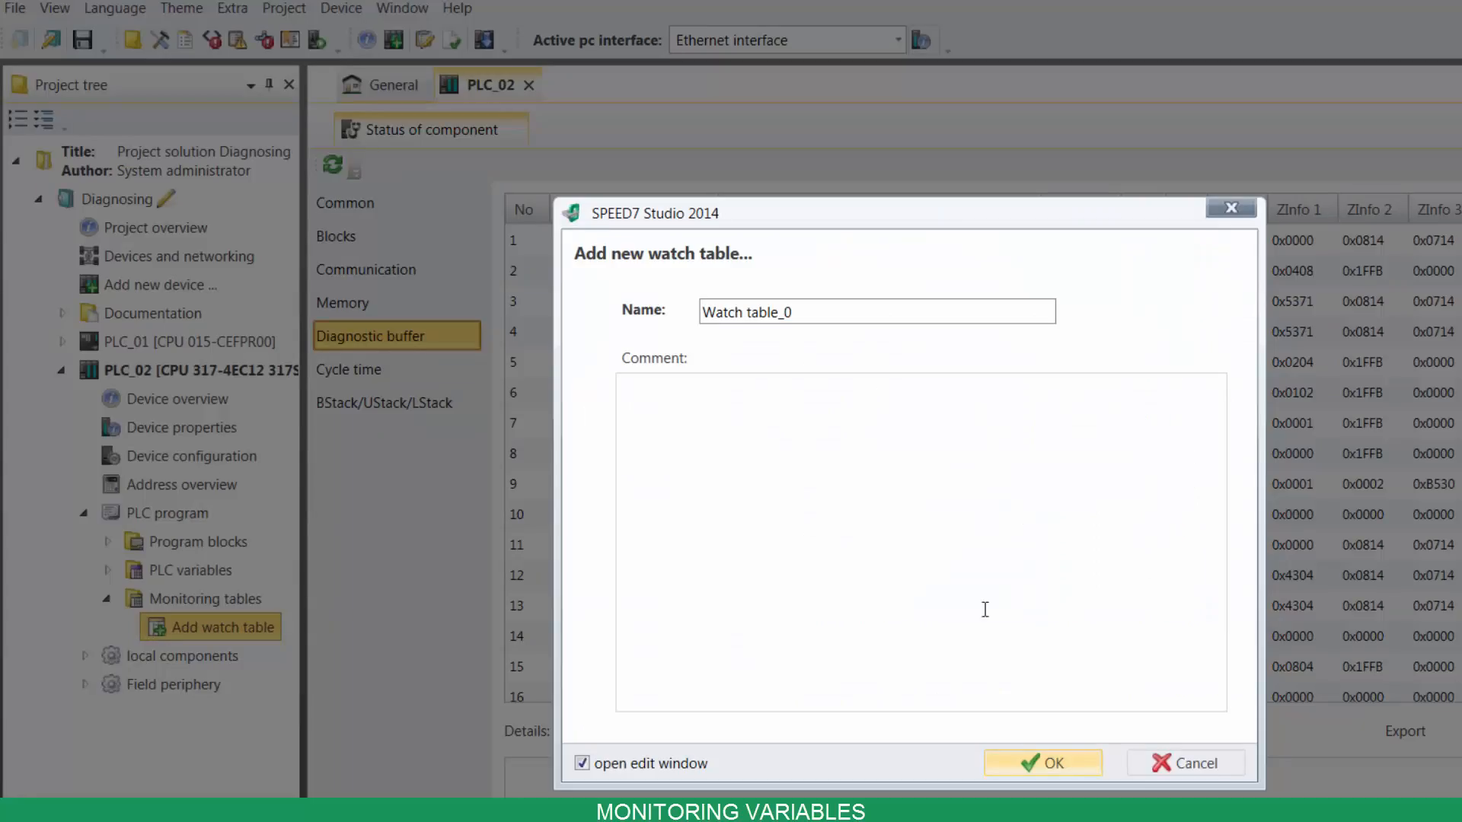
left_click(1041, 763)
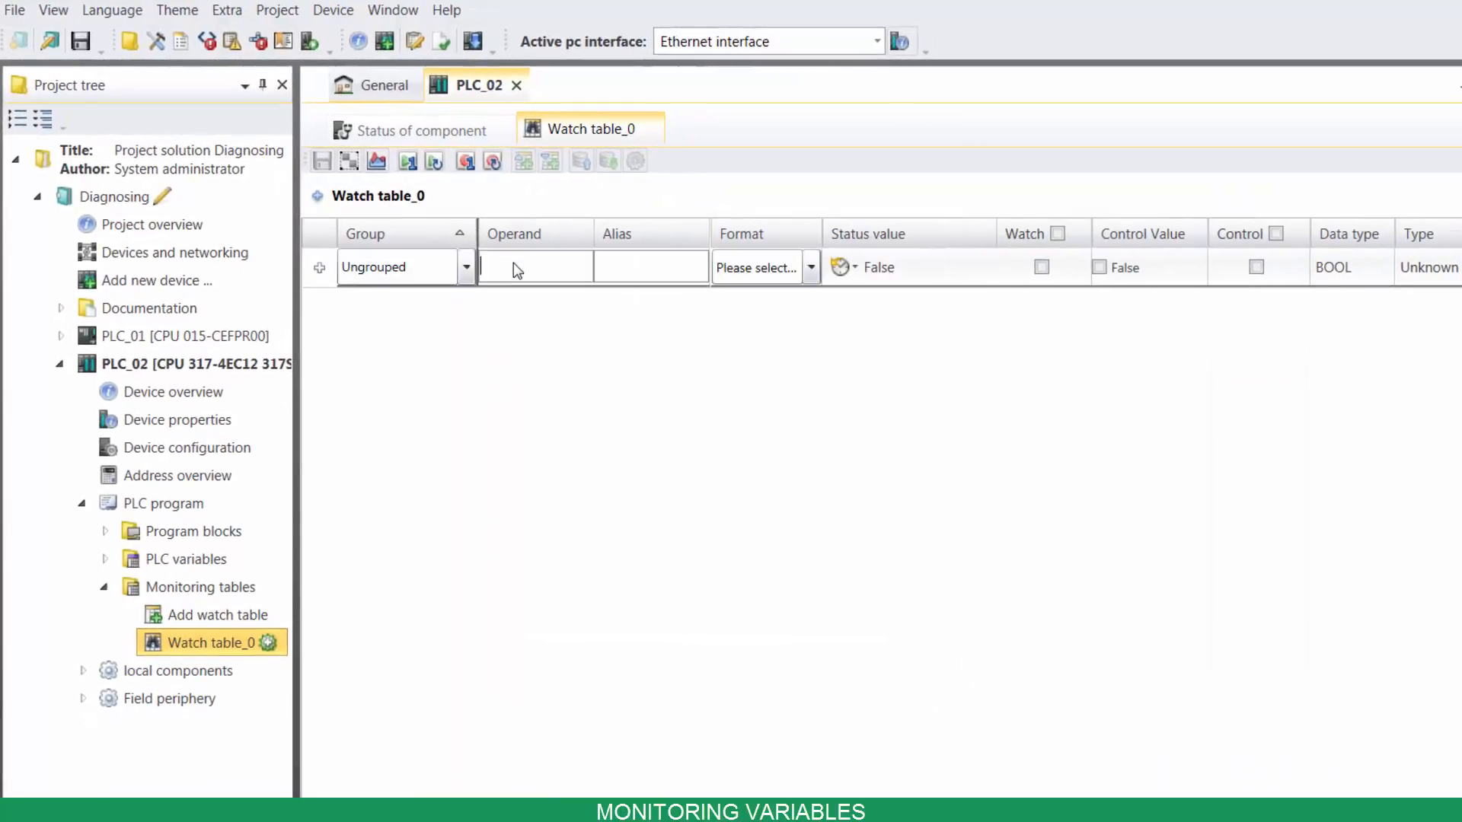
Enter operands M and M1.0 into the watch table and start cyclic refresh of monitor values
type("M")
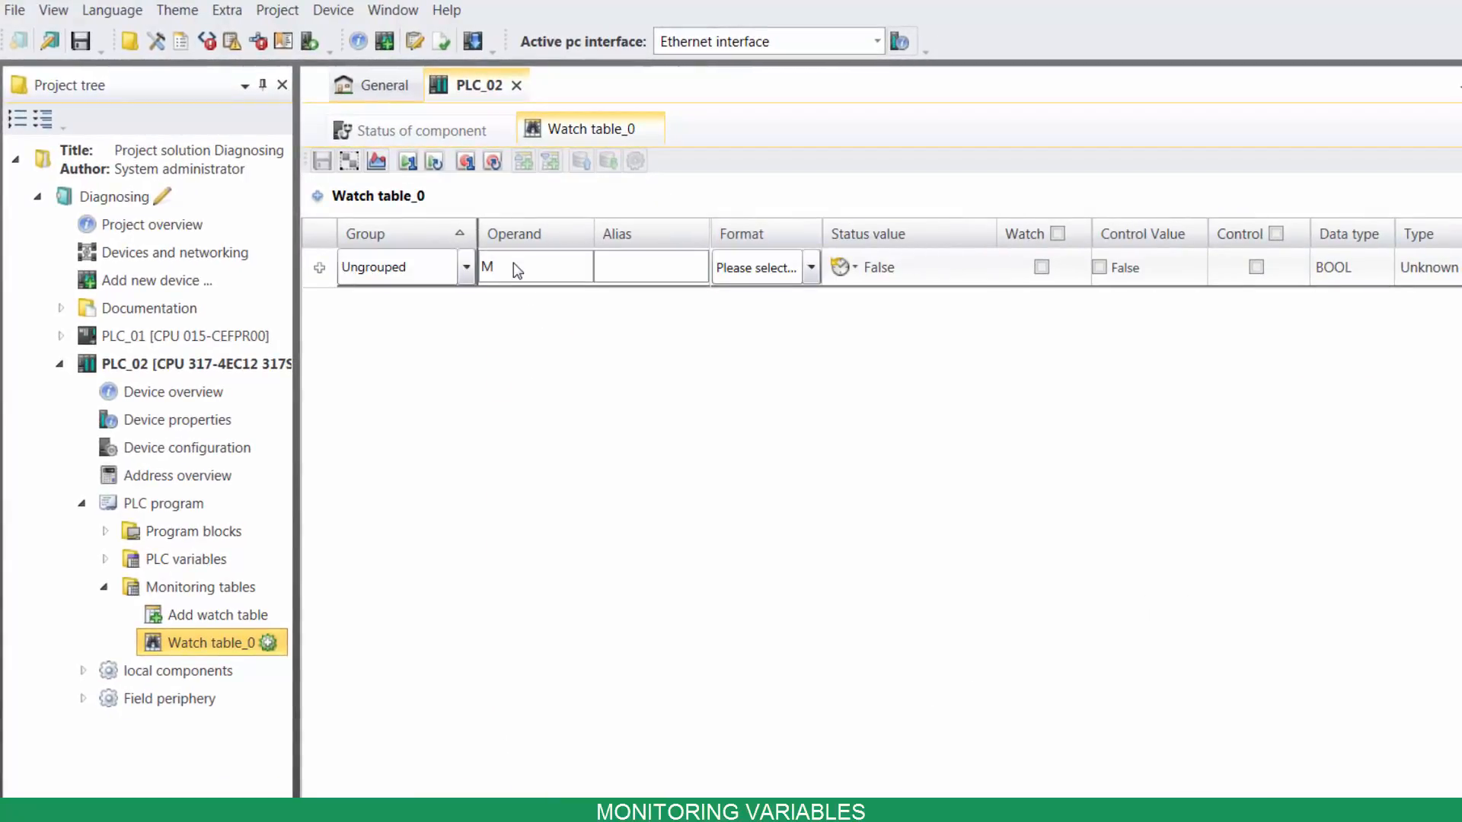
key("Return")
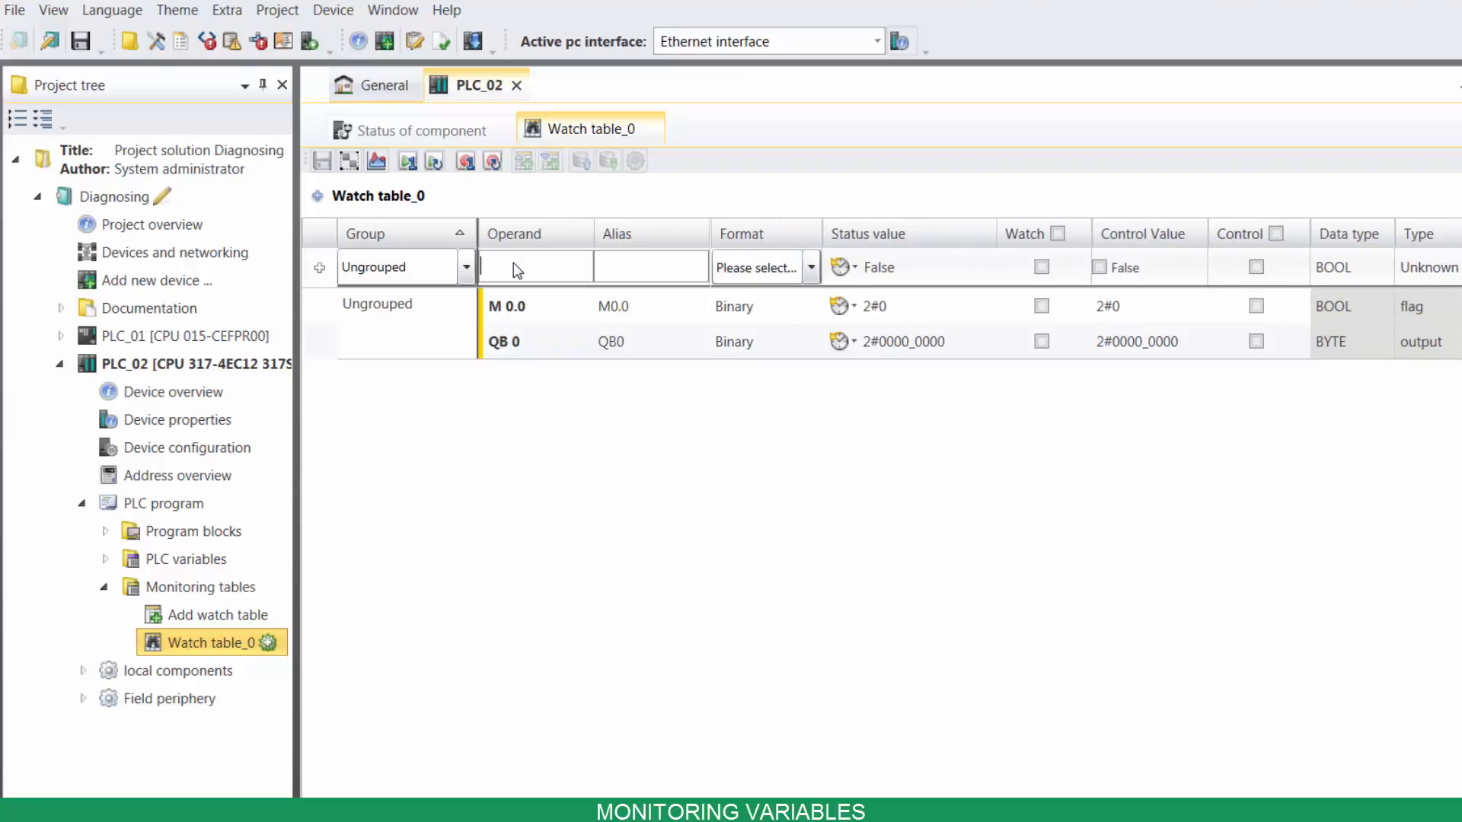
type("M1.0")
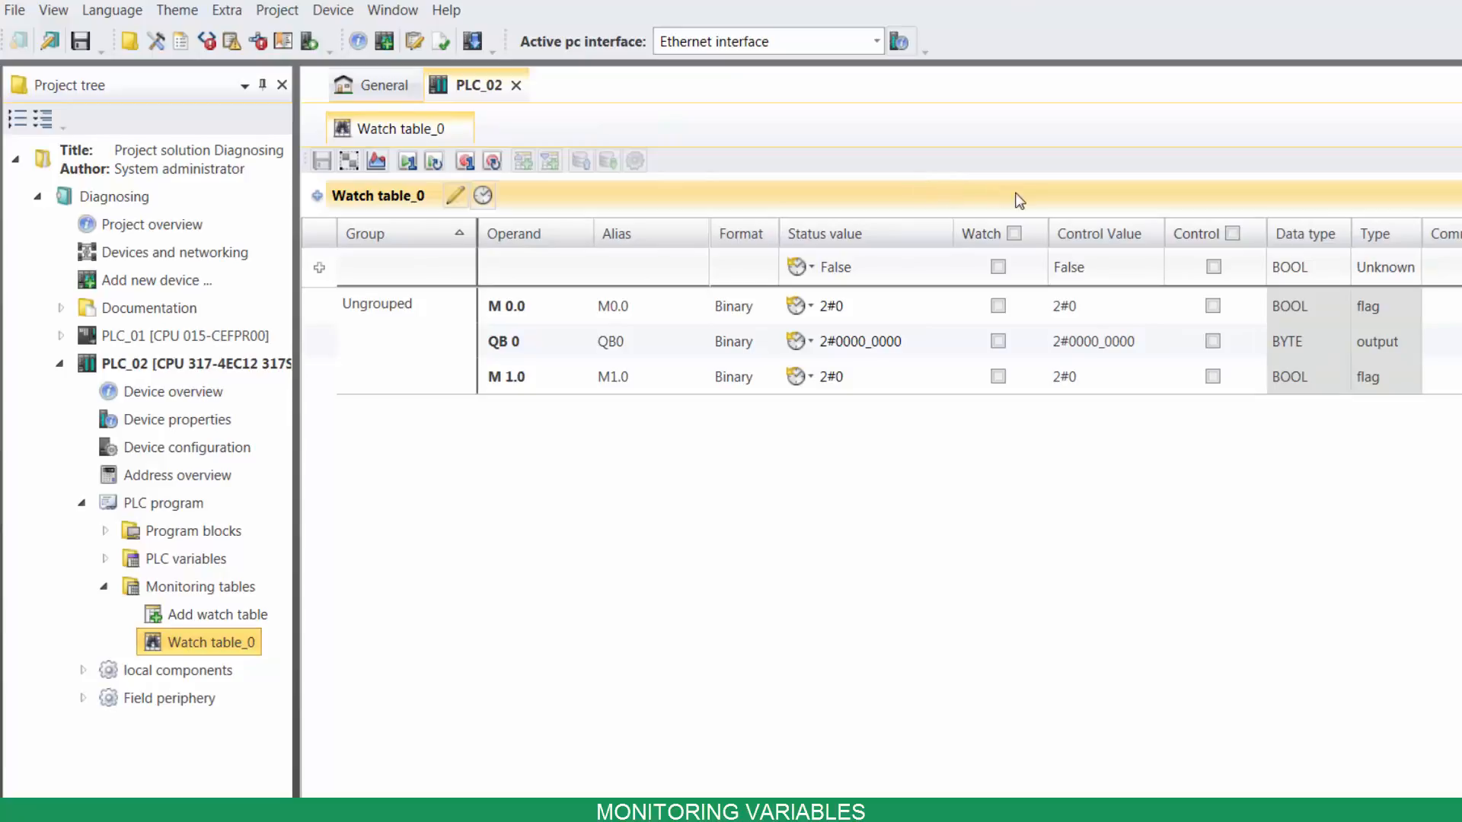
left_click(1014, 233)
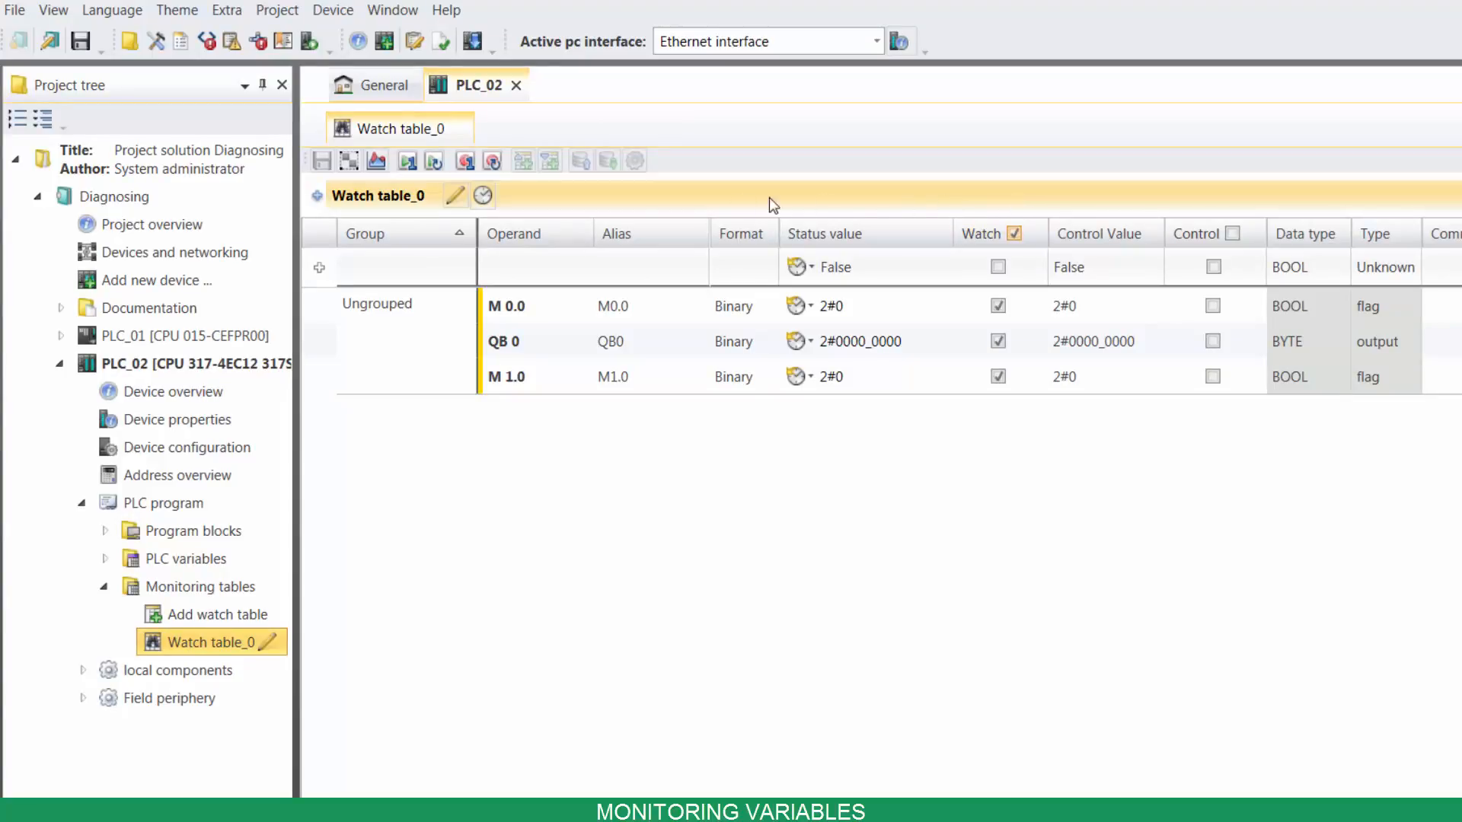
mouse_move(433, 160)
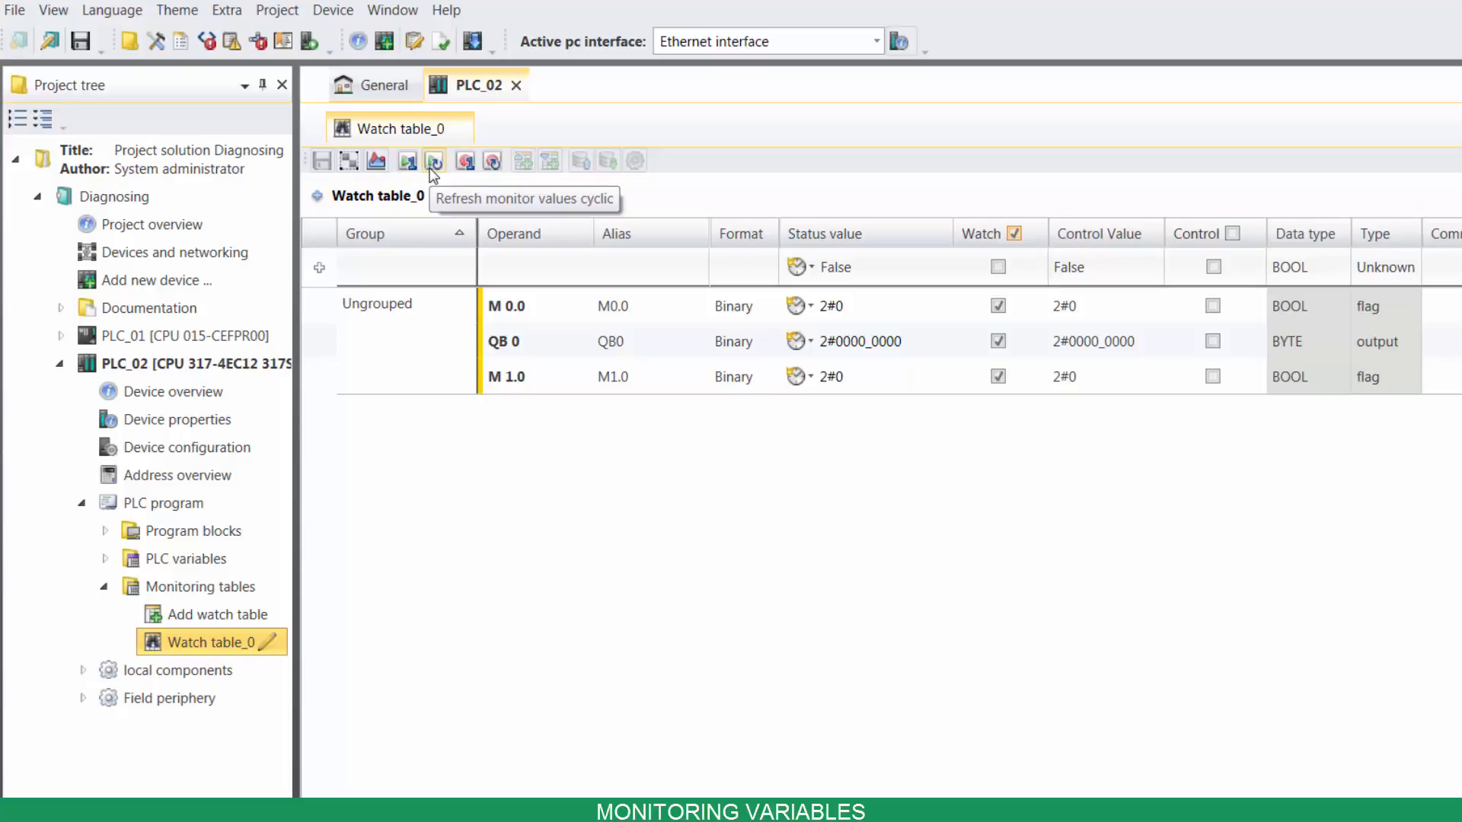
left_click(432, 160)
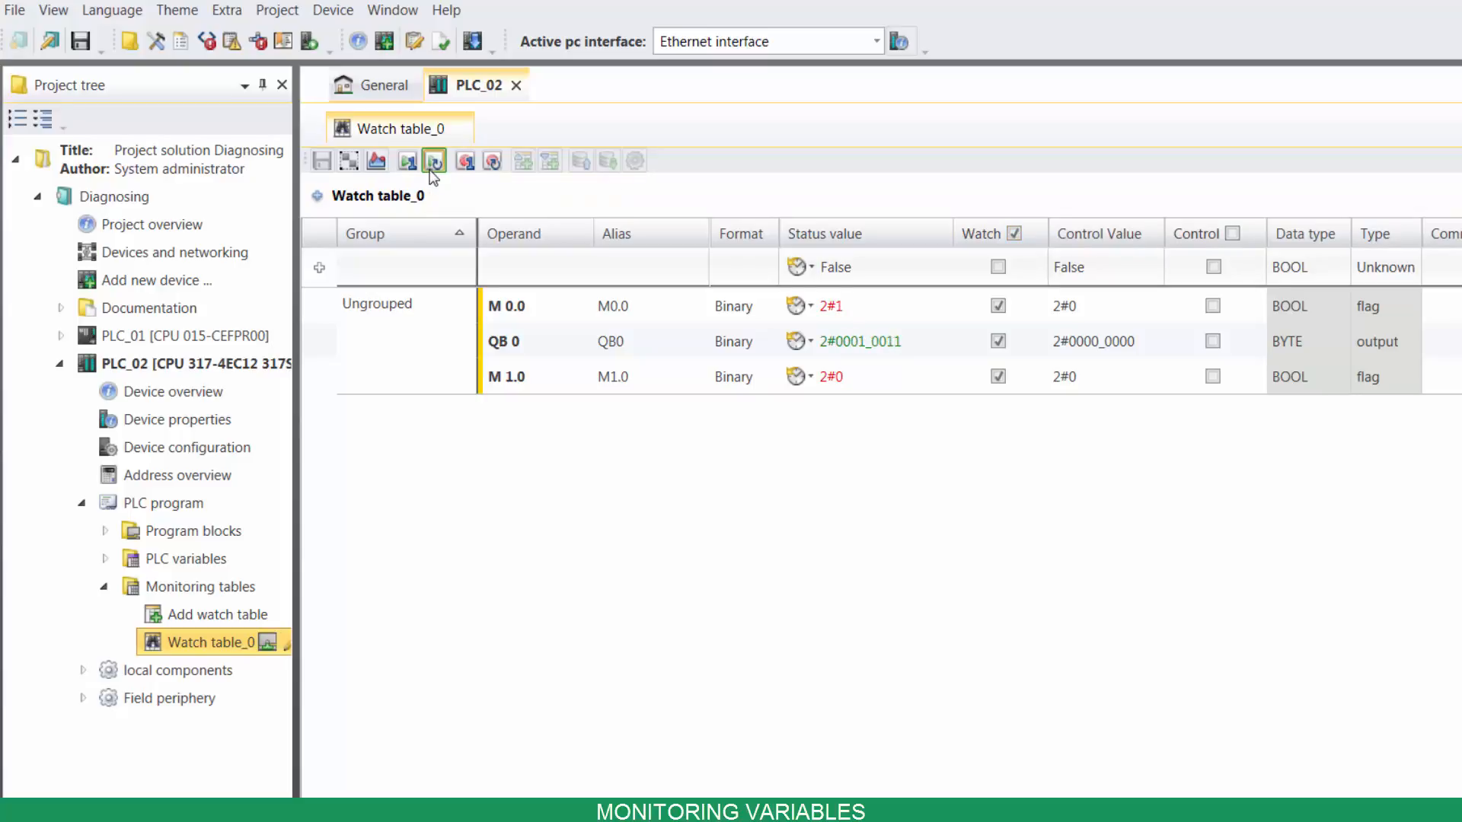
Set the display format of M 0.0 to Boolean and QB 0 to Decimal
left_click(756, 306)
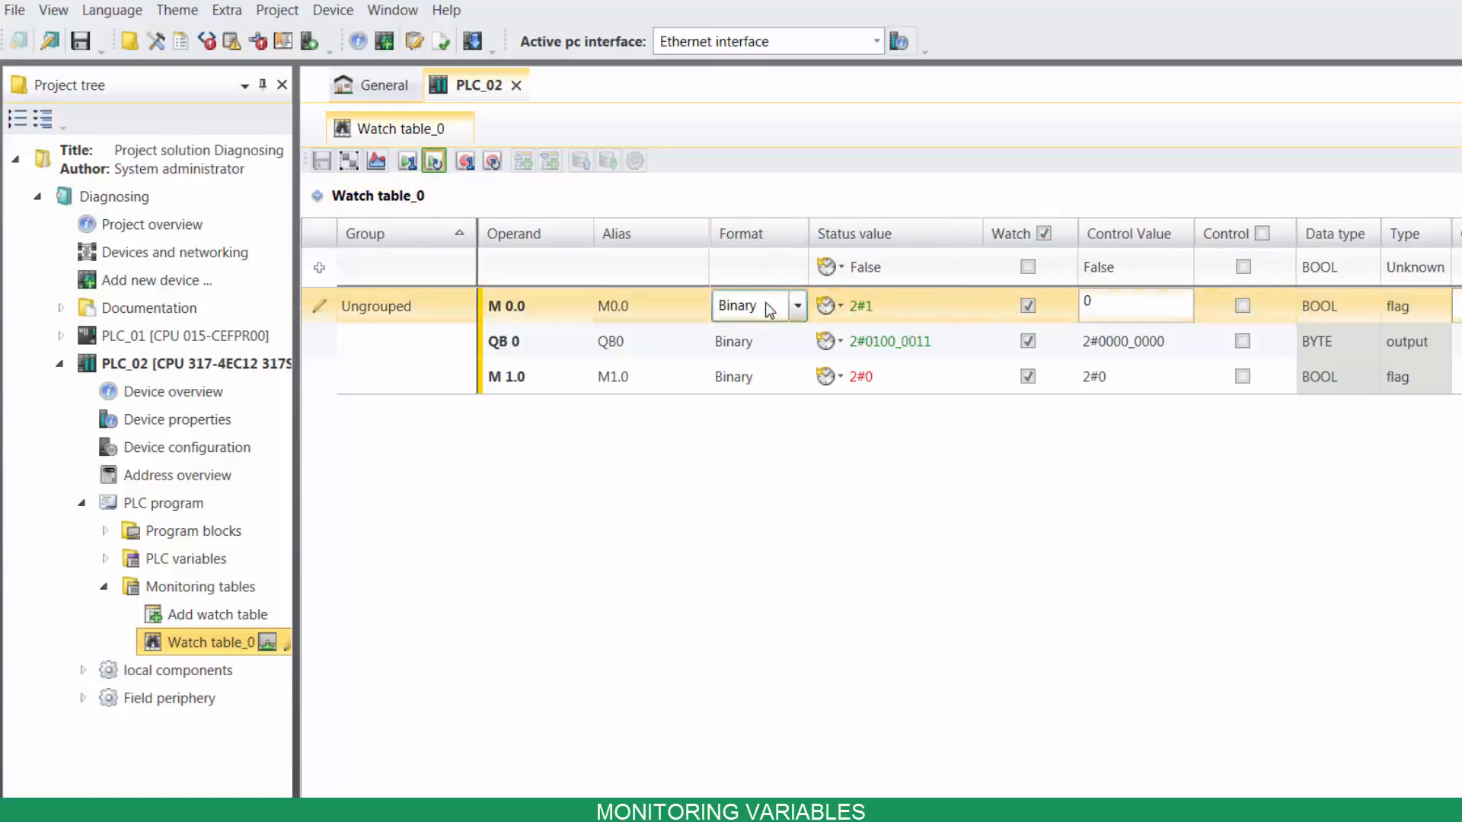
left_click(796, 306)
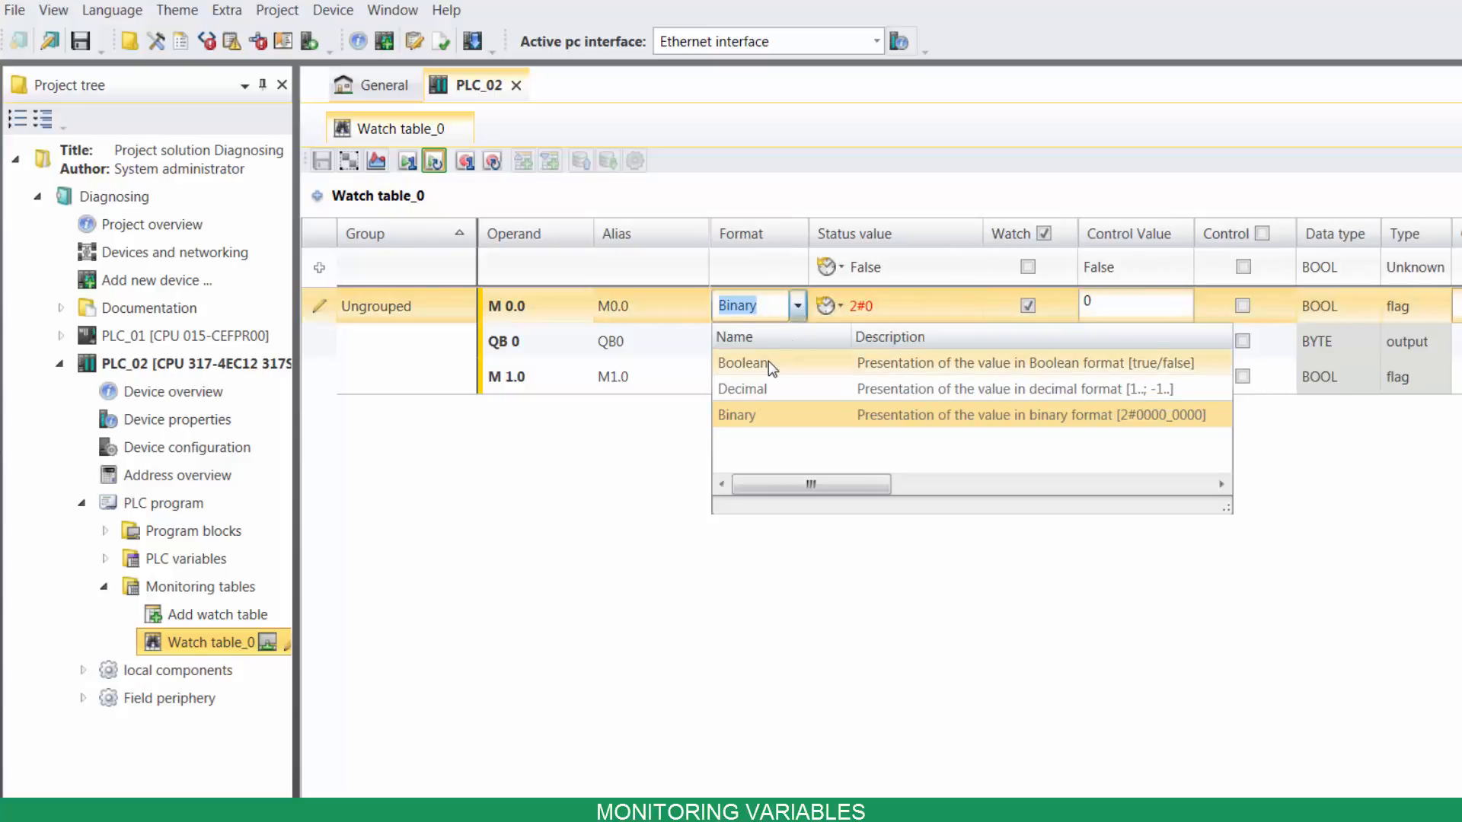
left_click(743, 362)
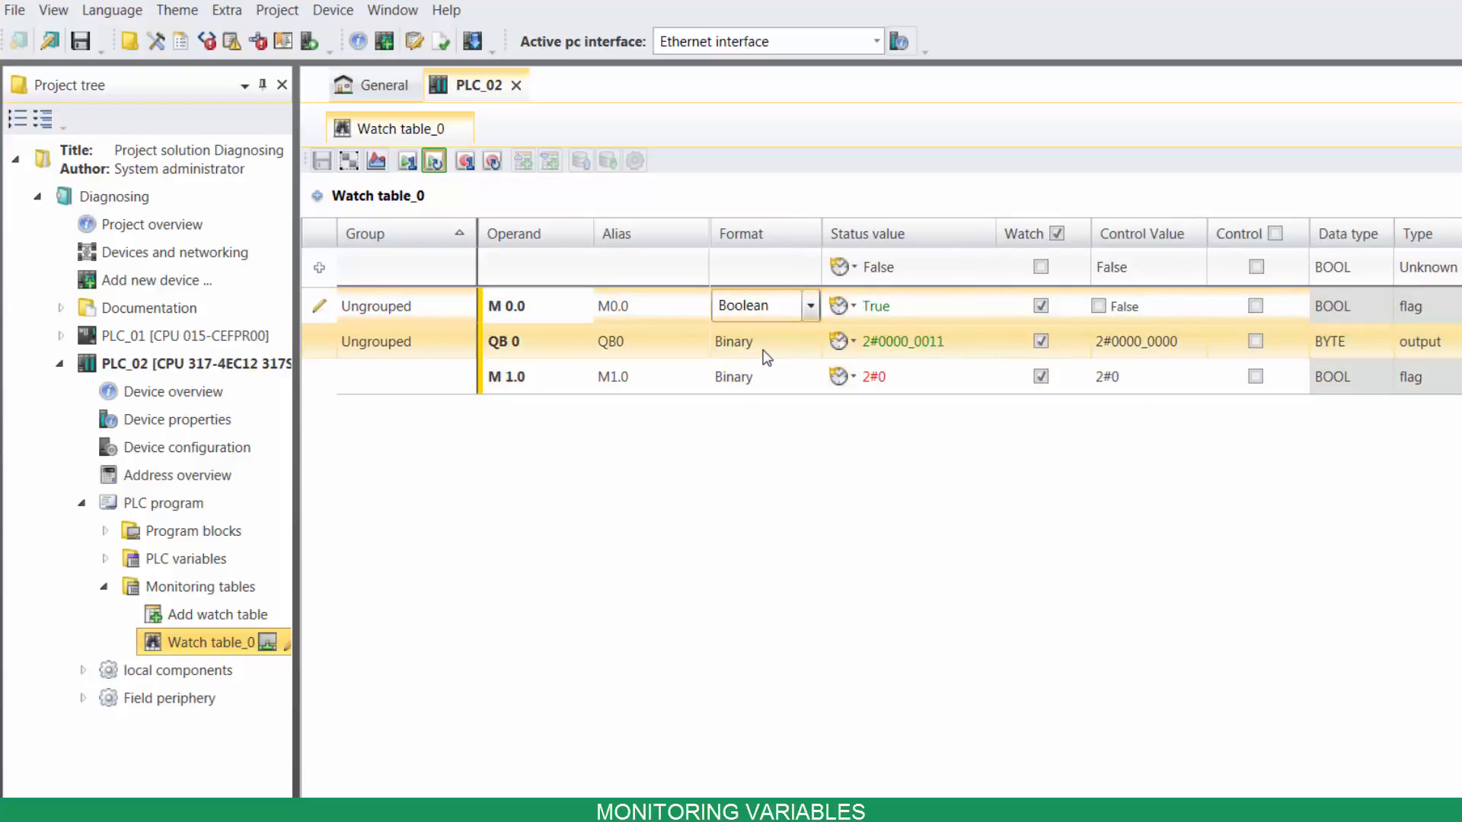
left_click(800, 341)
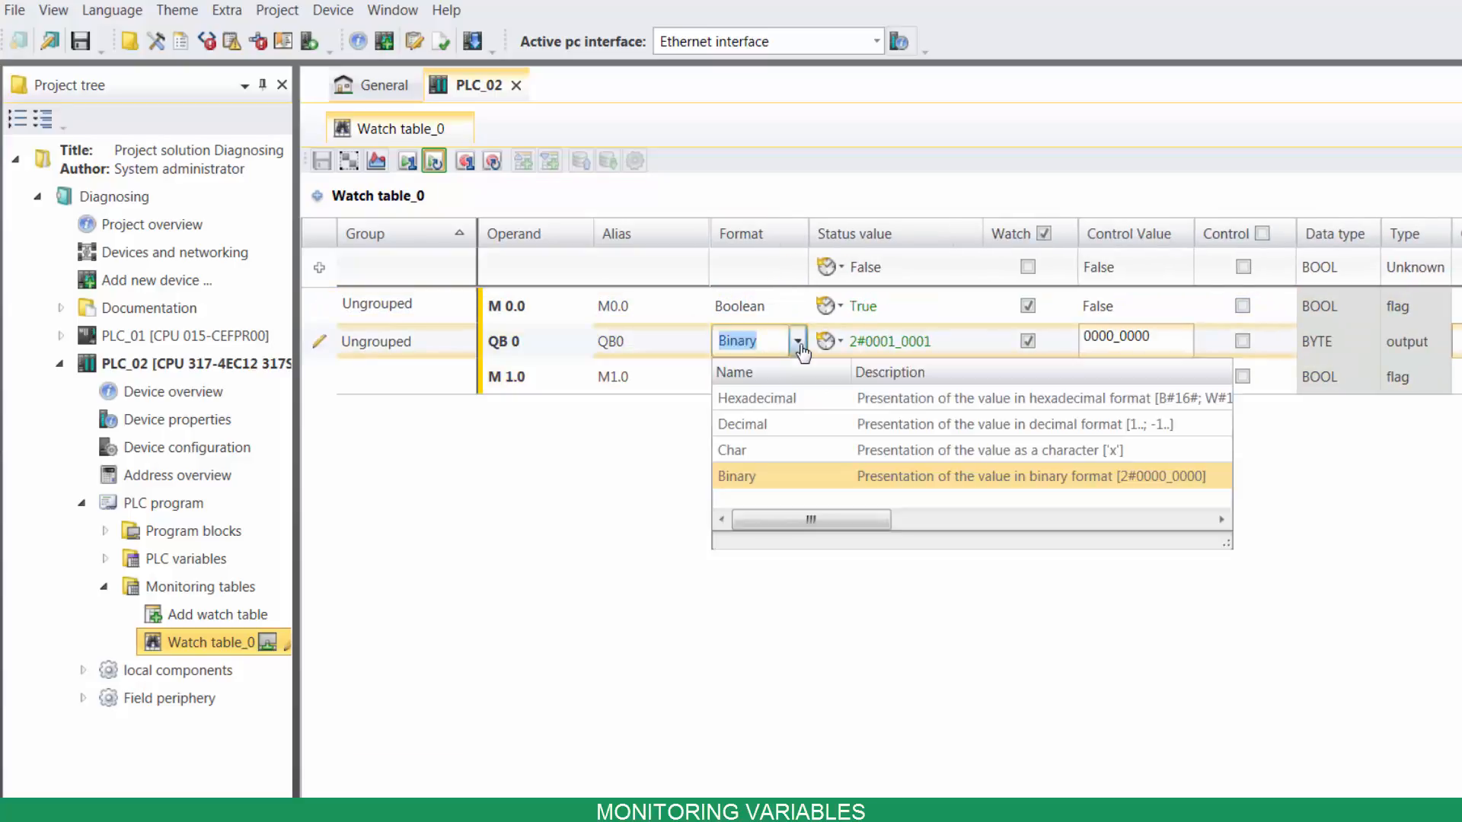
left_click(741, 425)
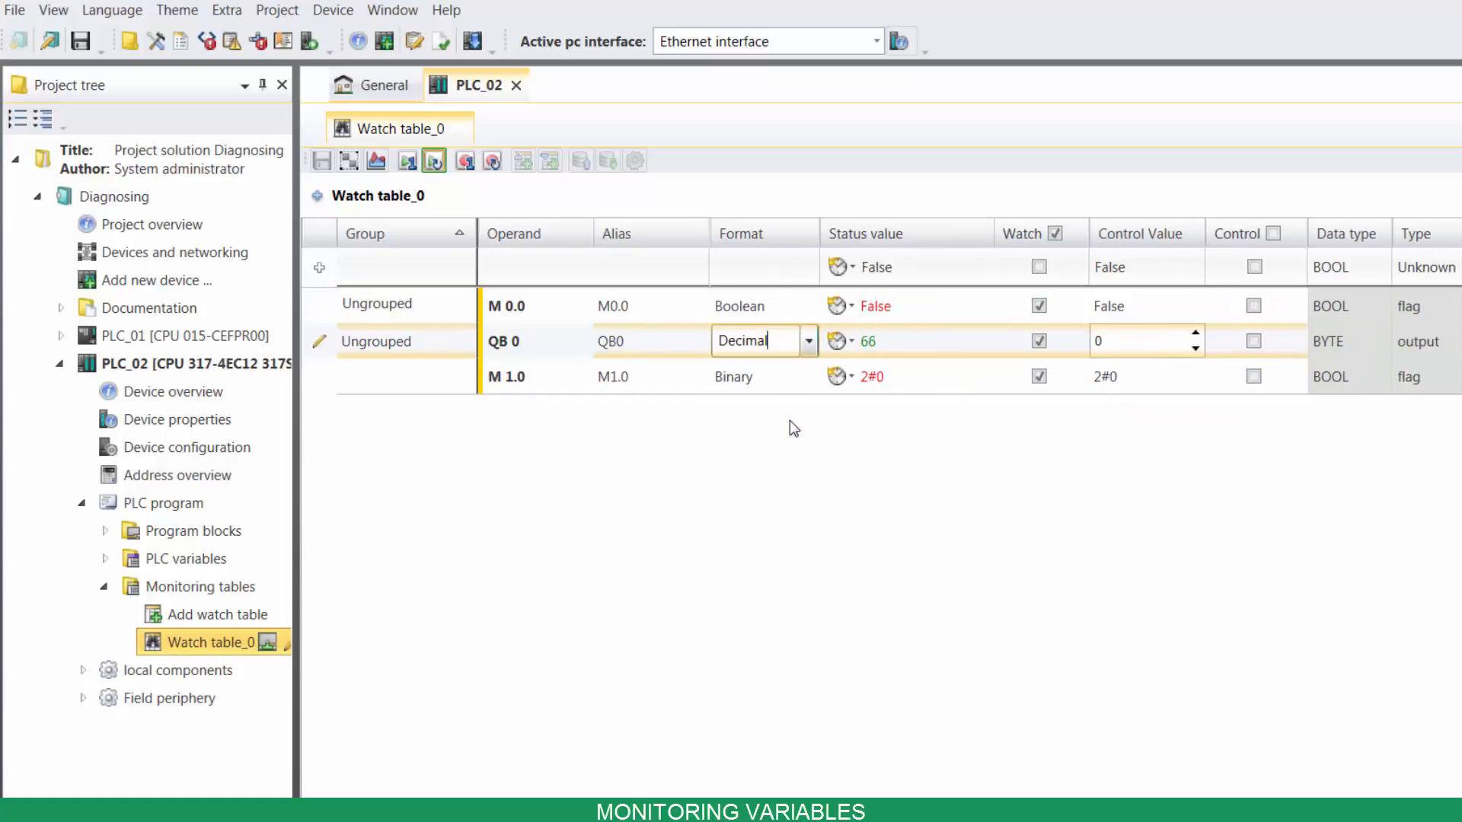
left_click(756, 376)
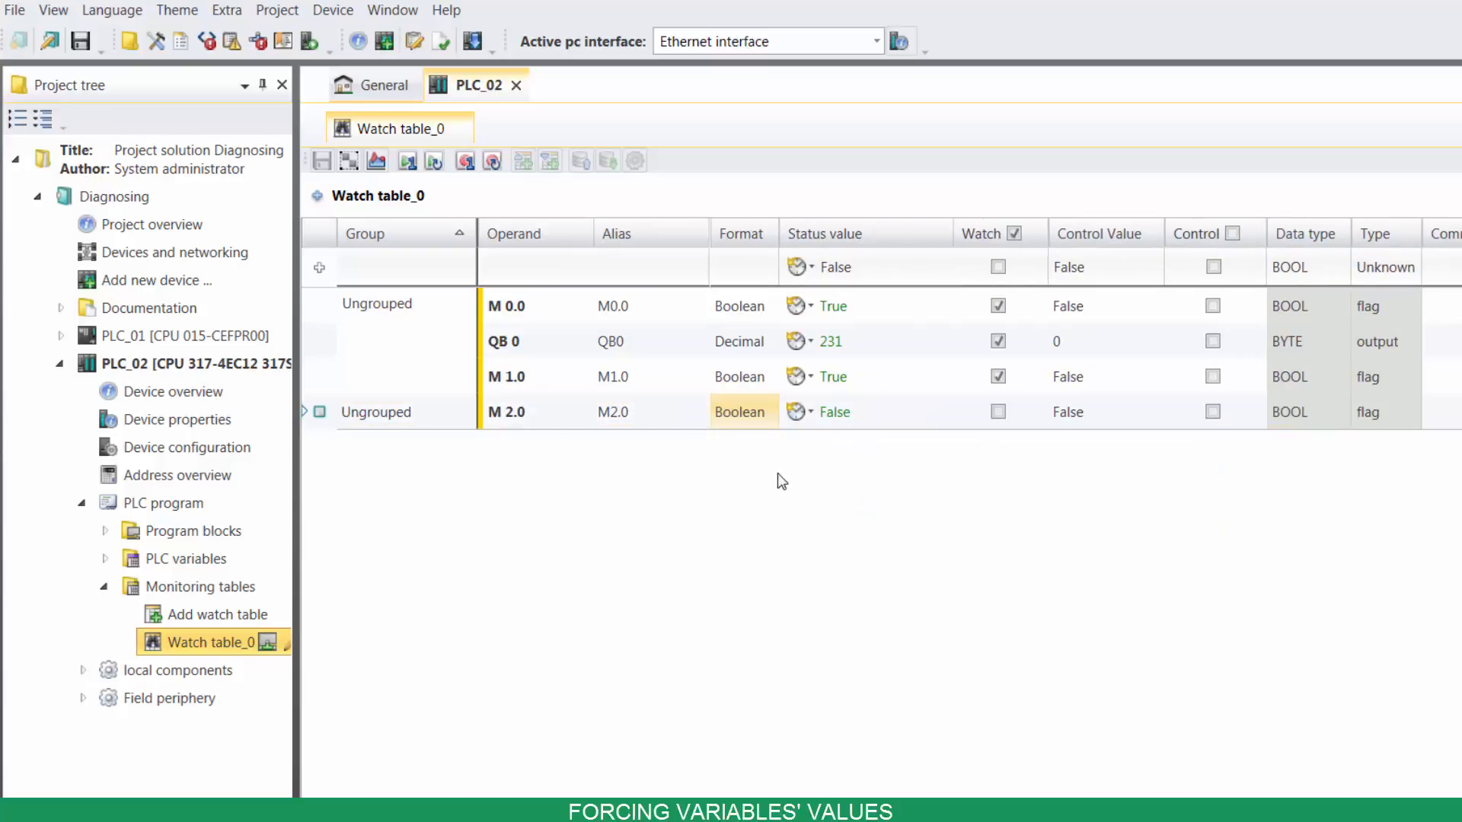
Tick Watch and Control for M 2.0 and write the control values to the PLC, accepting the warning
left_click(998, 411)
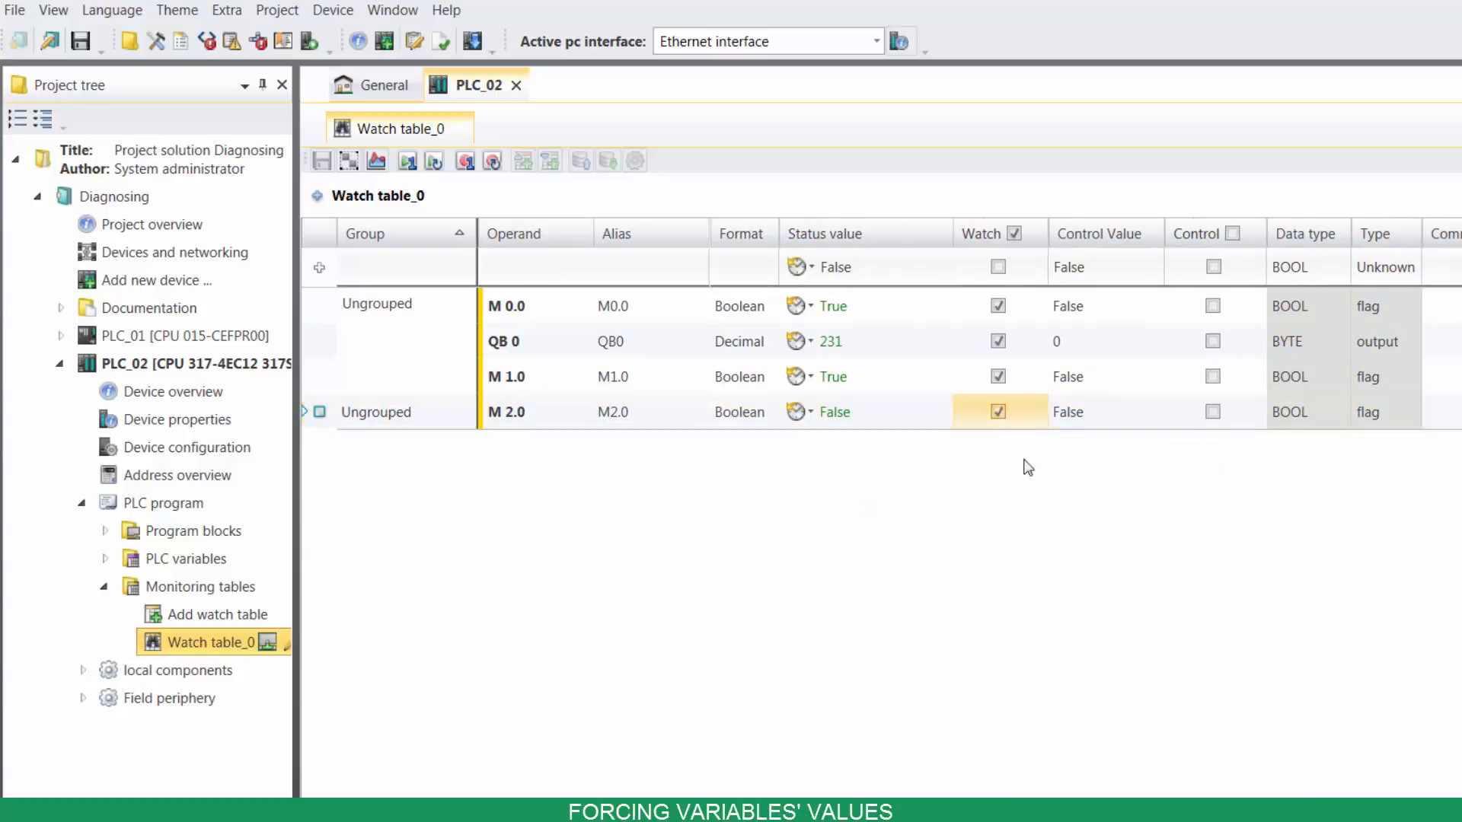
left_click(1214, 411)
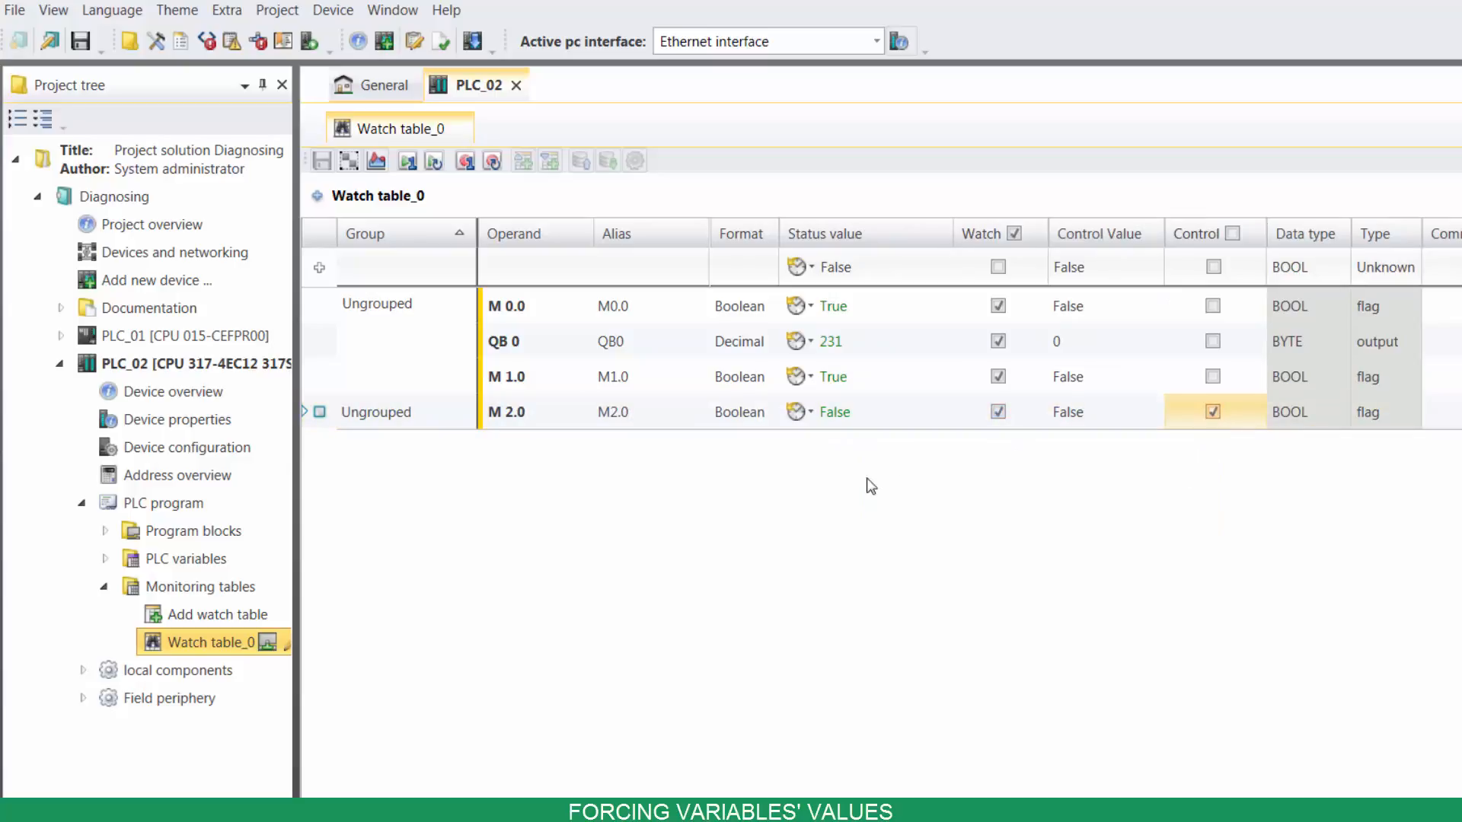
left_click(434, 160)
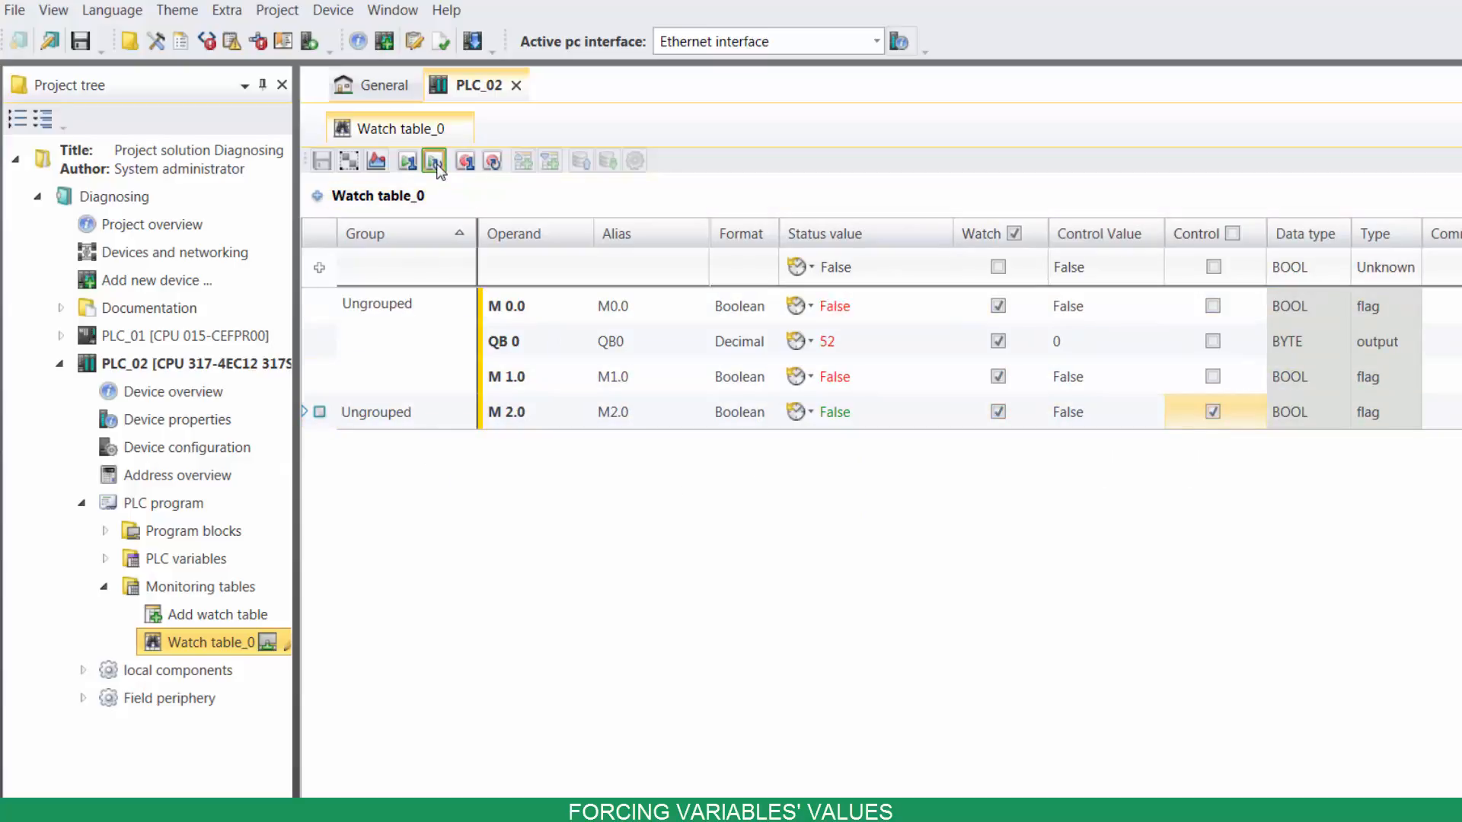
left_click(433, 160)
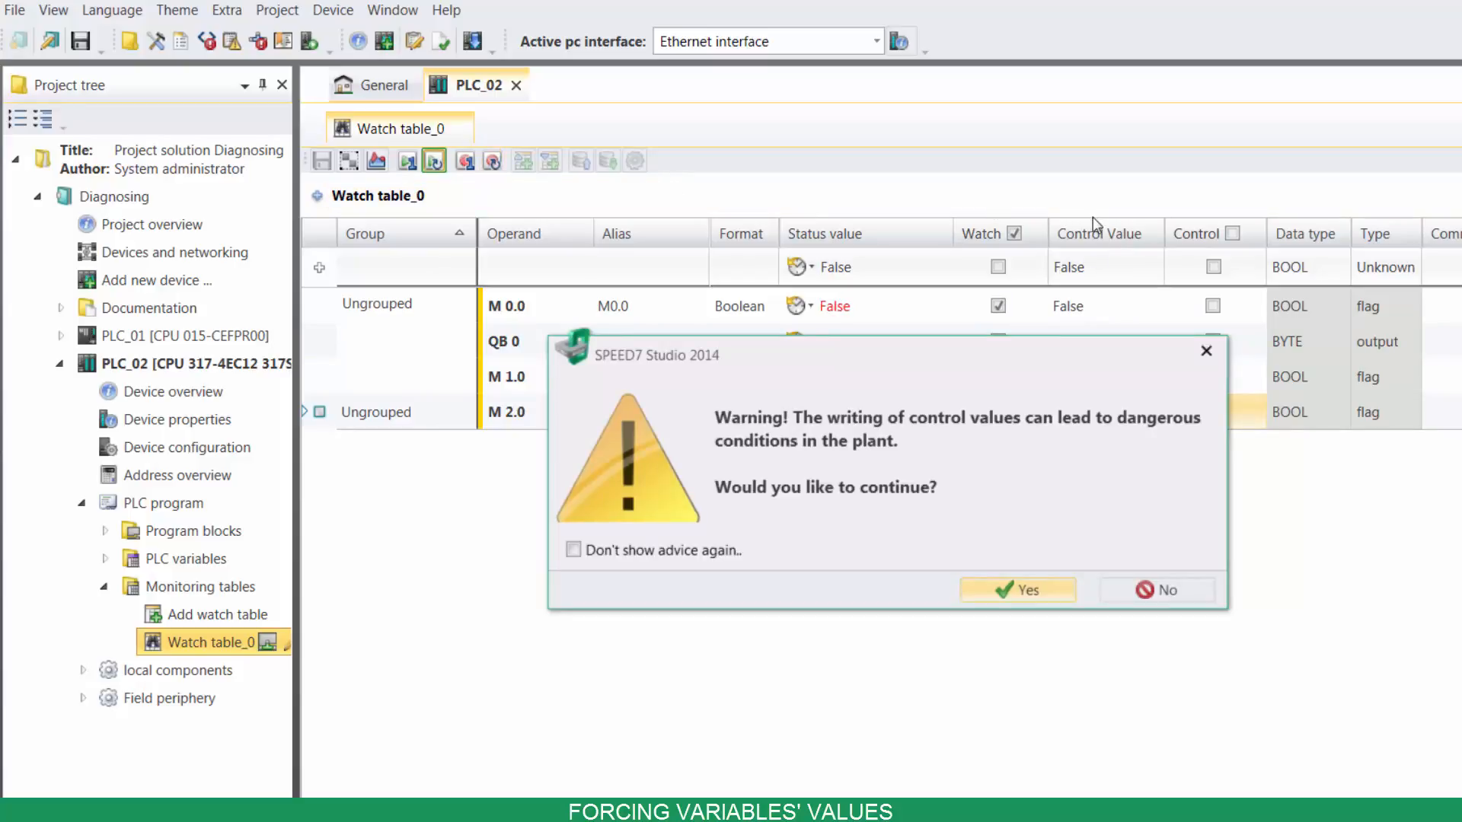
left_click(1015, 590)
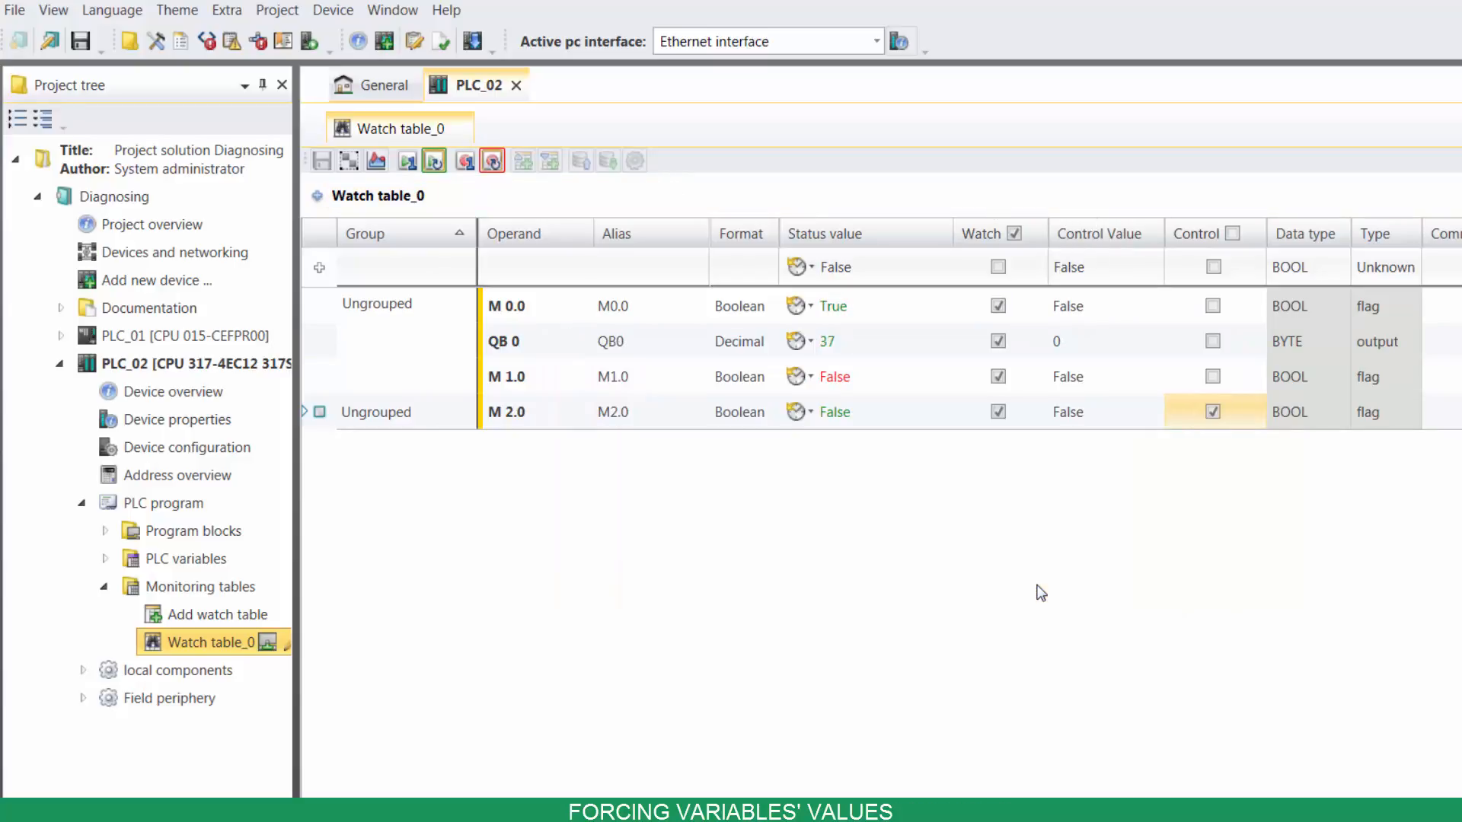
mouse_move(1116, 489)
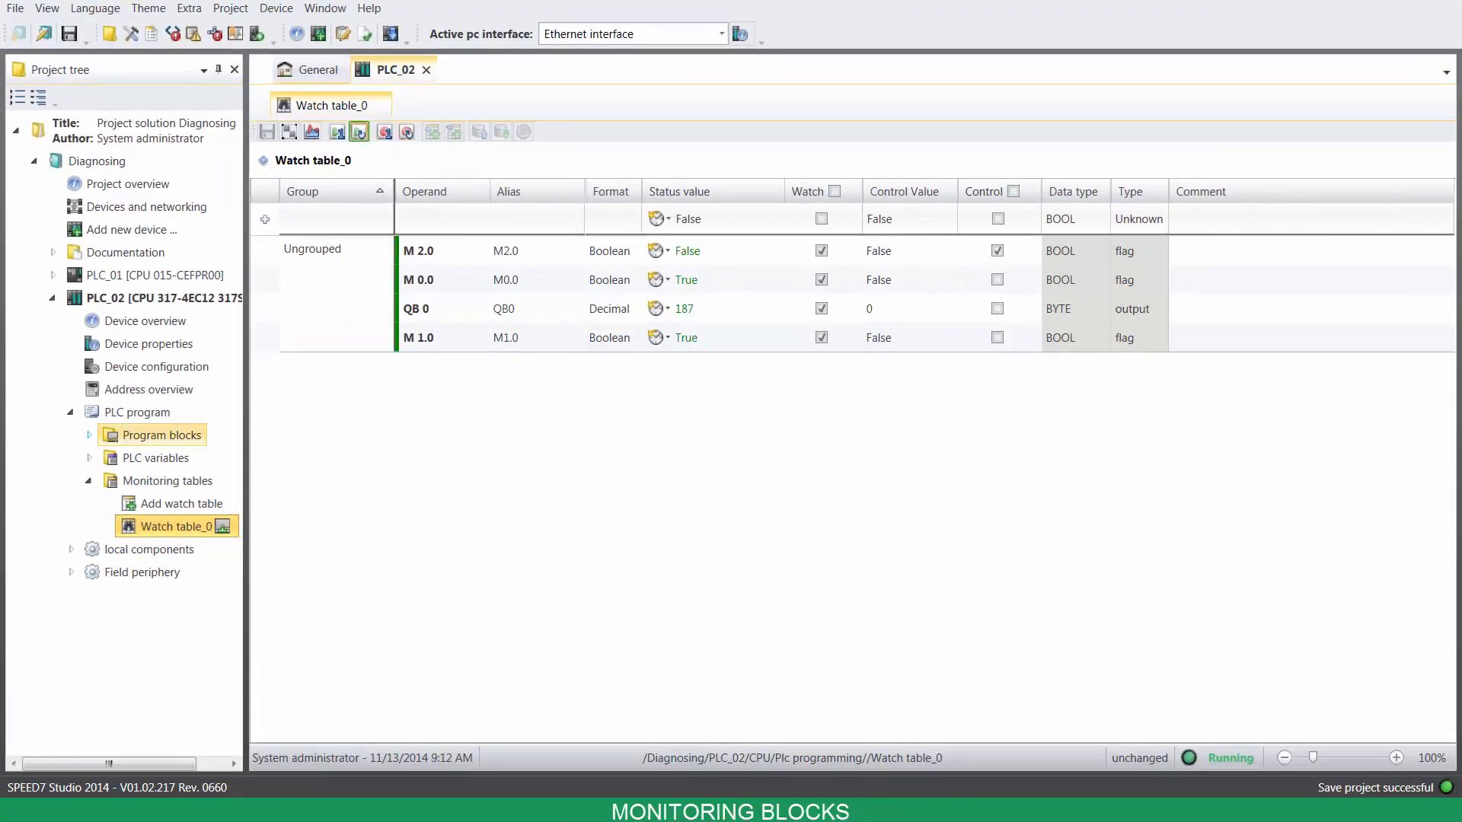
Expand PLC_02's Program blocks and bring up Main [OB1] with its networks
left_click(90, 434)
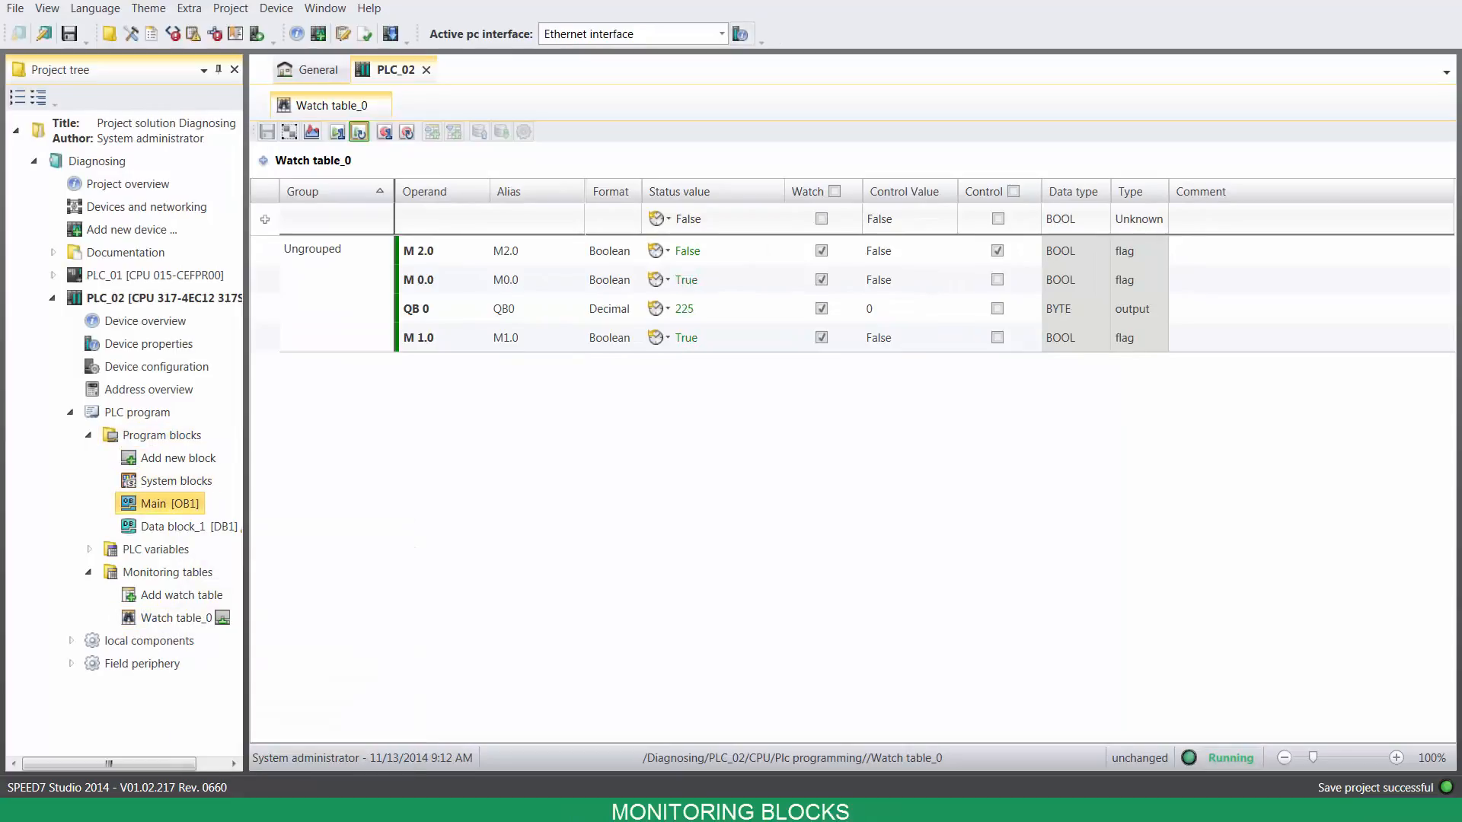
double_click(166, 504)
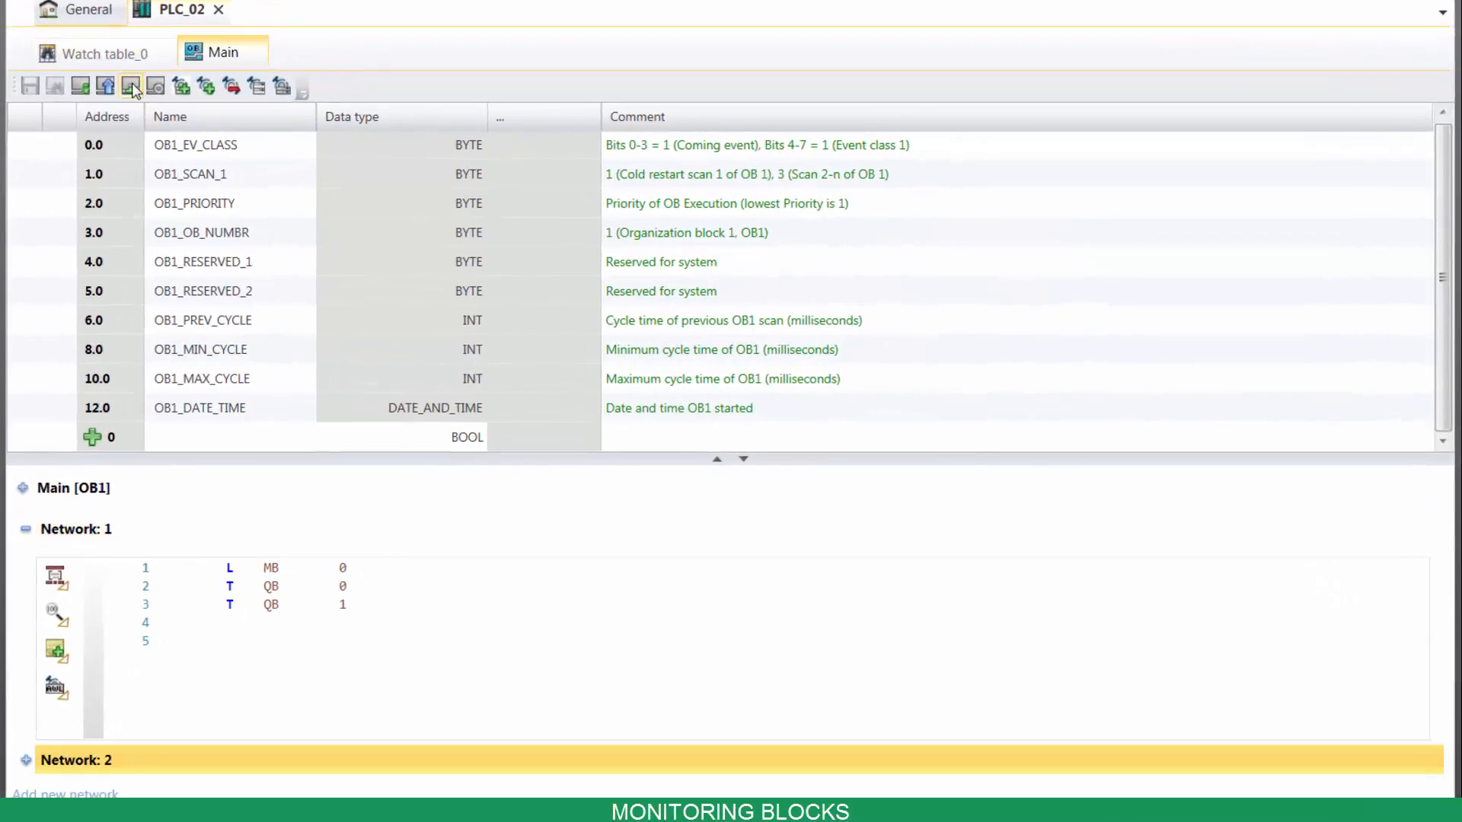
left_click(130, 85)
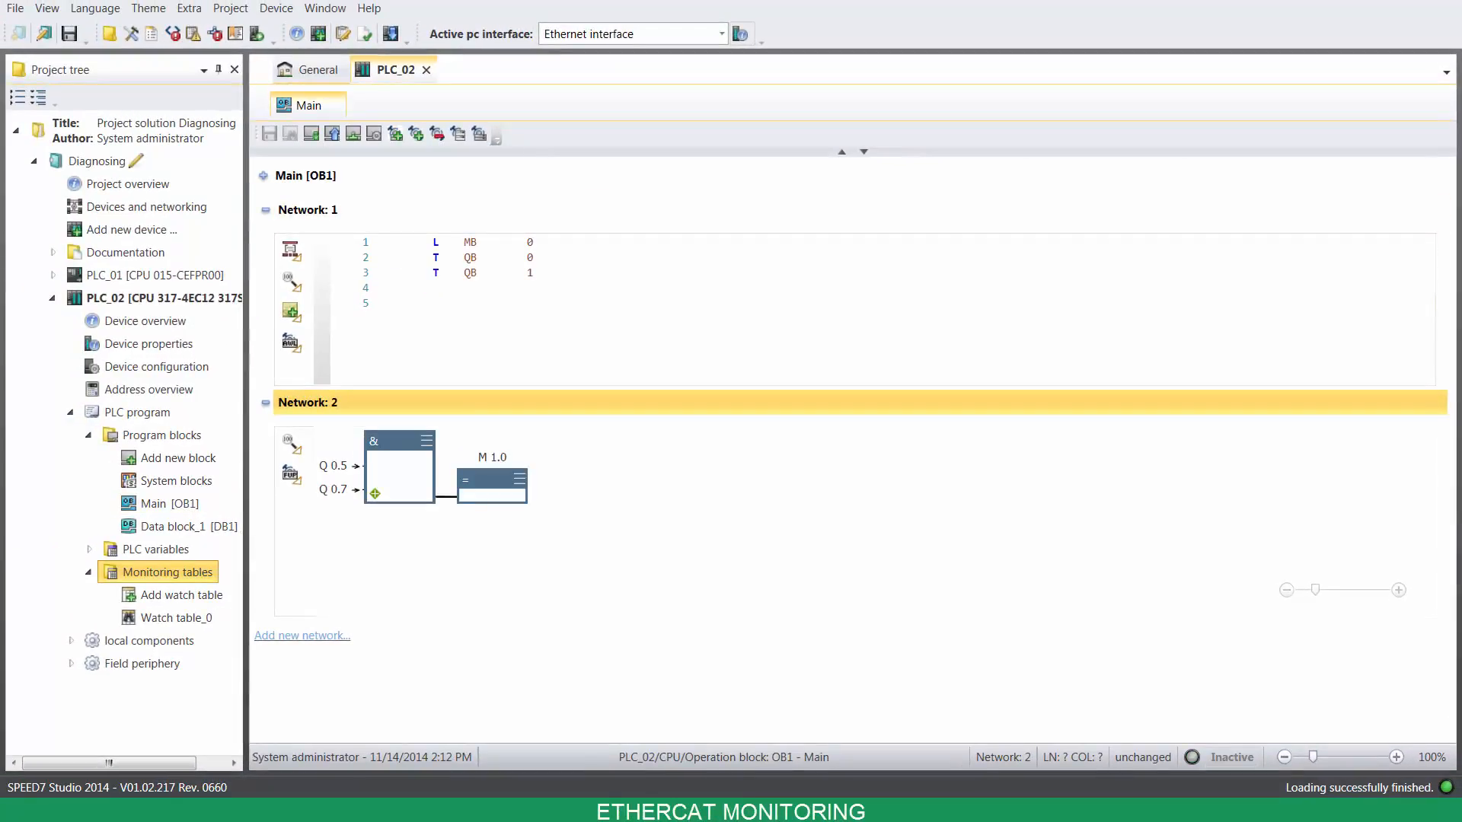
mouse_move(407, 691)
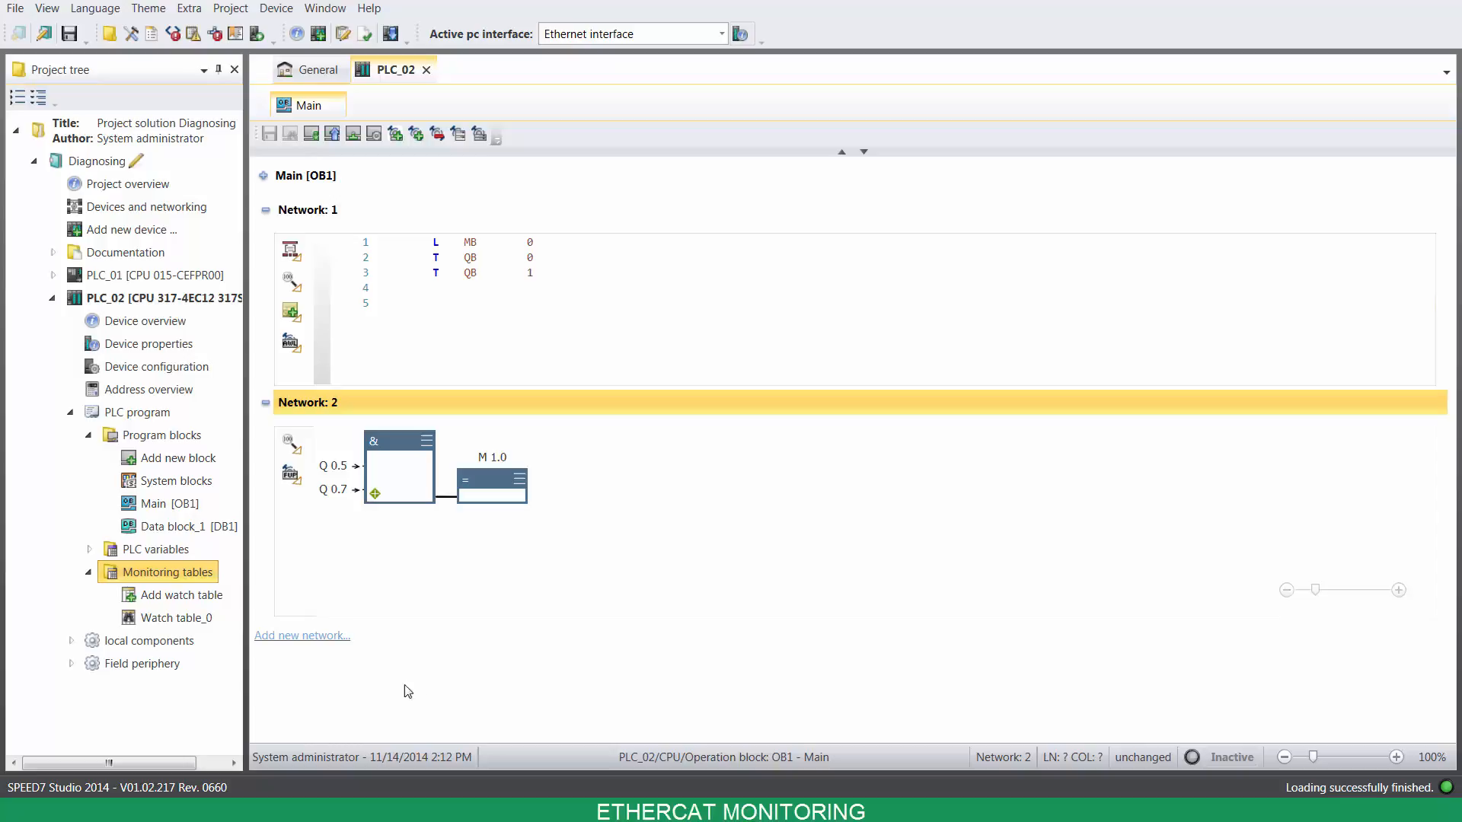
Launch the SPEED7 EtherCAT Manager station configuration for EC-Mastersystem from Field periphery
left_click(73, 662)
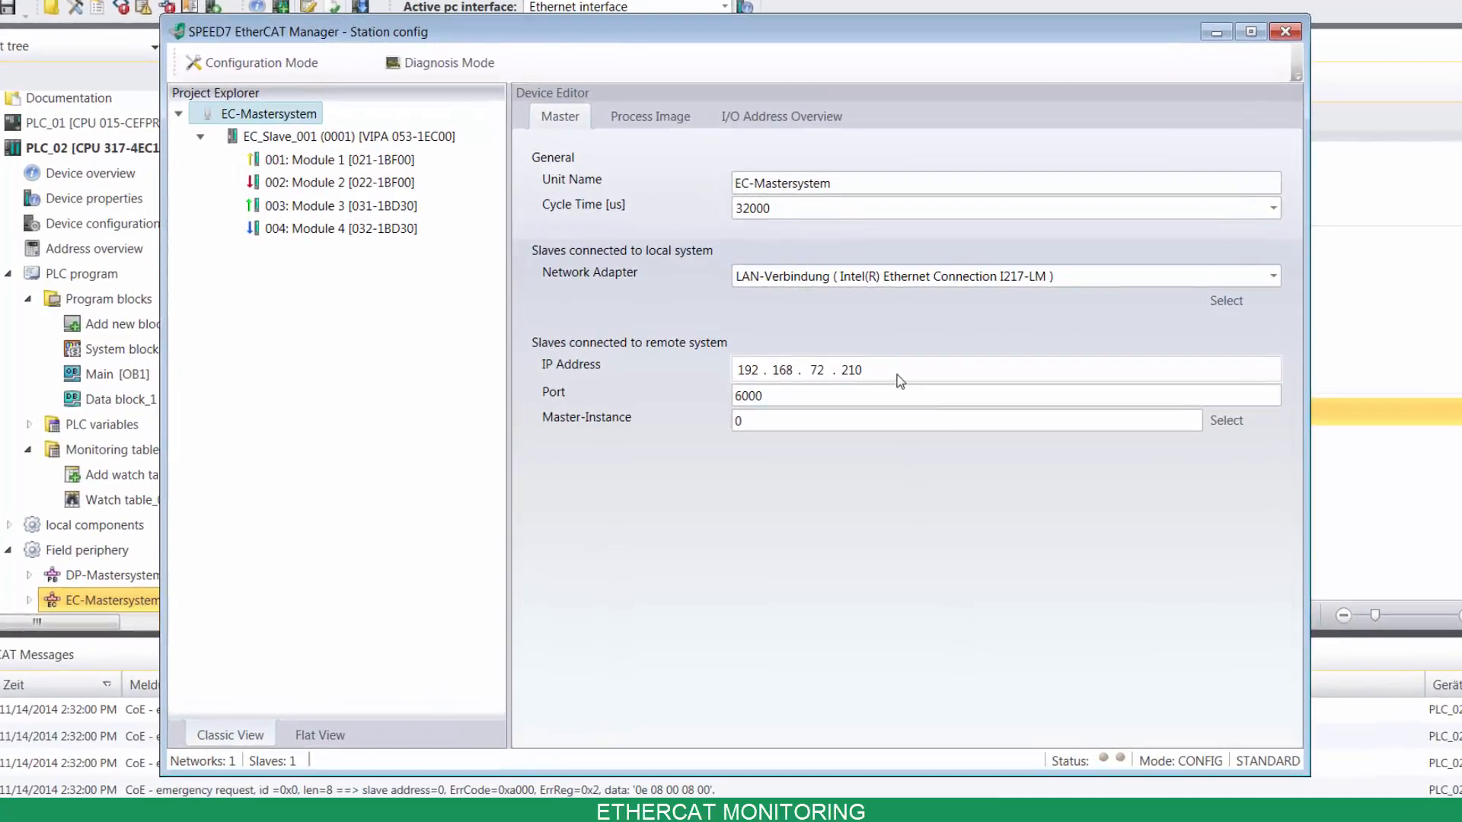
Link EC-Mastersystem to the remote system at 192.168.72.210 so the master reaches Op state
left_click(849, 368)
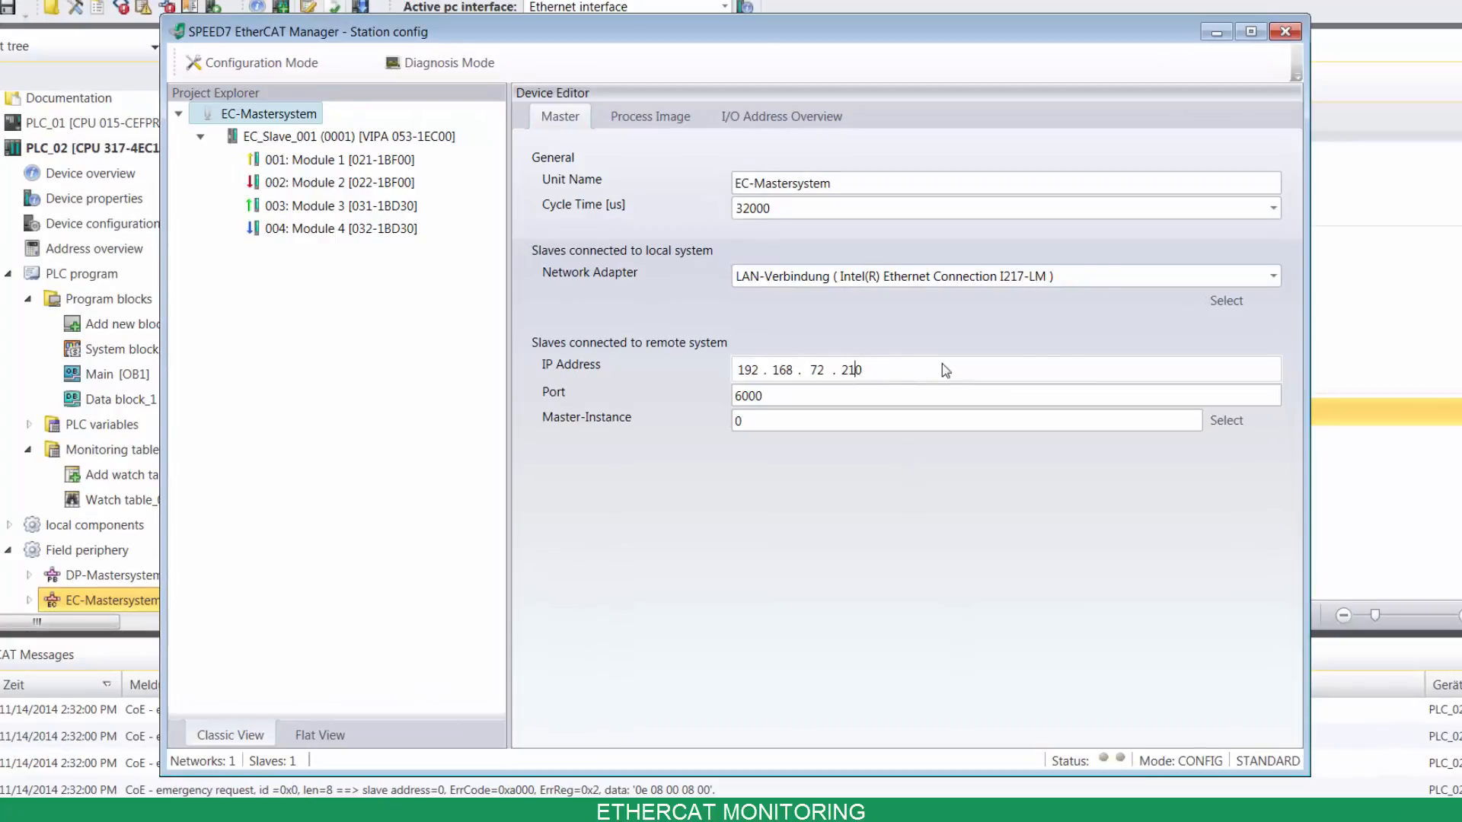
left_click(1225, 420)
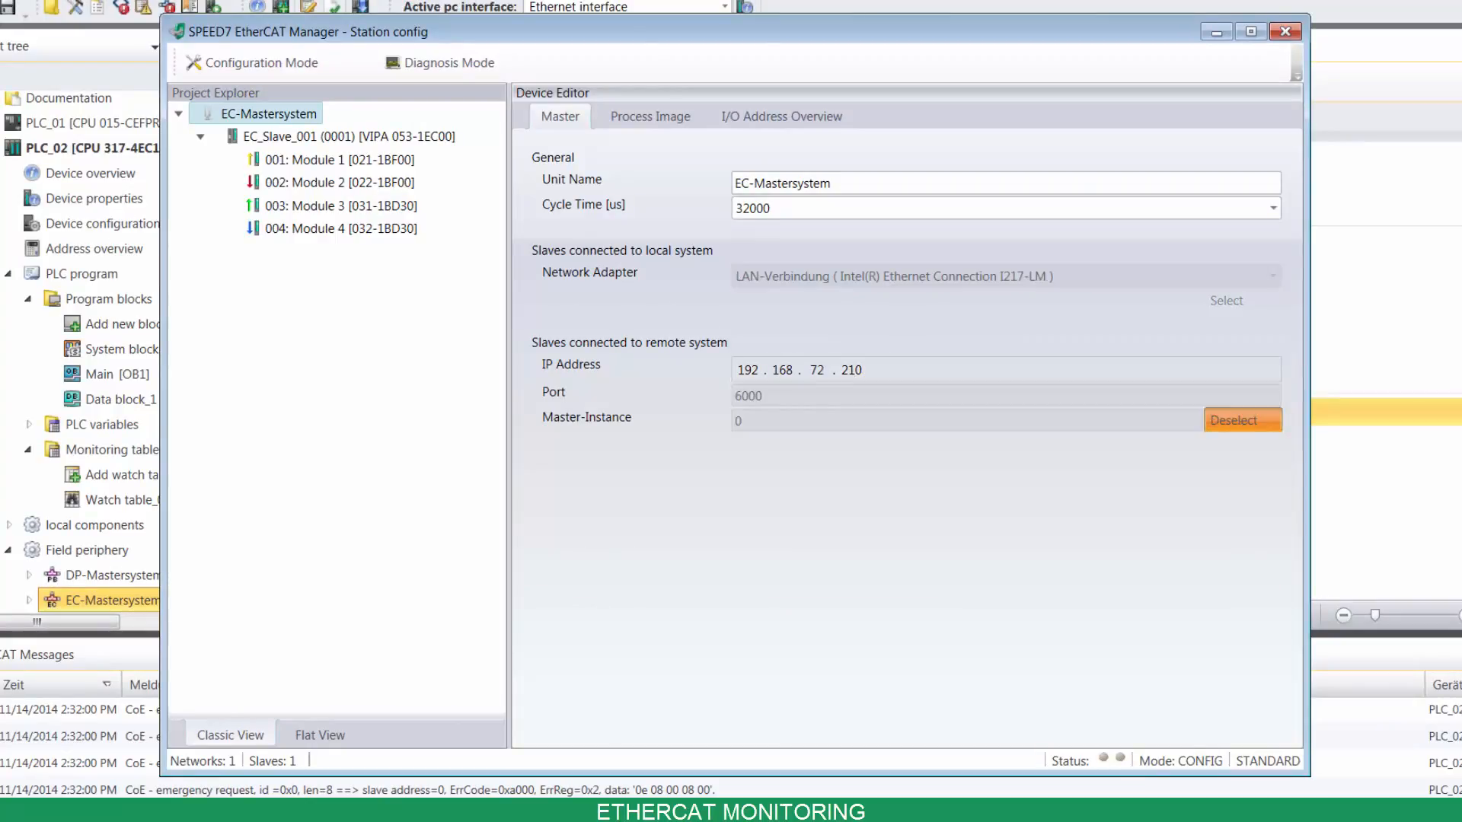
left_click(251, 63)
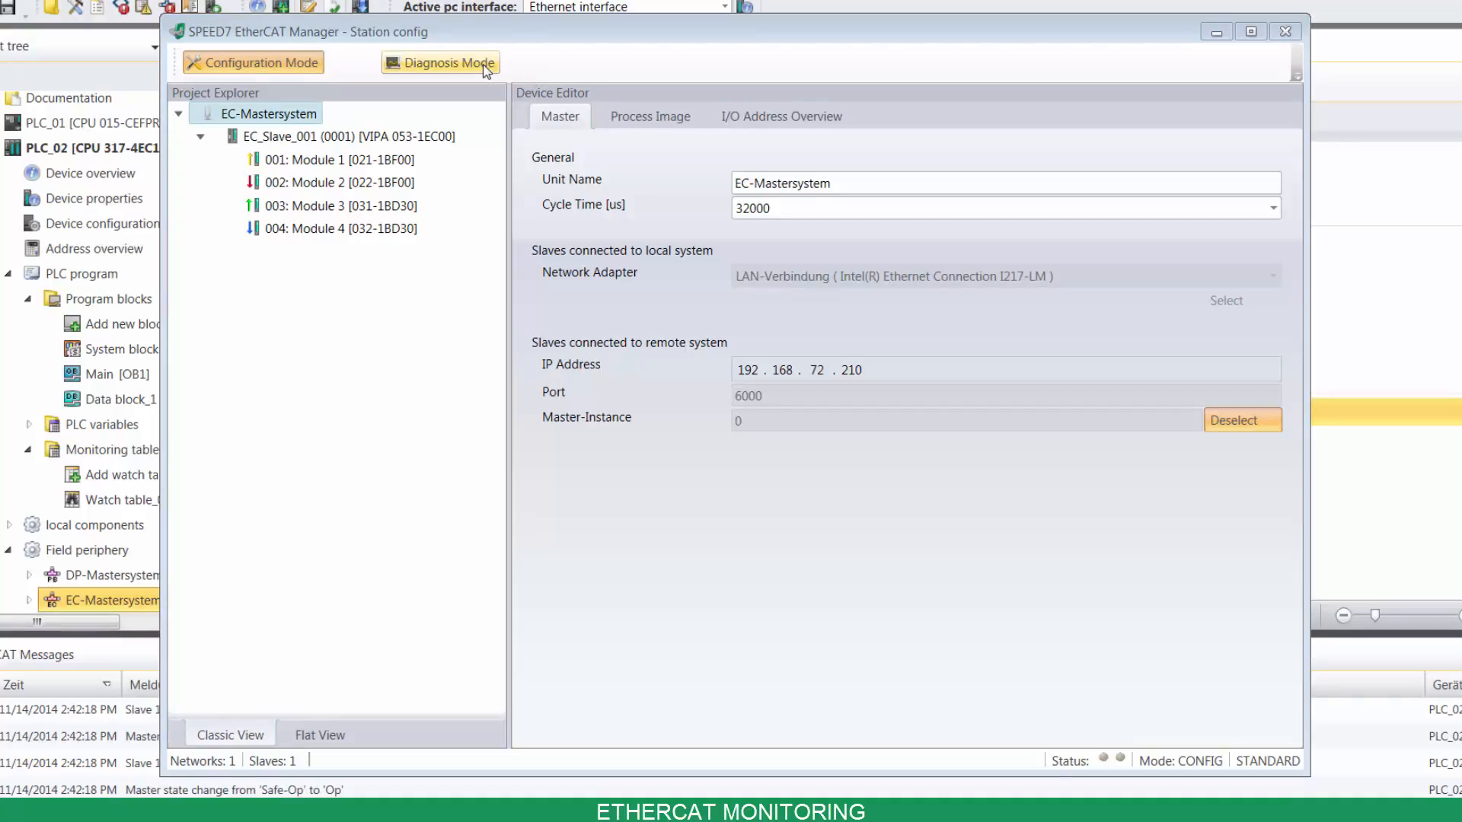
In diagnosis mode, step the master state machine through Init, Pre-Op and Safe-Op back to Op
left_click(440, 62)
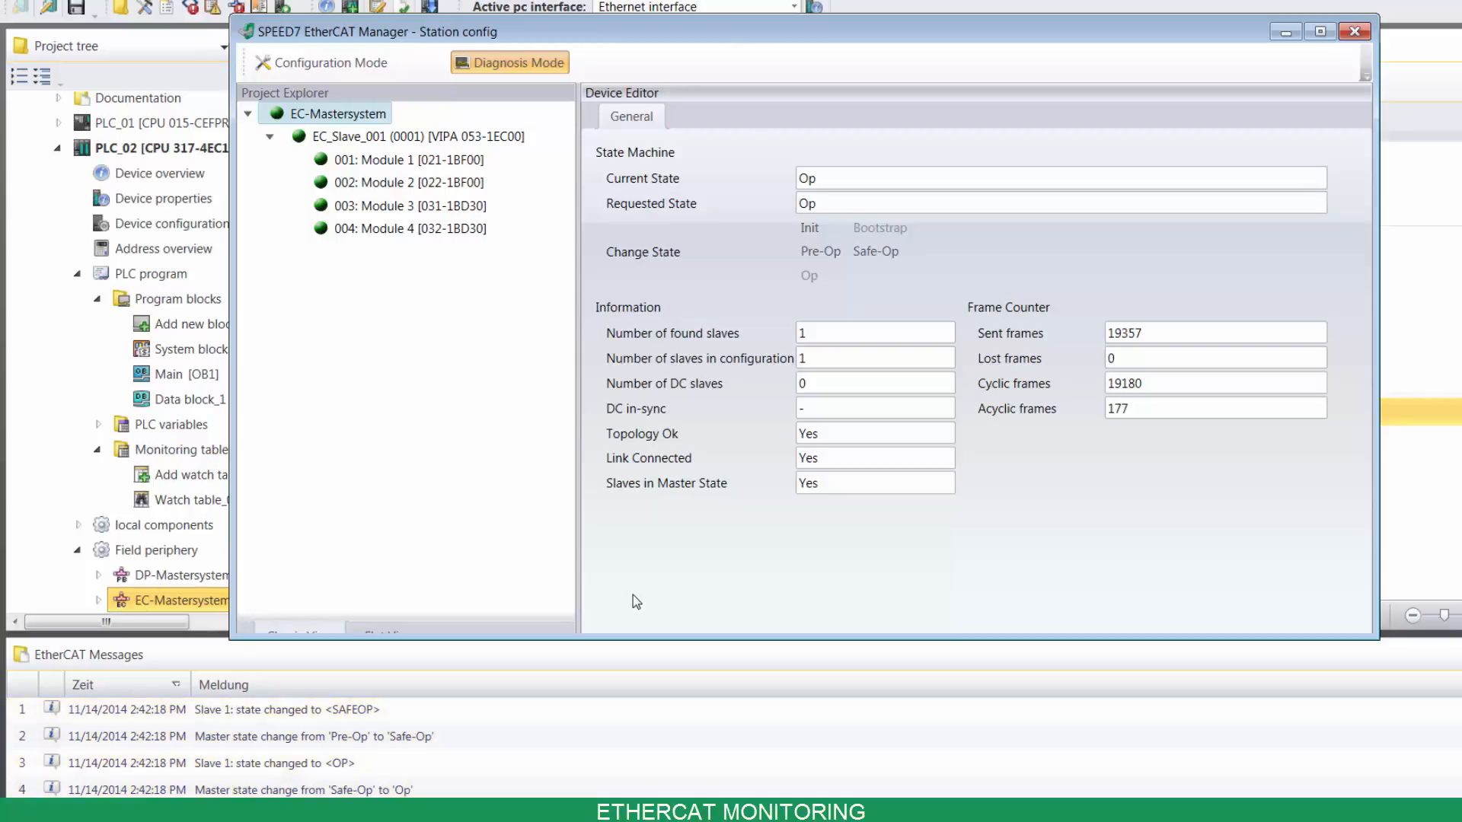
mouse_move(771, 242)
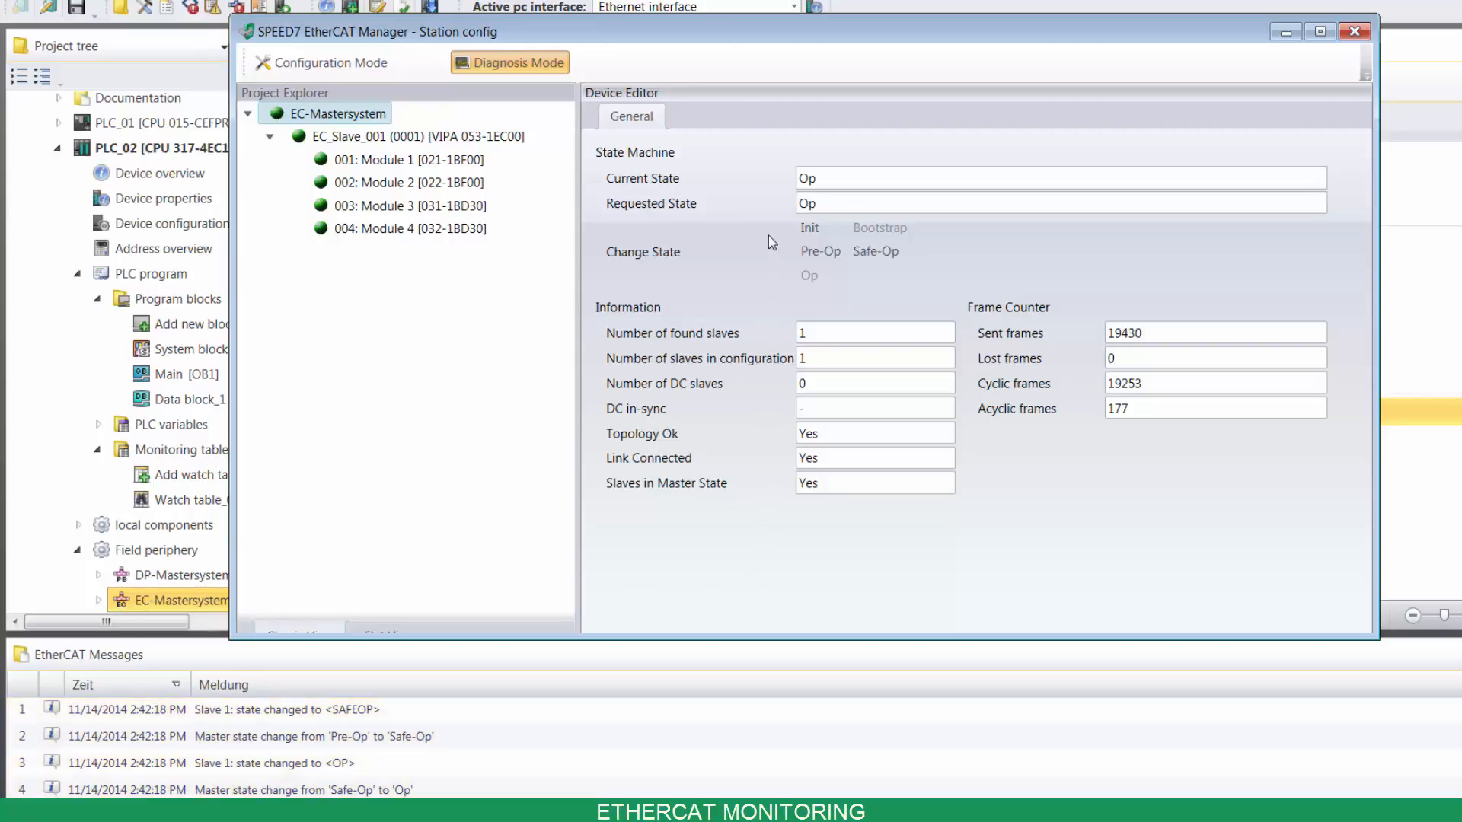
left_click(810, 226)
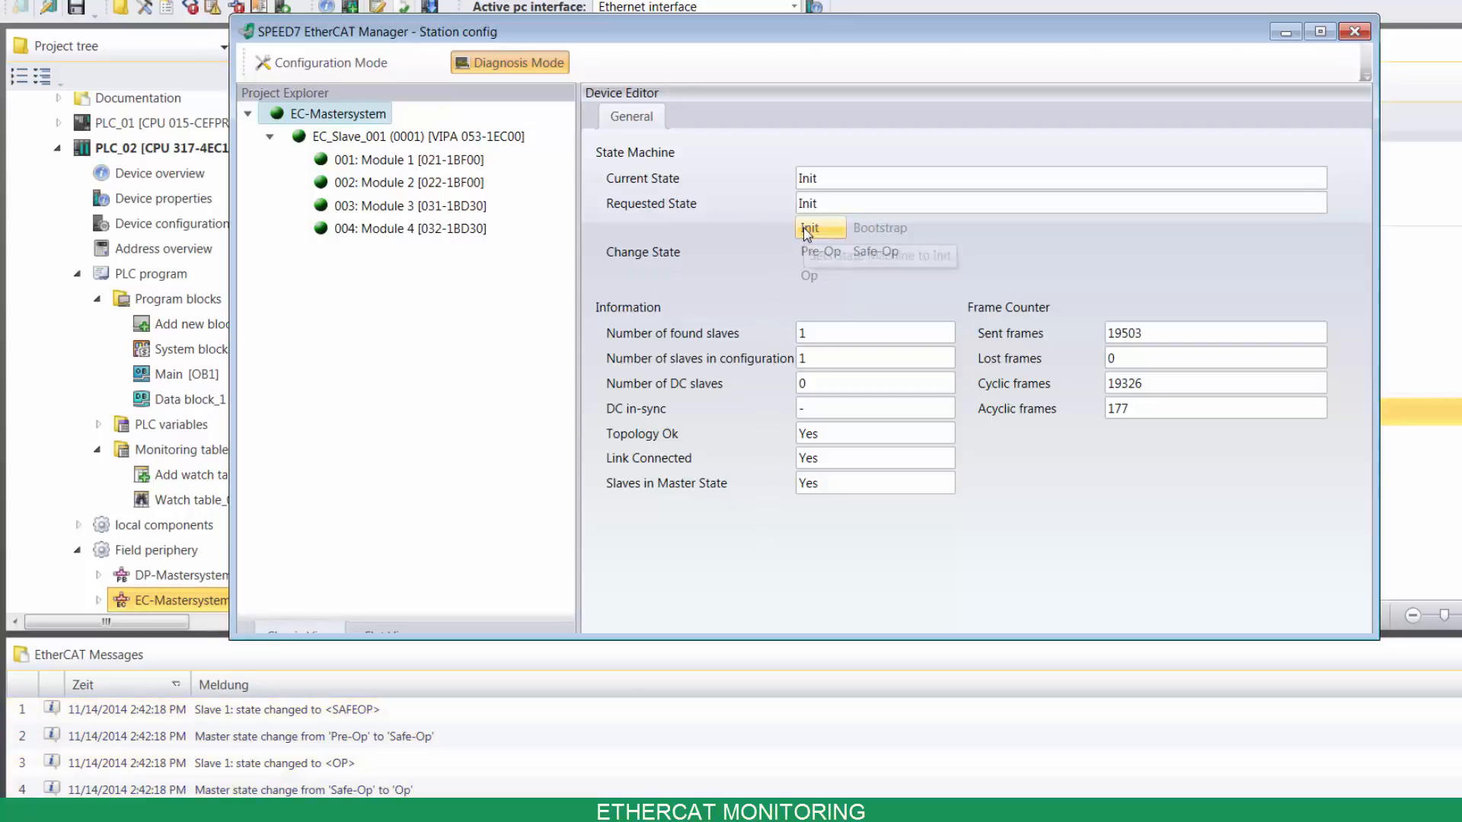
left_click(819, 227)
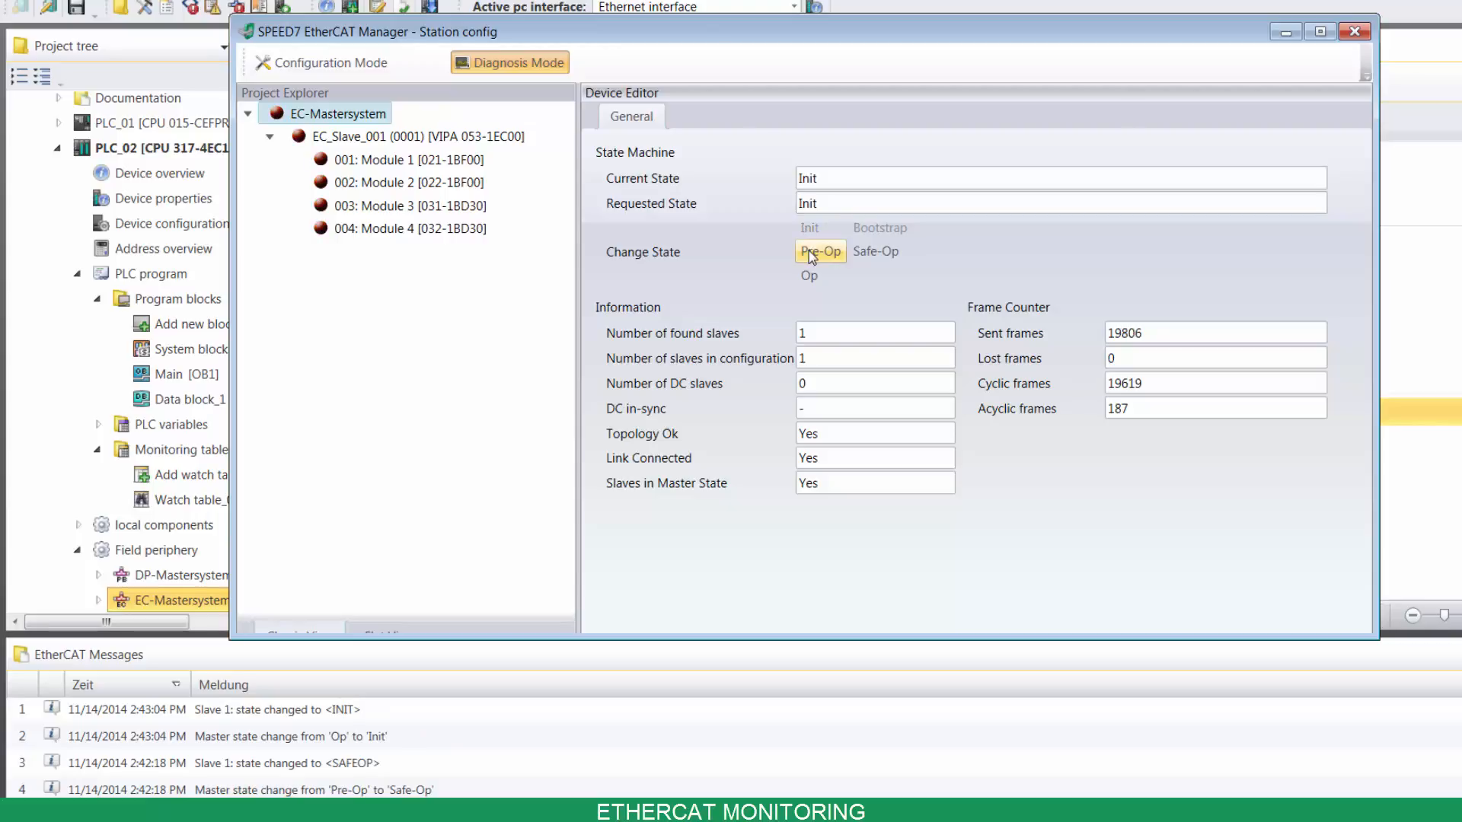
left_click(820, 251)
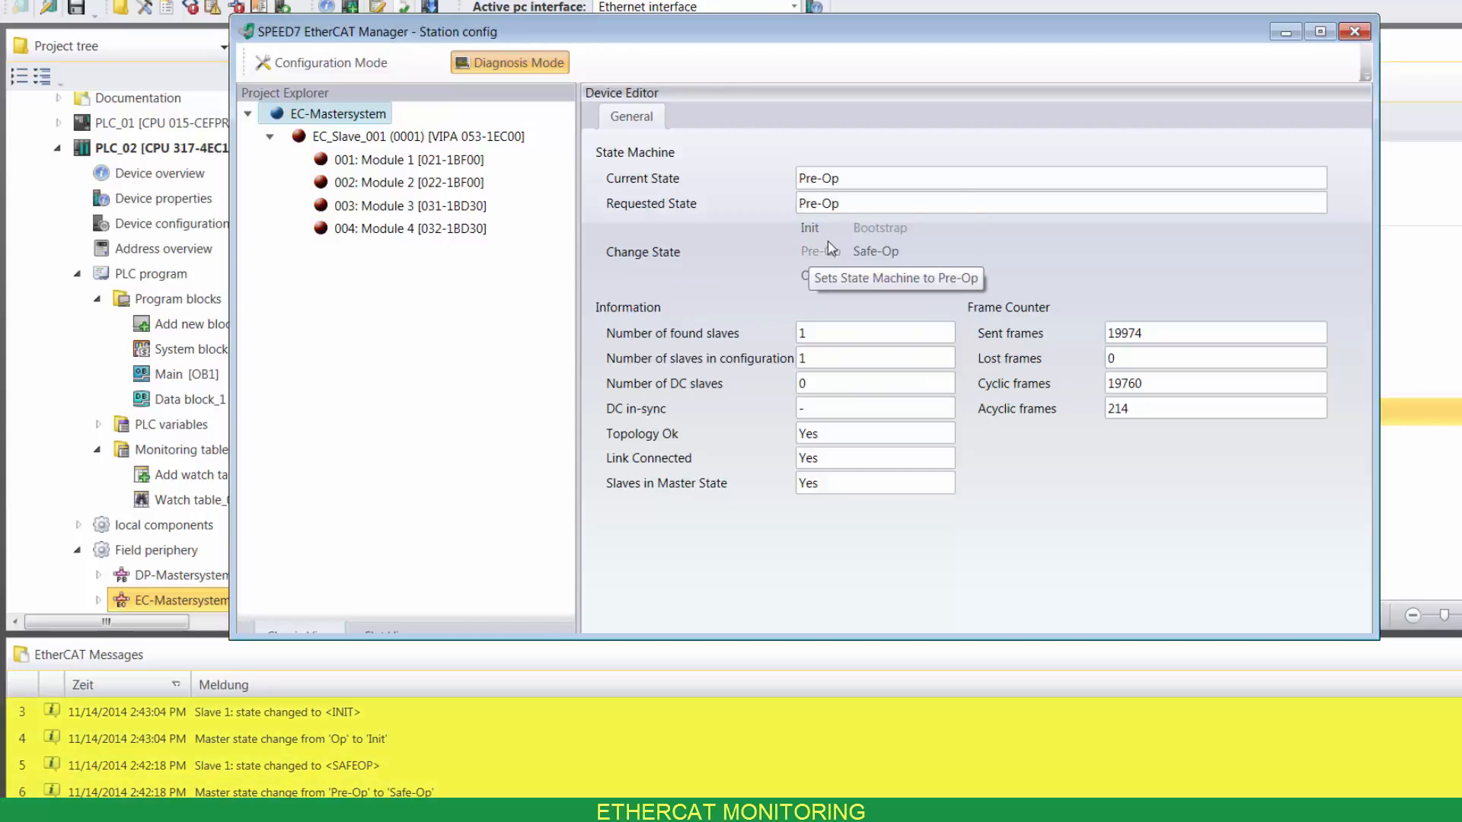
mouse_move(874, 252)
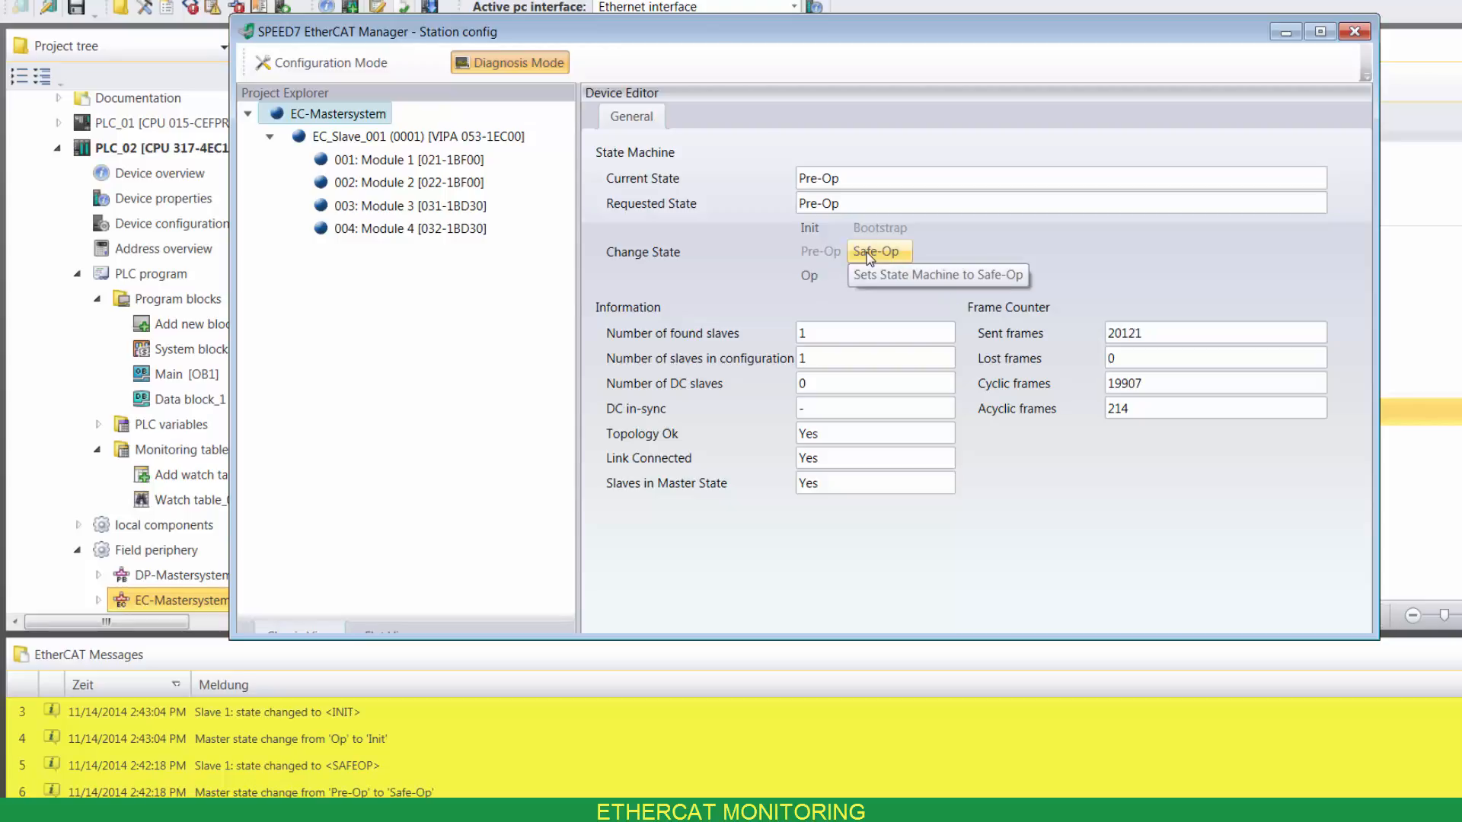
left_click(877, 251)
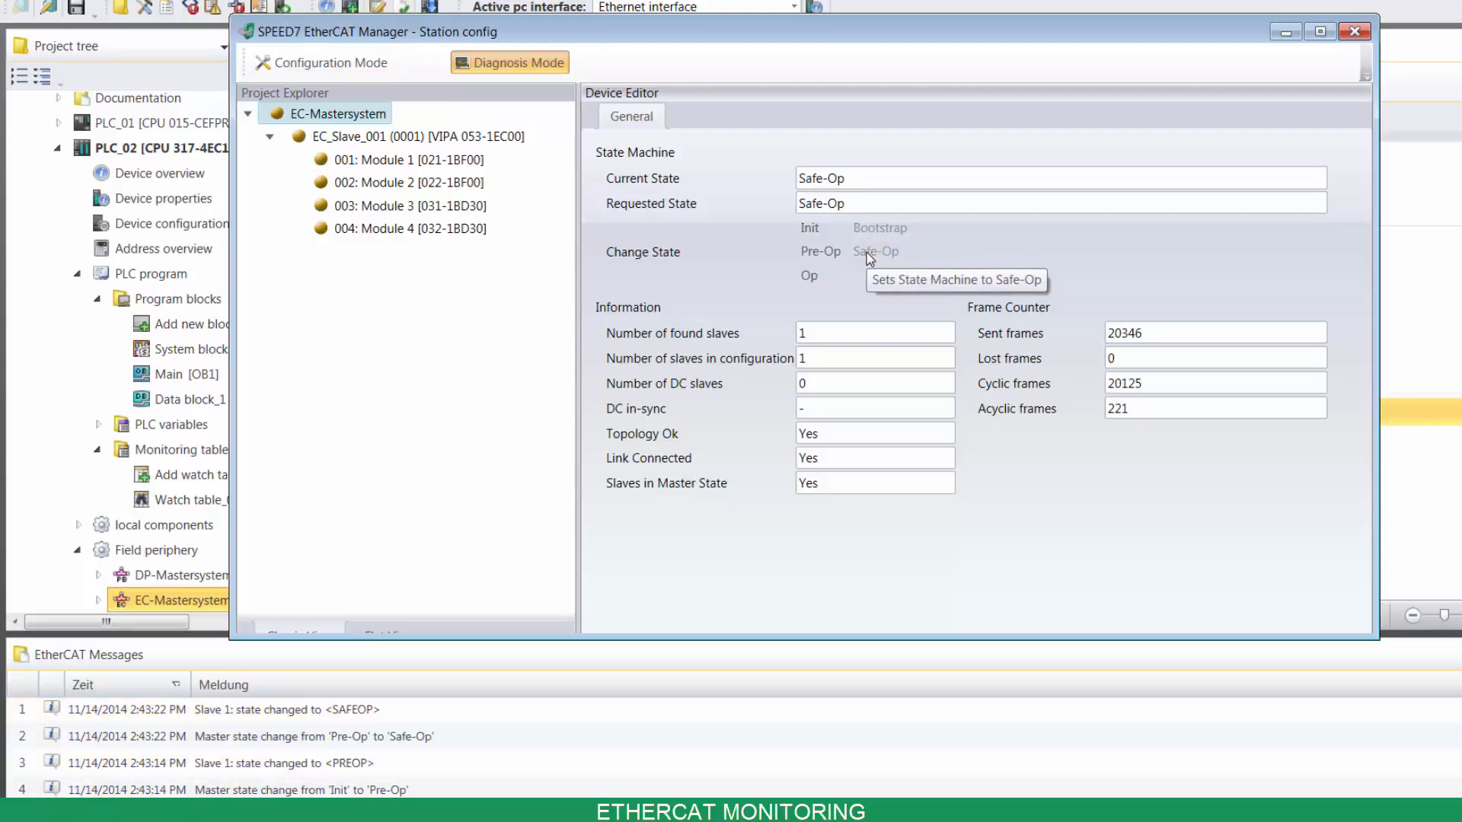
left_click(809, 275)
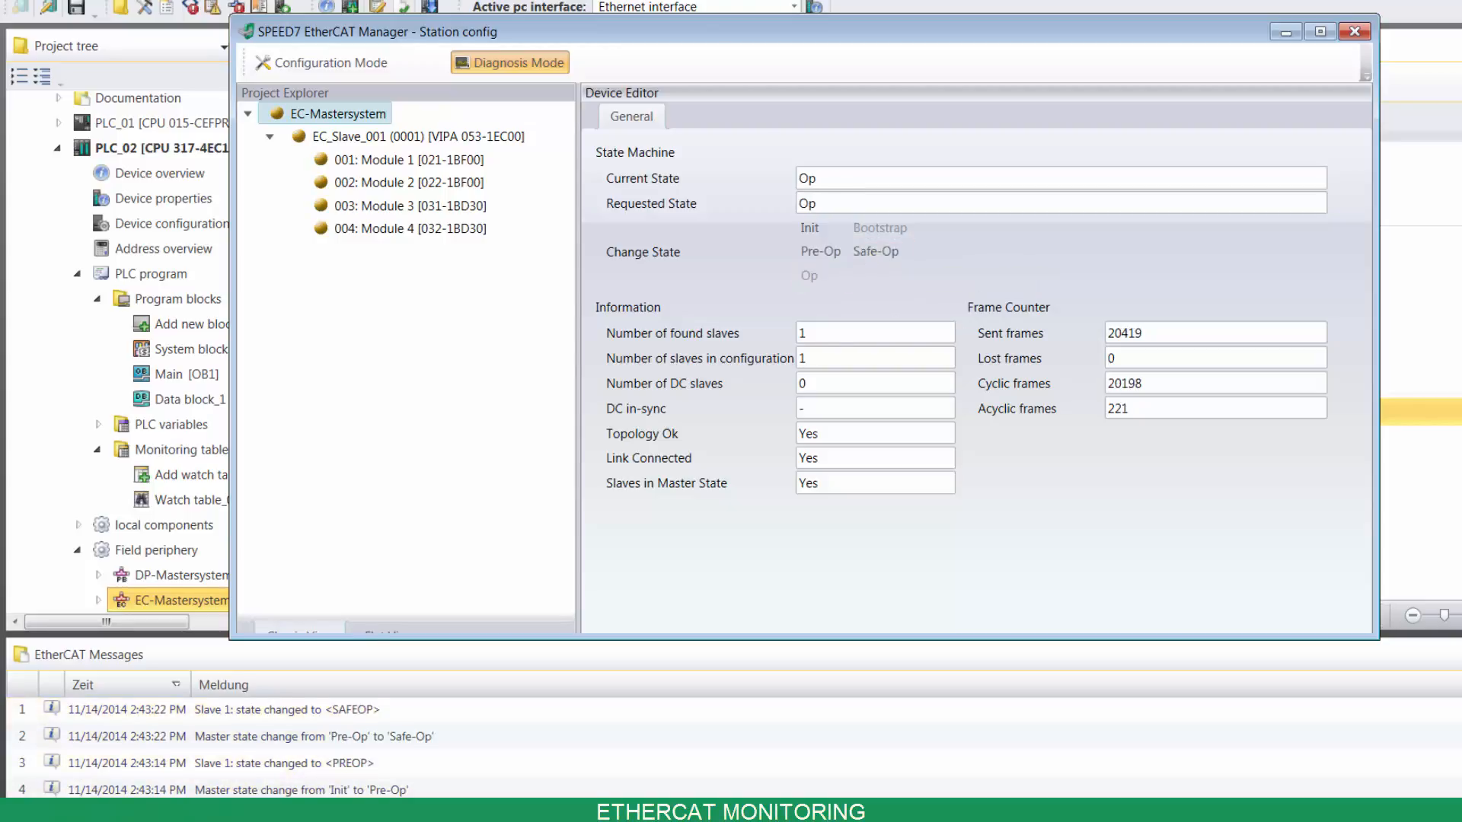